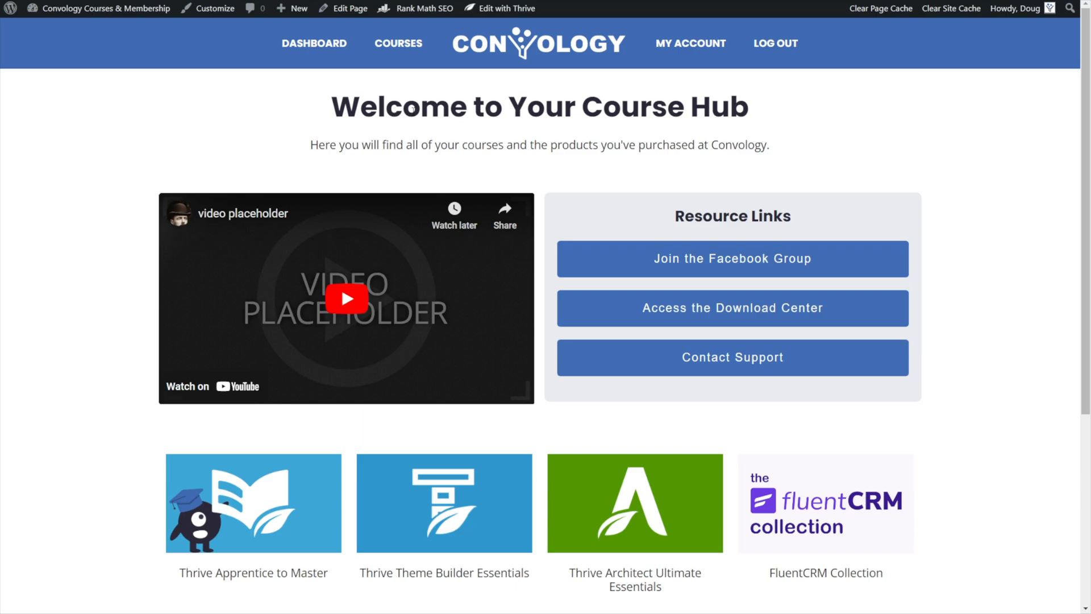
{"action": "mouse_move", "coordinate": [637, 193]}
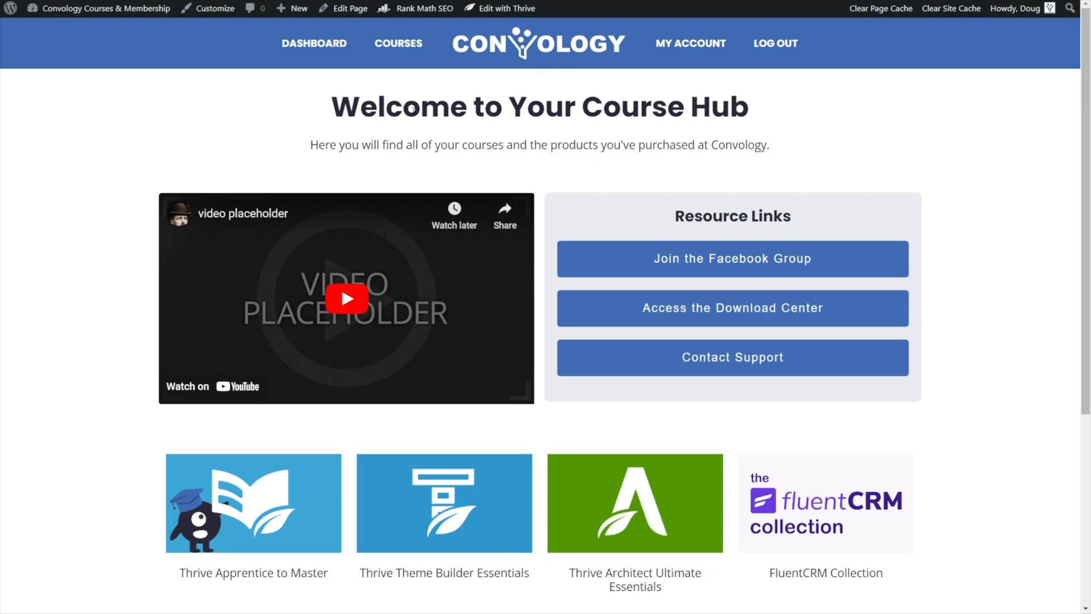
{"action": "mouse_move", "coordinate": [636, 186]}
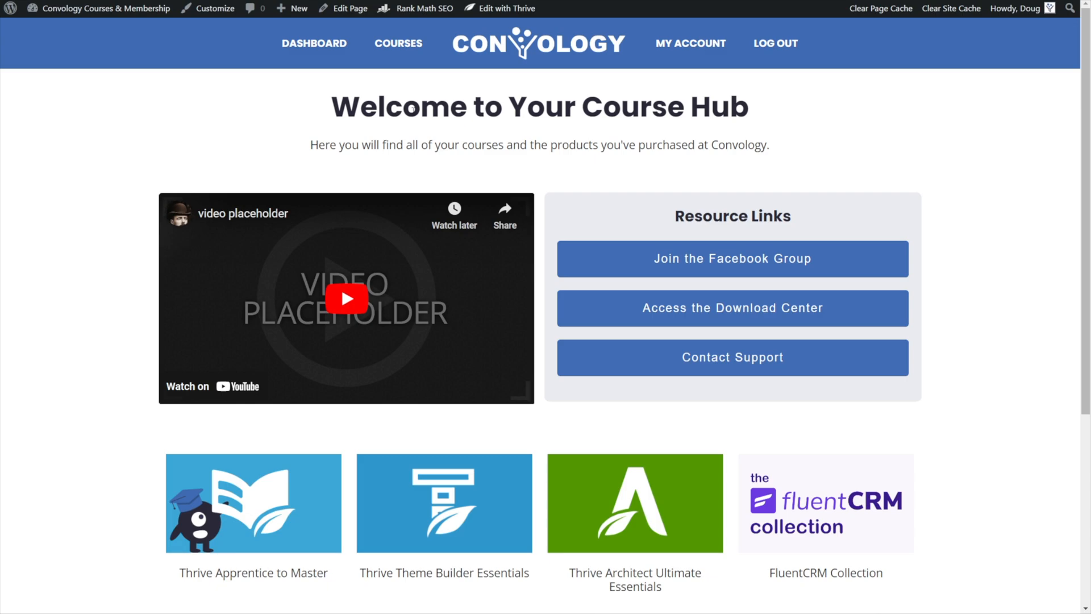
{"action": "mouse_move", "coordinate": [601, 77]}
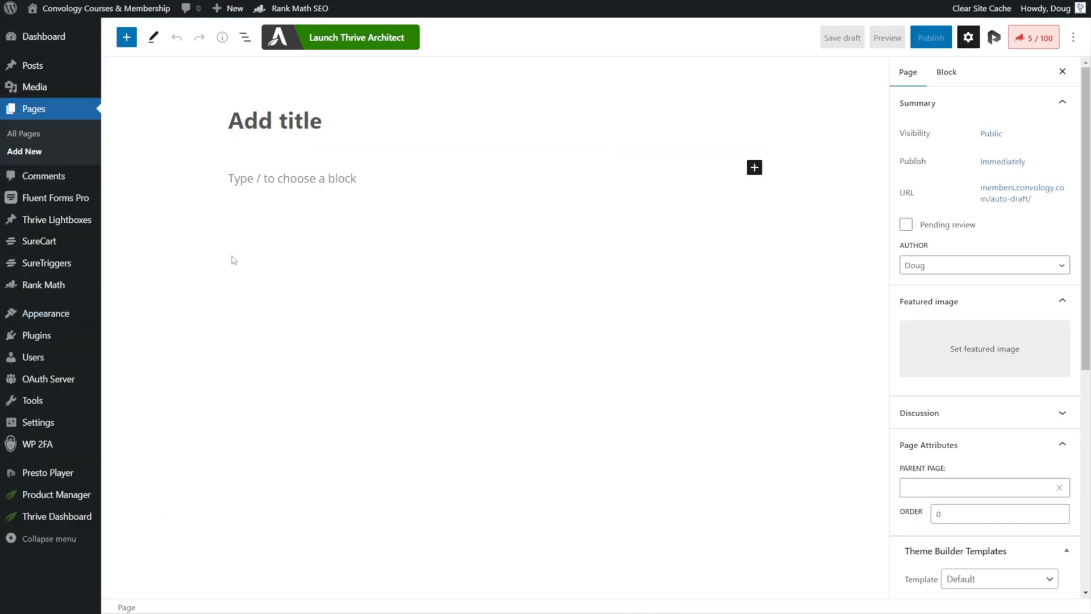
Title the new WordPress page 'Course Homepage' and save it as a draft.
{"action": "type", "text": "cou"}
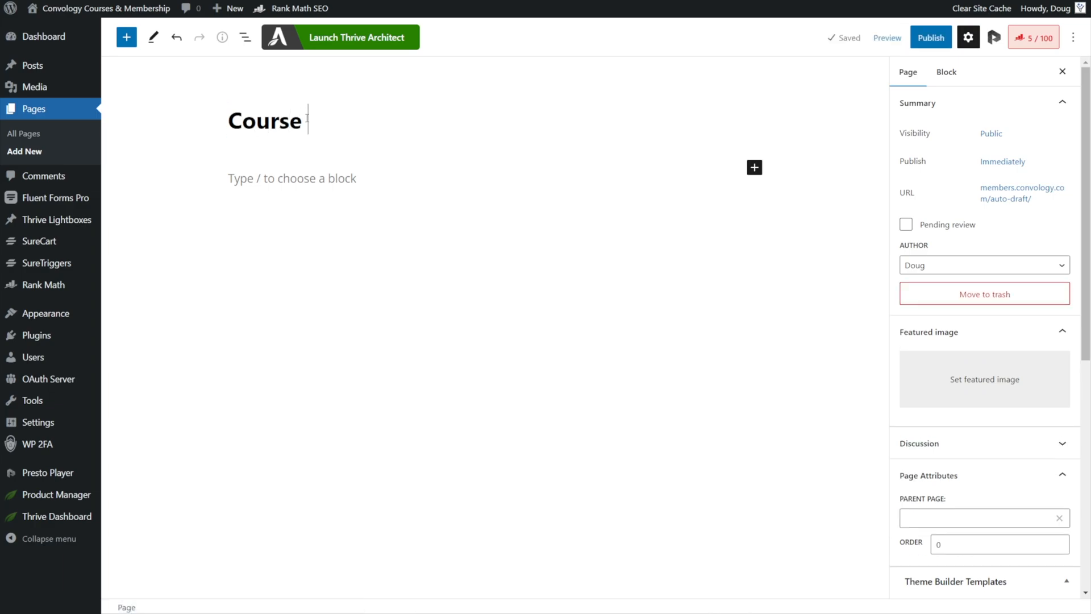
{"action": "type", "text": "Homepage"}
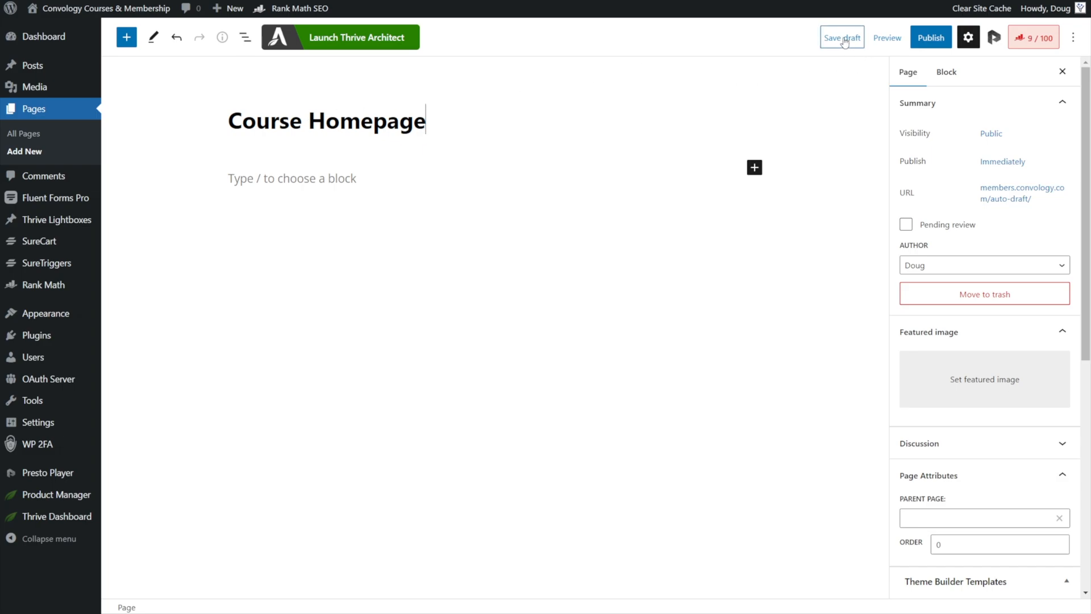
{"action": "left_click", "coordinate": [841, 37]}
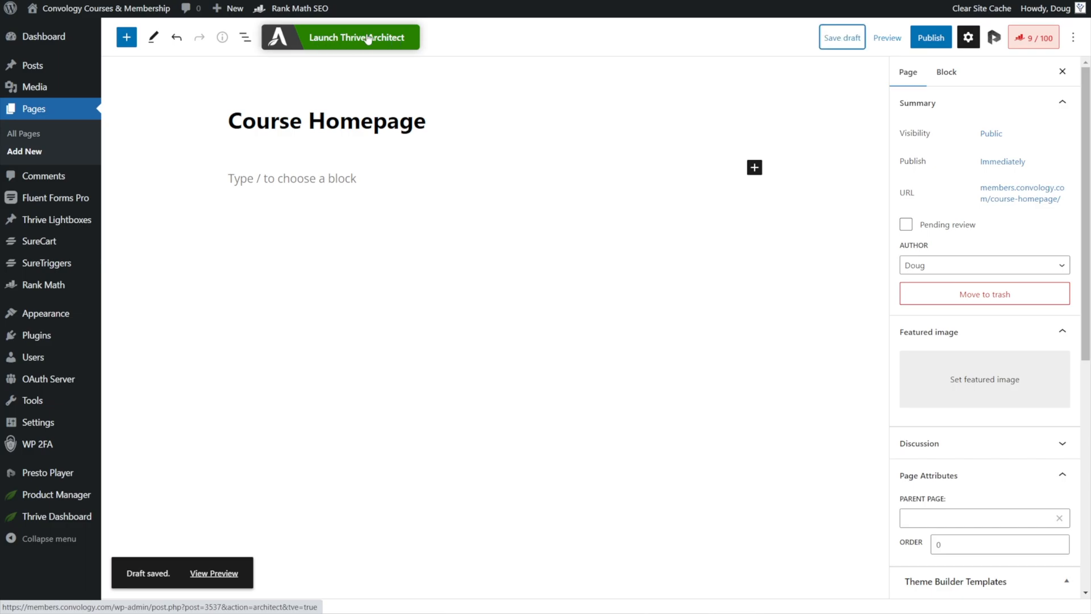
Launch Thrive Architect on the Course Homepage draft as a Normal Page.
{"action": "left_click", "coordinate": [356, 36]}
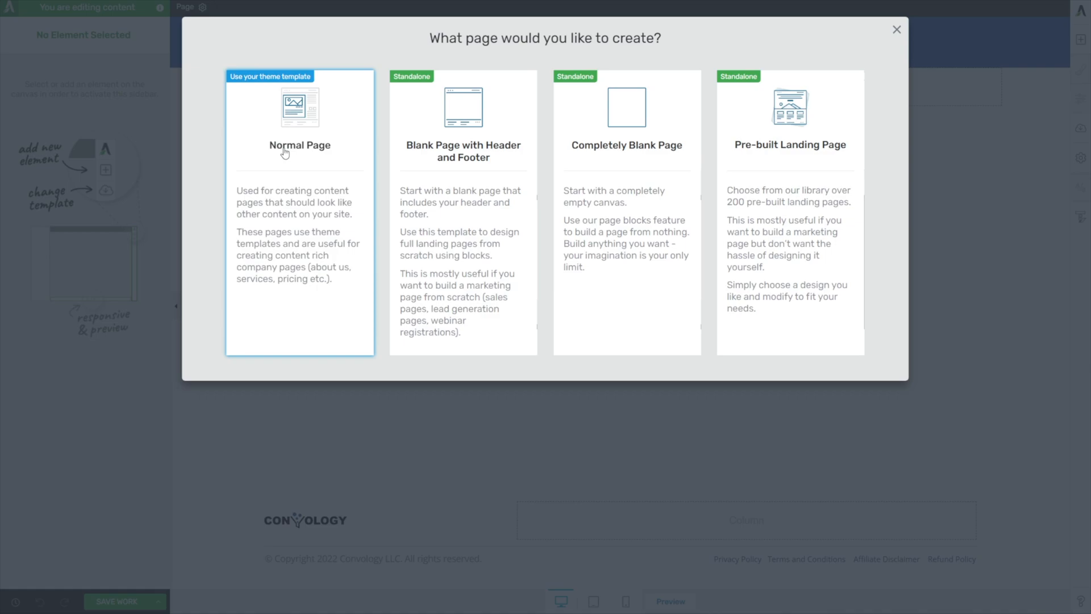
{"action": "mouse_move", "coordinate": [381, 134]}
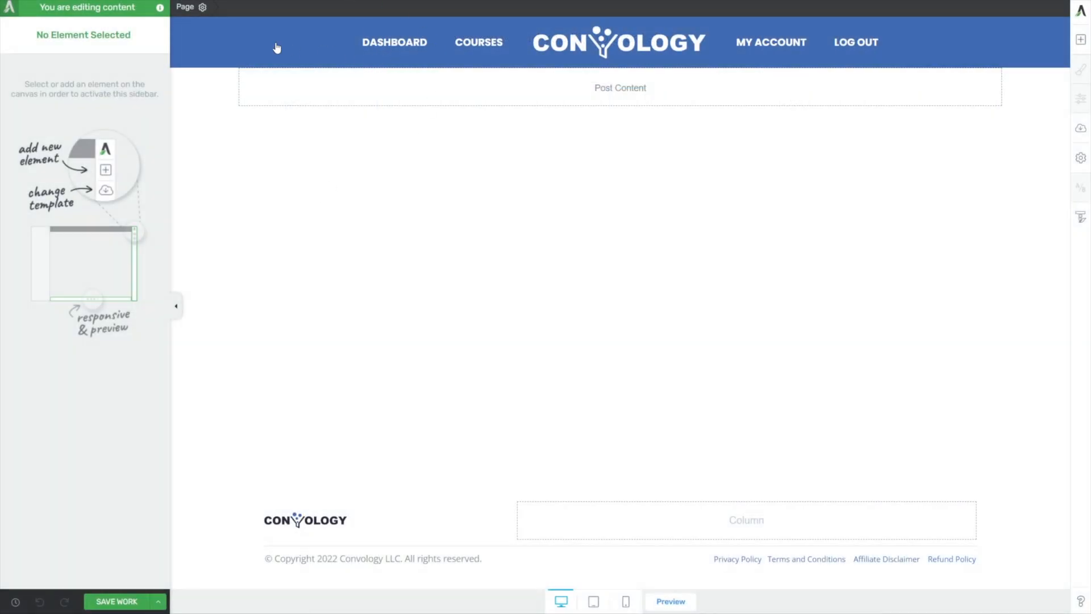
{"action": "mouse_move", "coordinate": [631, 49]}
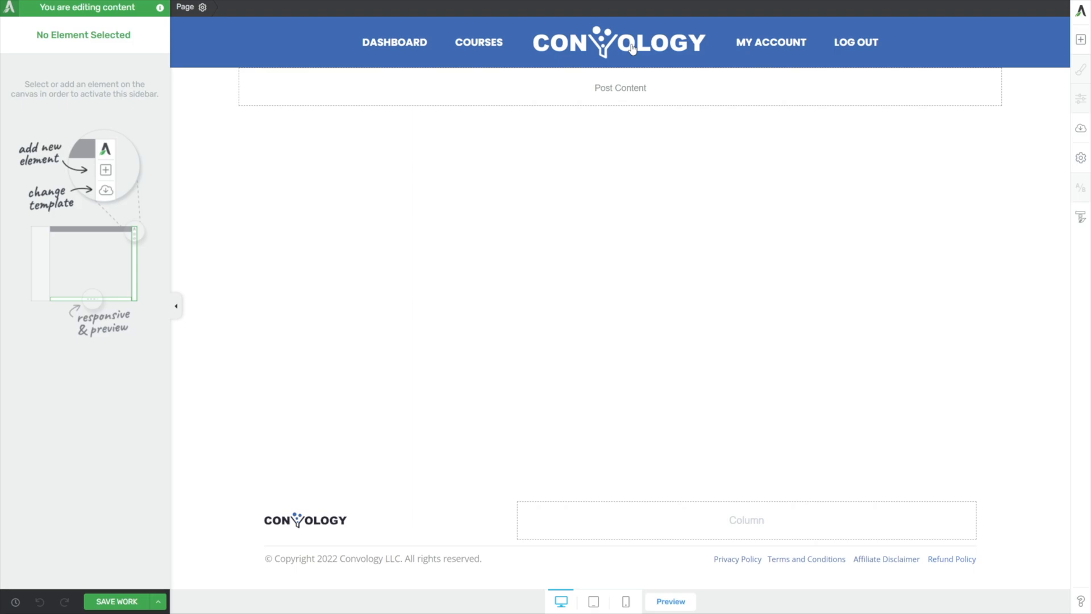
Add a Background Section stretched to full screen width with 30 px top padding.
{"action": "left_click", "coordinate": [1081, 40]}
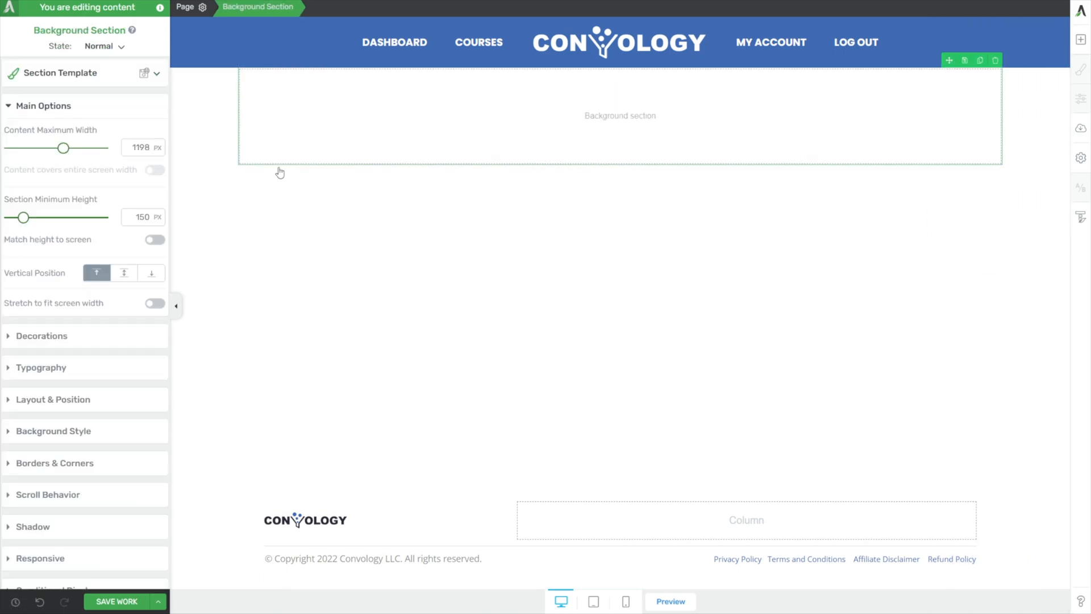
{"action": "mouse_move", "coordinate": [405, 138]}
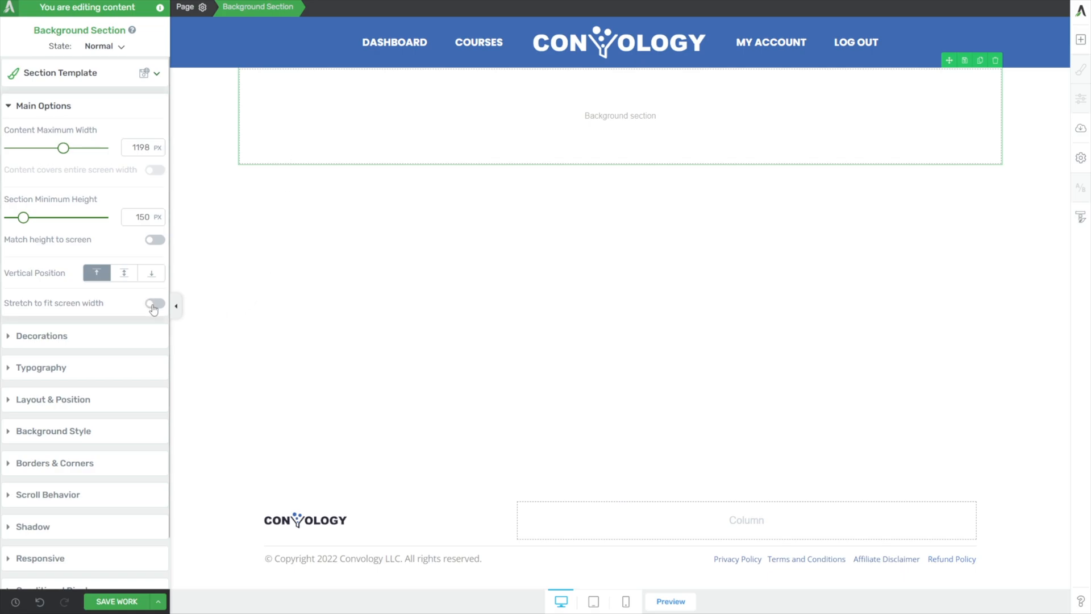
{"action": "left_click", "coordinate": [154, 302]}
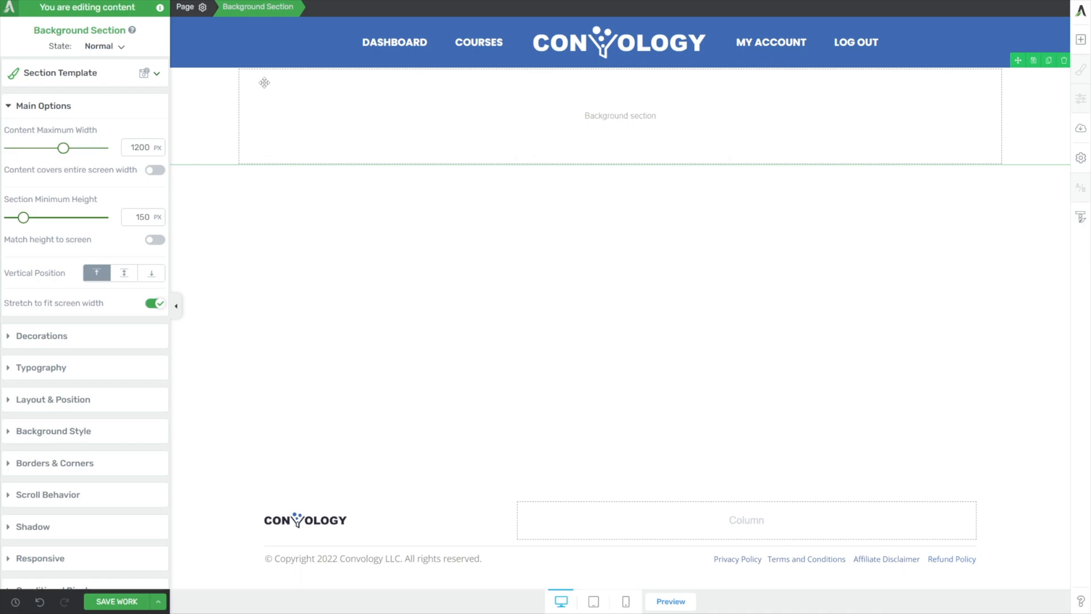
{"action": "mouse_move", "coordinate": [362, 127]}
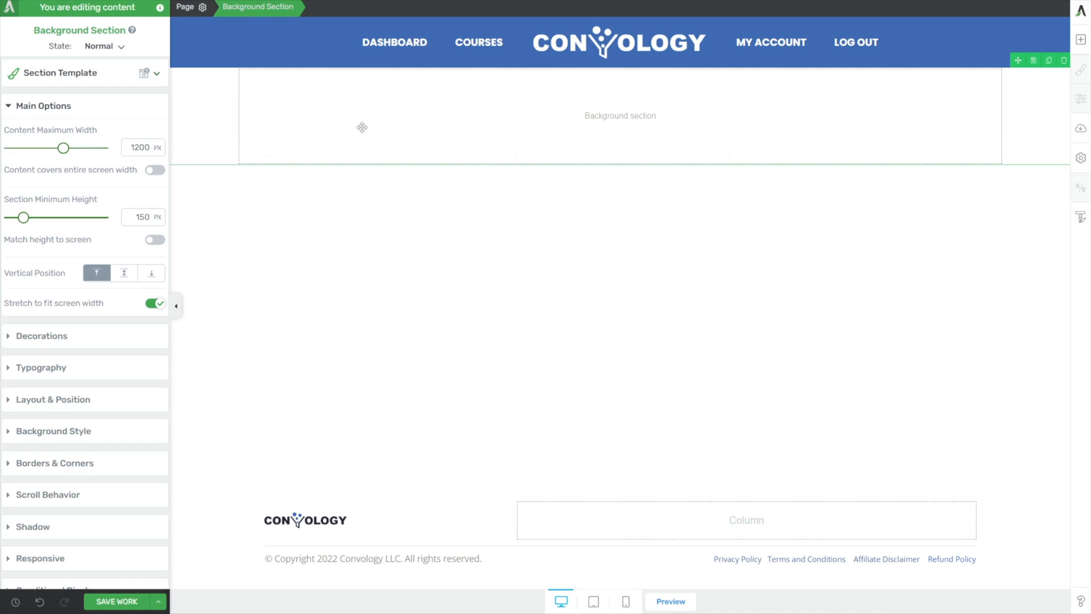
{"action": "mouse_move", "coordinate": [589, 93]}
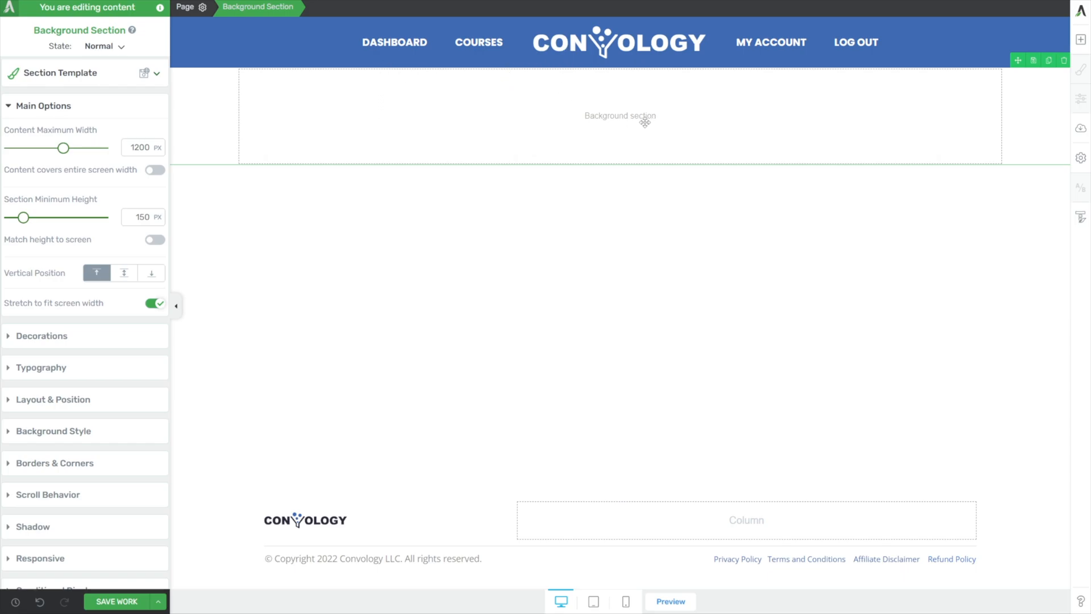
{"action": "mouse_move", "coordinate": [139, 404]}
{"action": "type", "text": "30"}
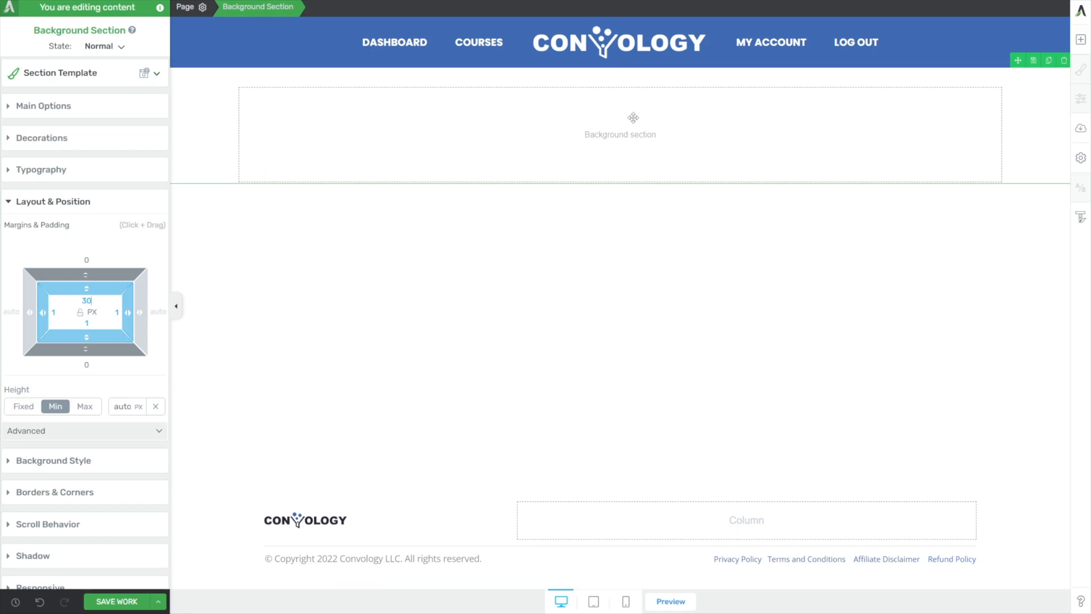
{"action": "left_click", "coordinate": [1081, 39]}
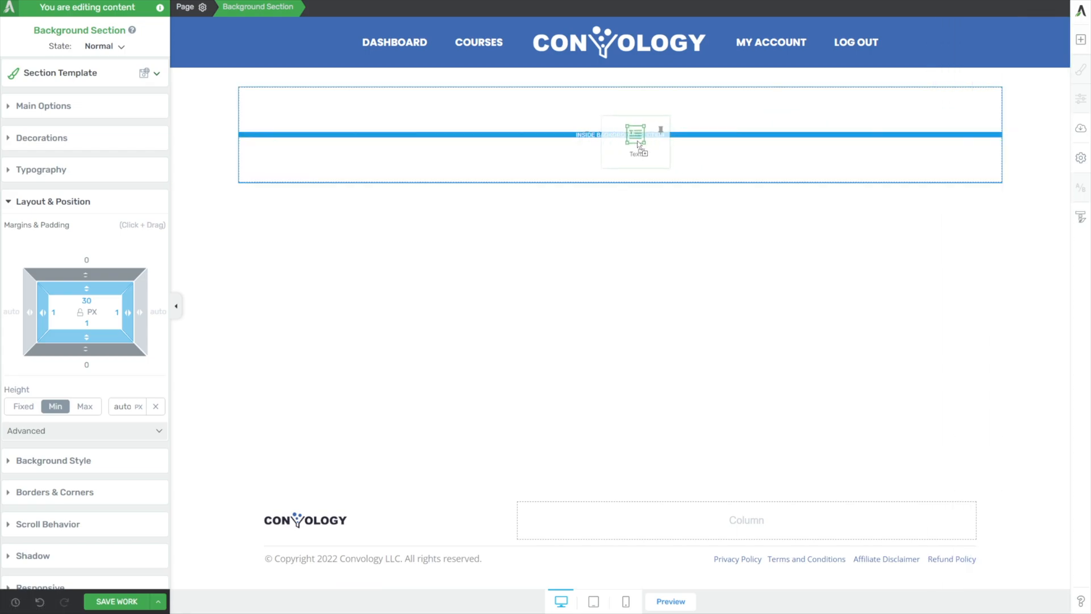
Add the H1 heading 'Welcome to Your Course Hub' in the section.
{"action": "left_click", "coordinate": [635, 134]}
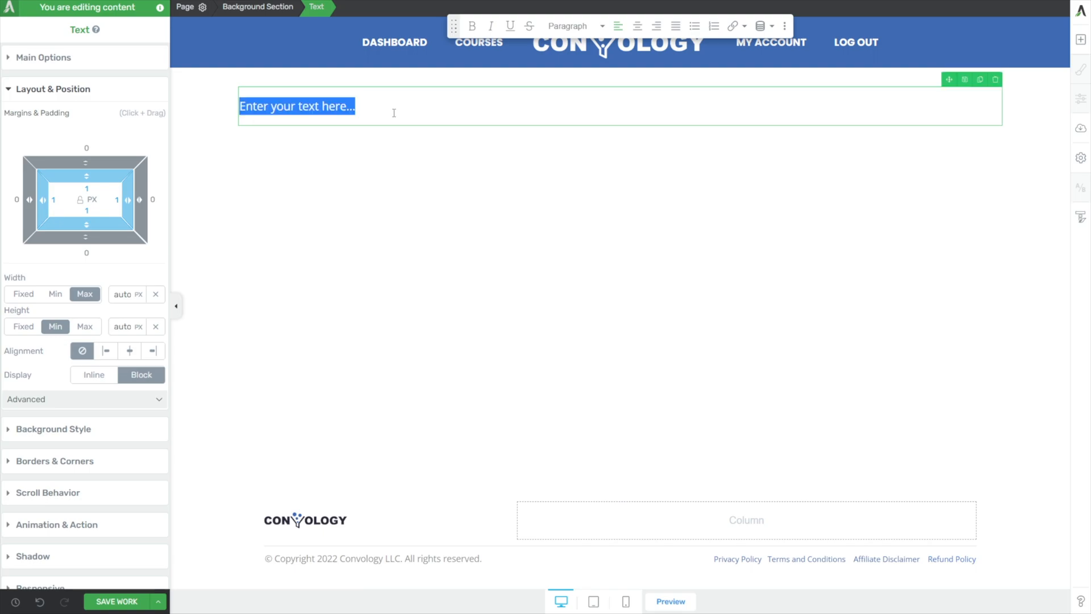
{"action": "type", "text": "Welcome t"}
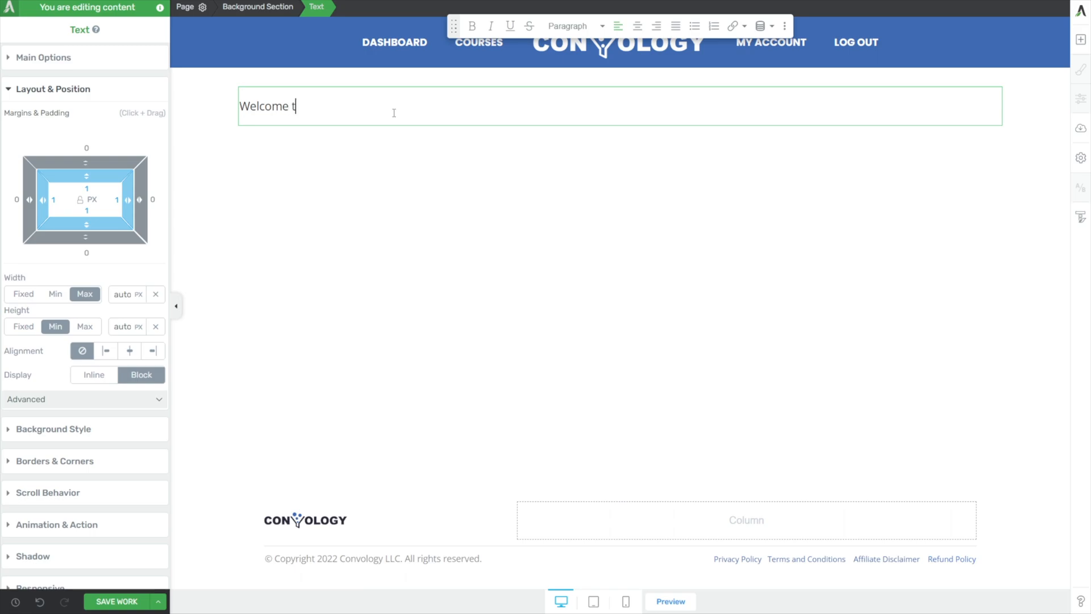
{"action": "type", "text": "o Your Cou"}
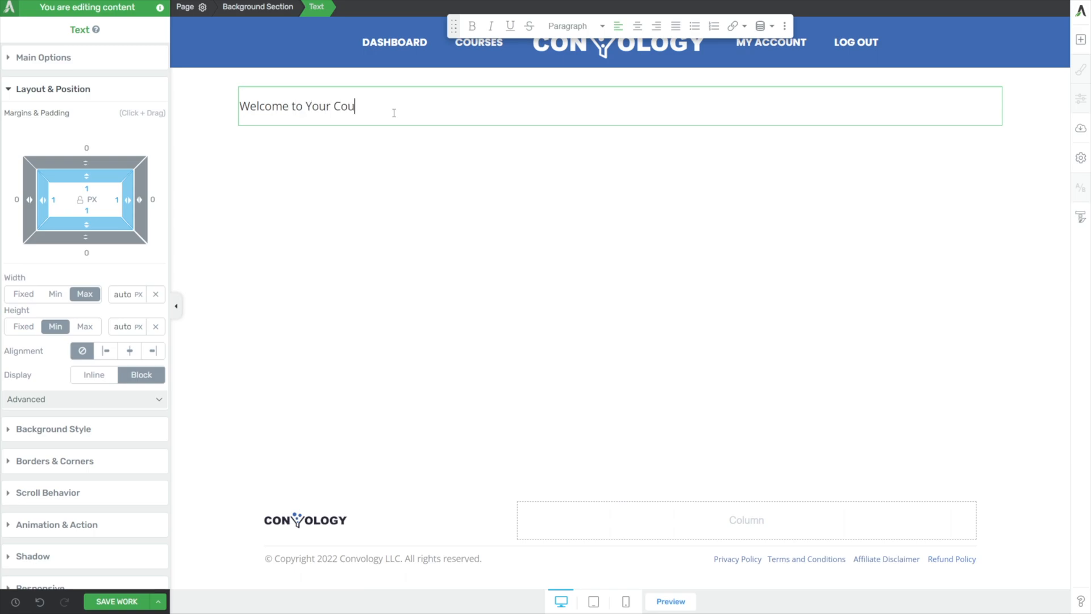
{"action": "type", "text": "rse Homepage"}
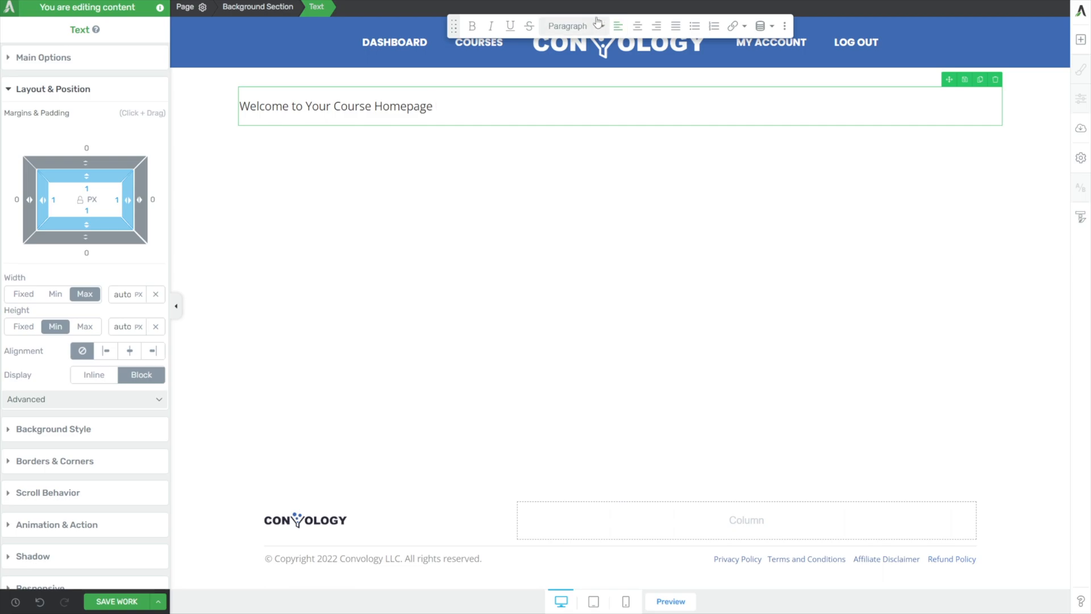
{"action": "key", "text": "Backspace"}
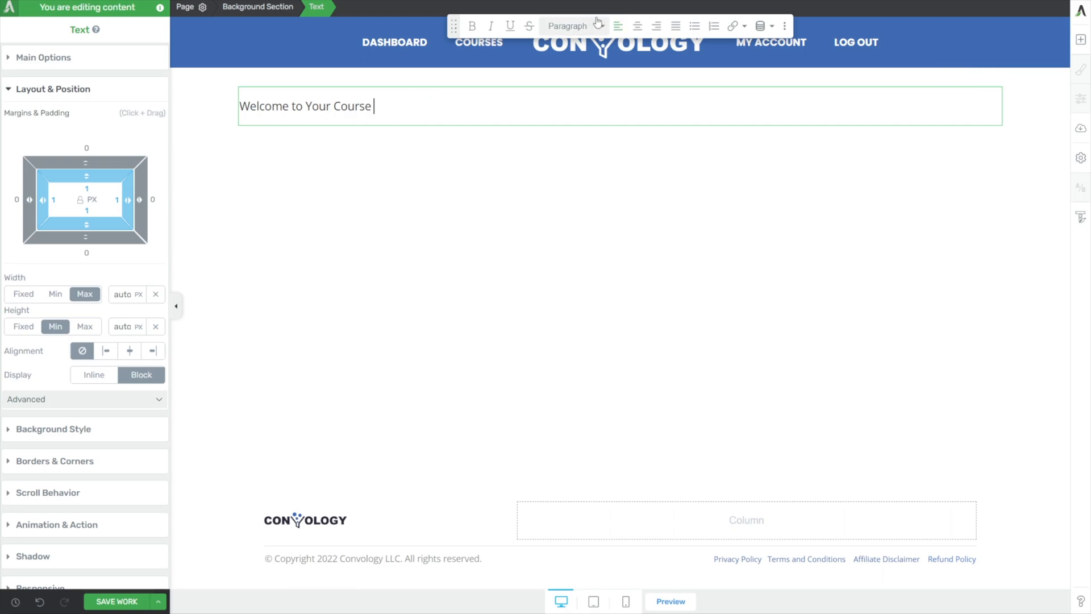
{"action": "type", "text": "Hub"}
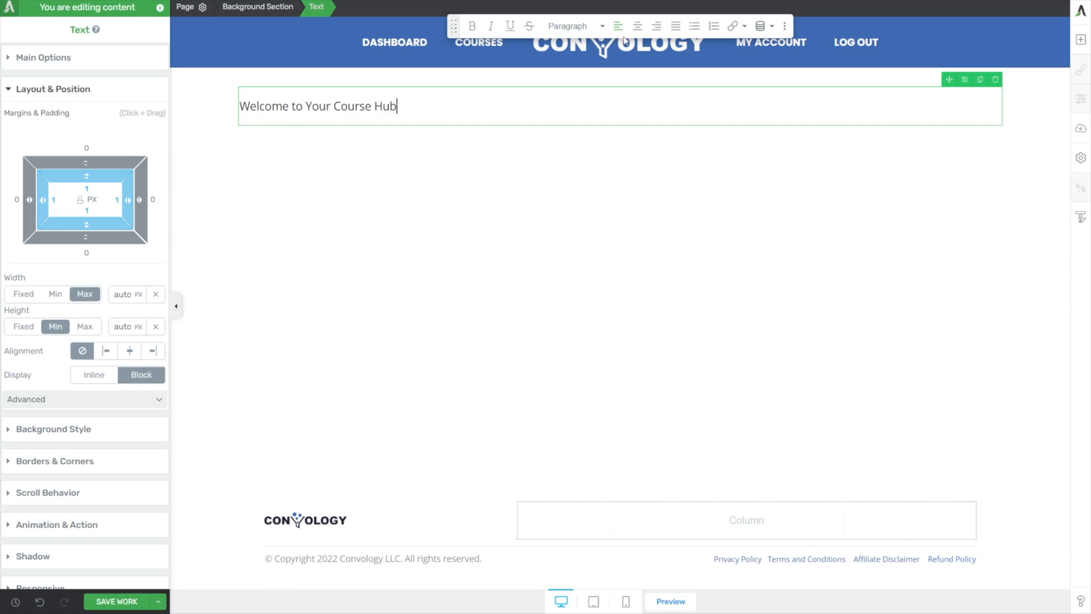
{"action": "left_click", "coordinate": [570, 25]}
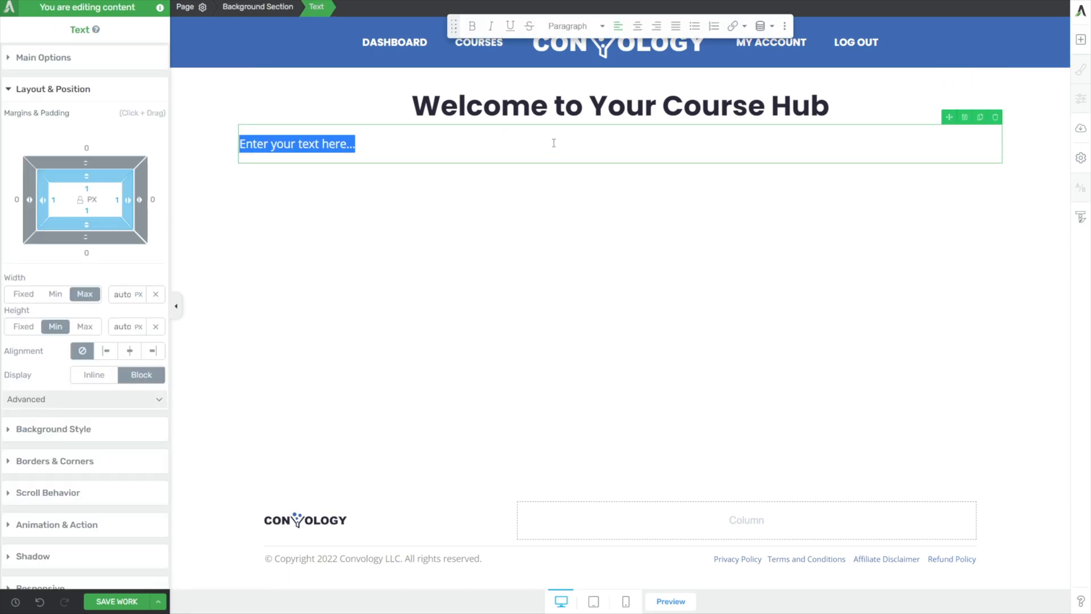
Add a centred intro paragraph about your courses and products purchased at Convology.
{"action": "type", "text": "He"}
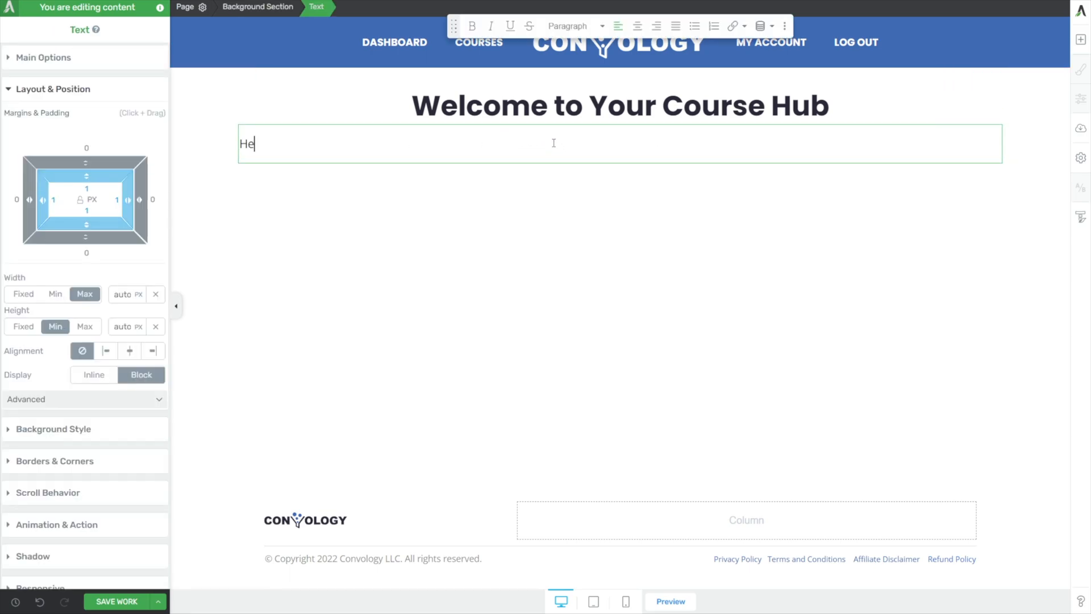
{"action": "type", "text": "re you will find all of your course"}
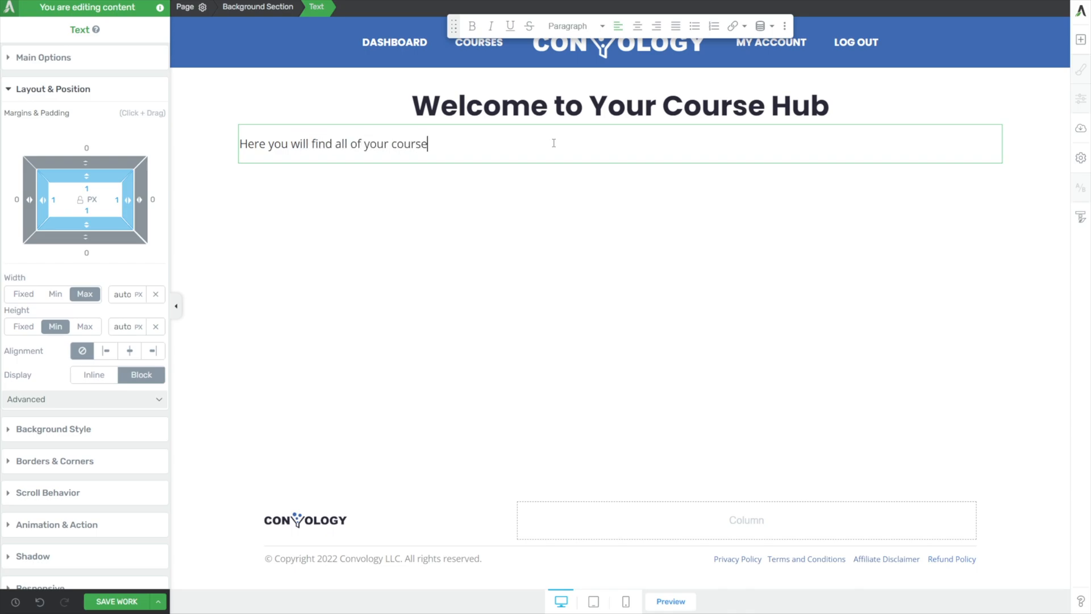
{"action": "type", "text": "s and the product"}
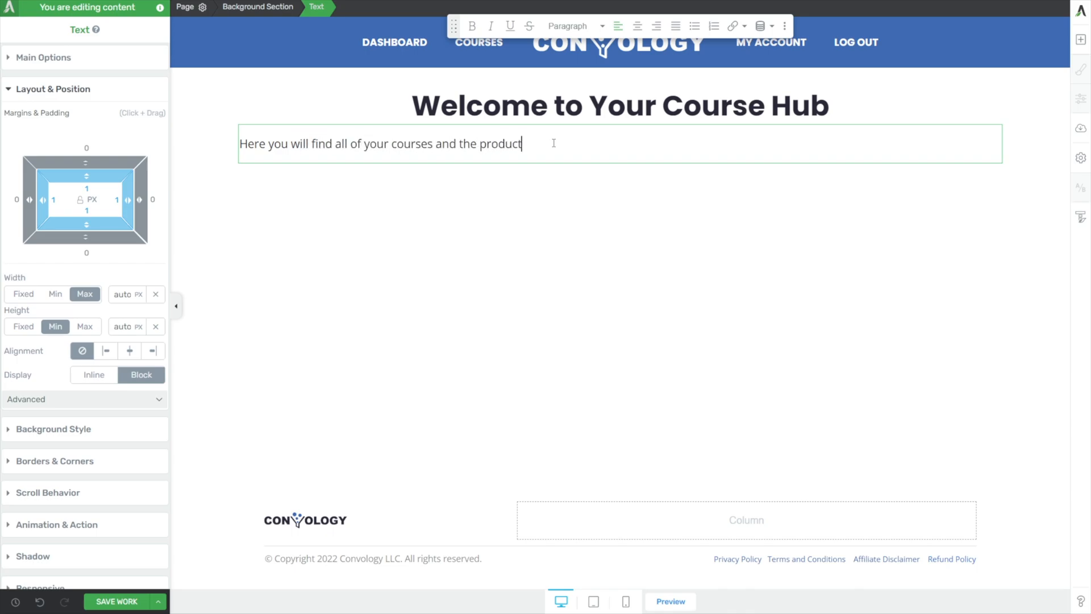
{"action": "type", "text": "s you've purchased at"}
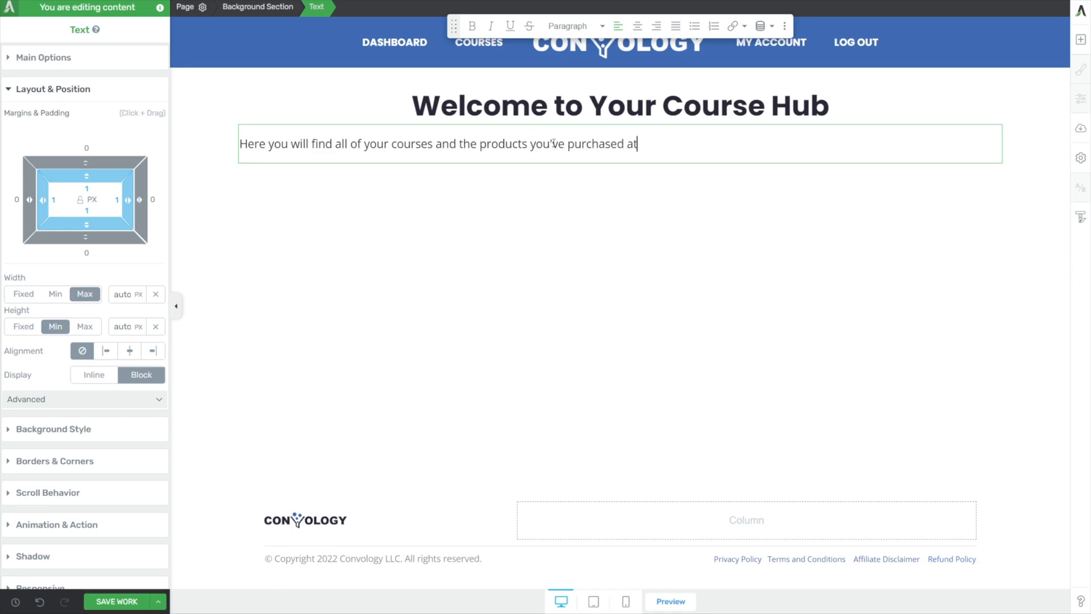
{"action": "type", "text": "Convology."}
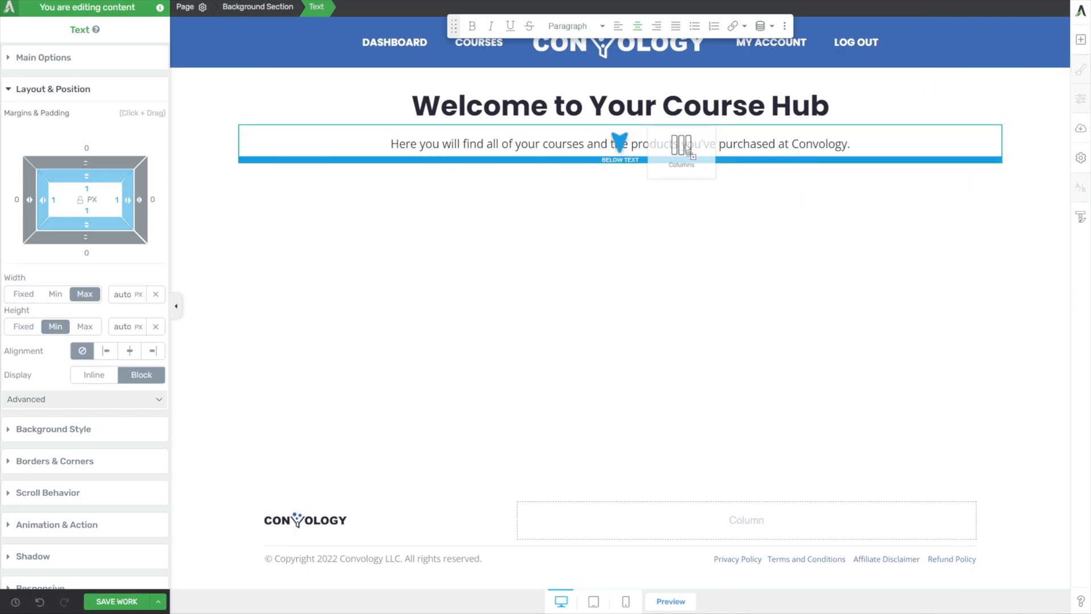
{"action": "left_click", "coordinate": [681, 152]}
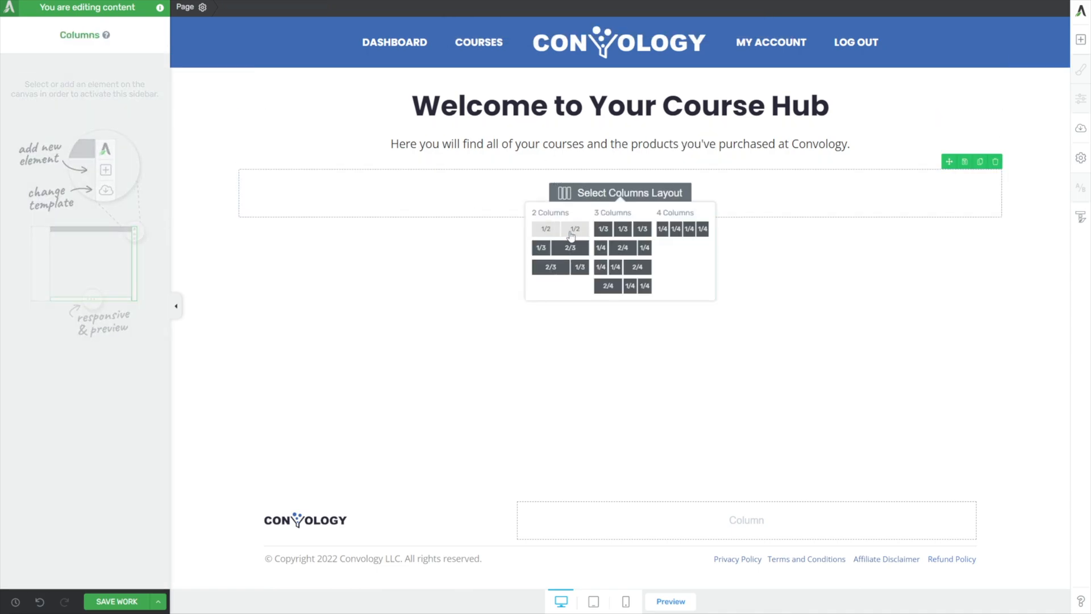
{"action": "left_click", "coordinate": [561, 229]}
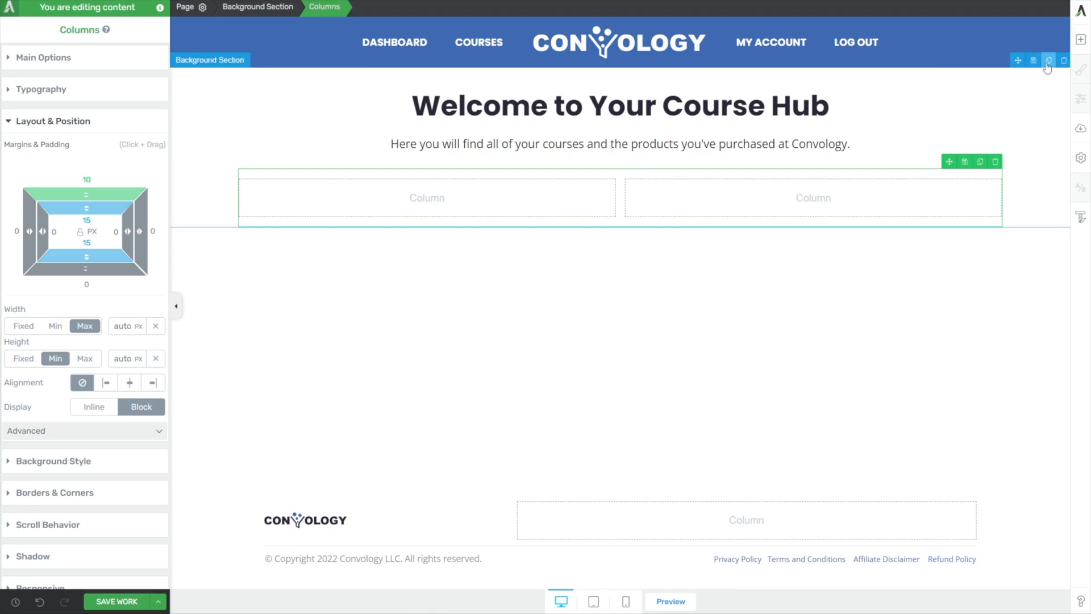
{"action": "left_click", "coordinate": [1017, 60]}
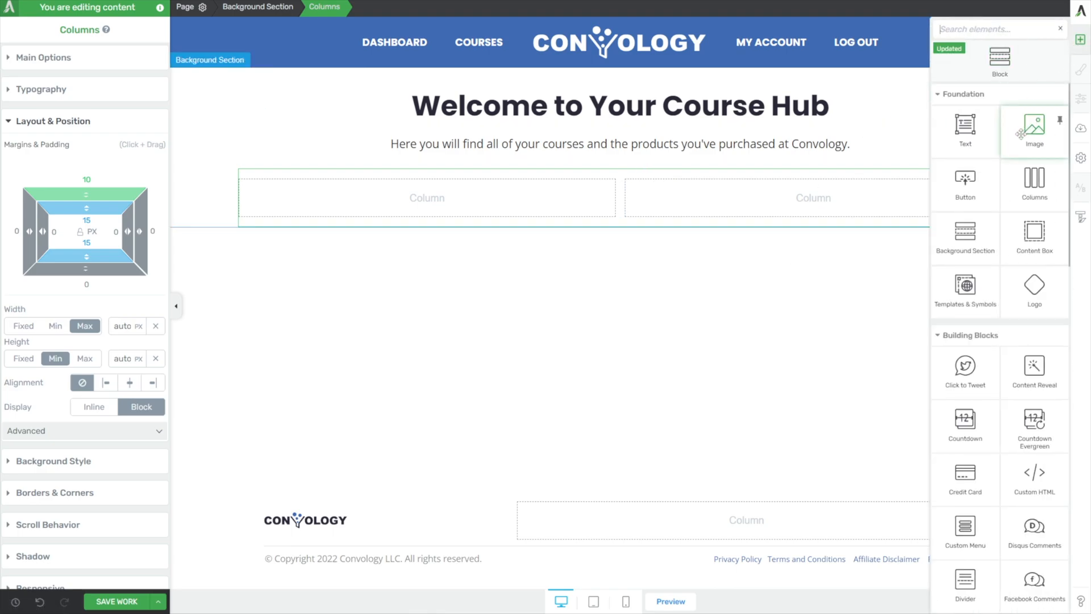
{"action": "type", "text": "v"}
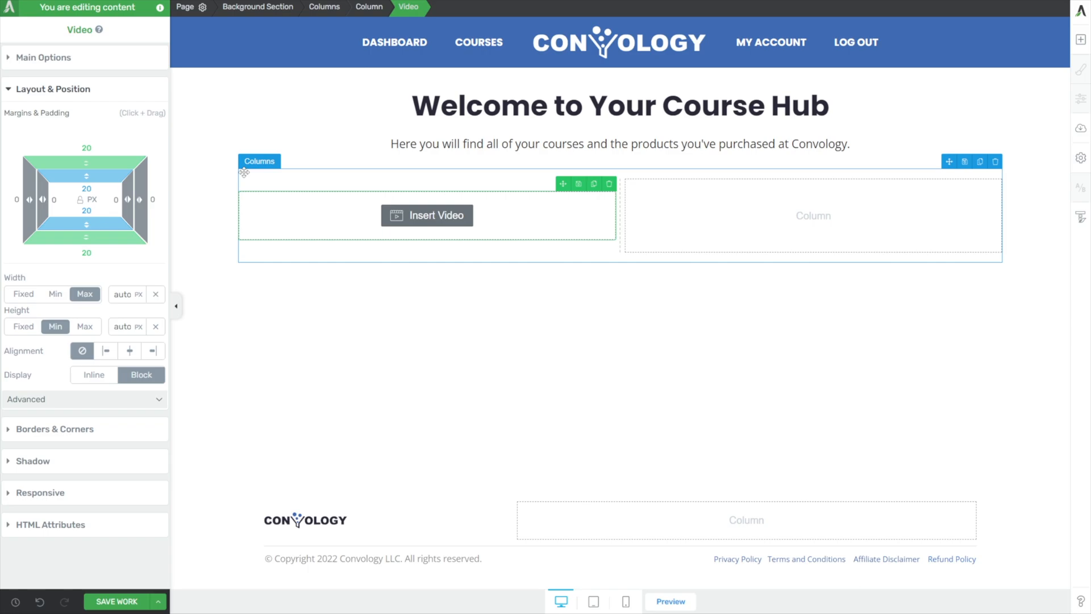
{"action": "left_click", "coordinate": [44, 58]}
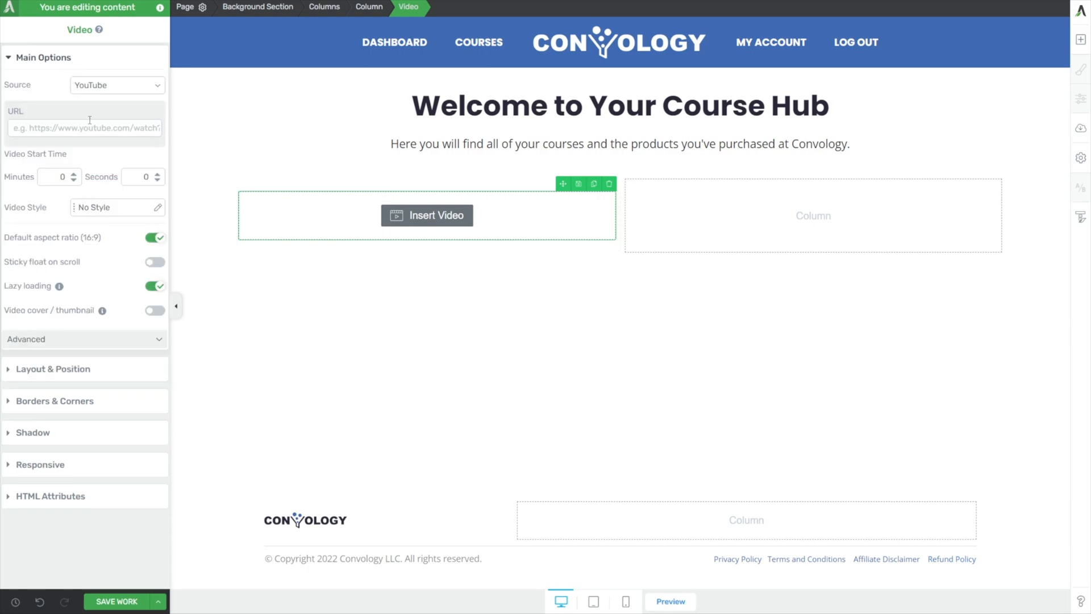
{"action": "type", "text": "https://youtu.be/NpEaa2P7qZf"}
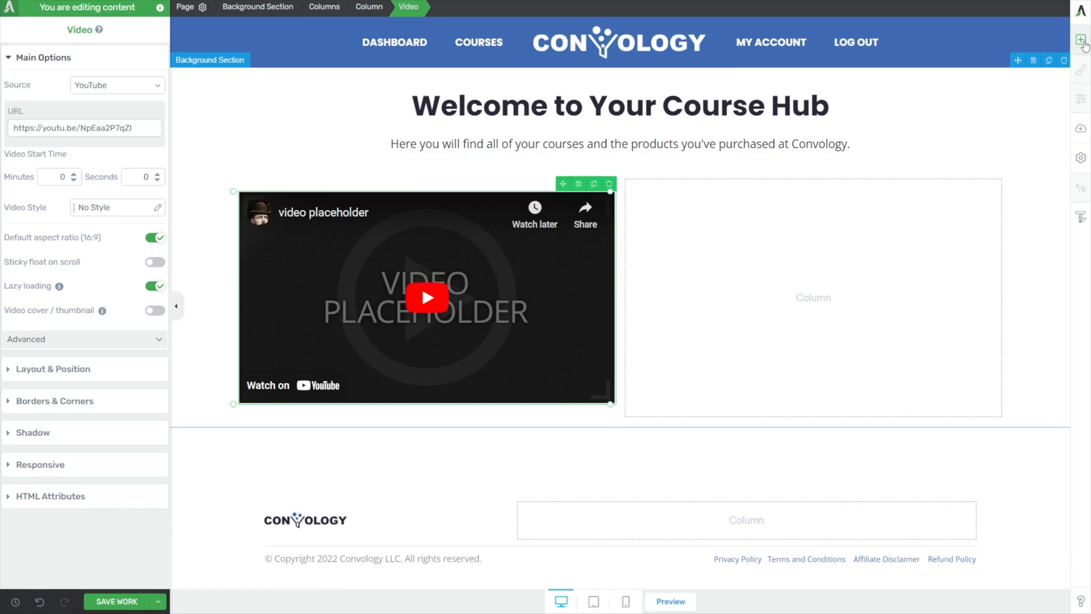
Set the right column's Content Box background colour to #eceef3.
{"action": "left_click", "coordinate": [1081, 40]}
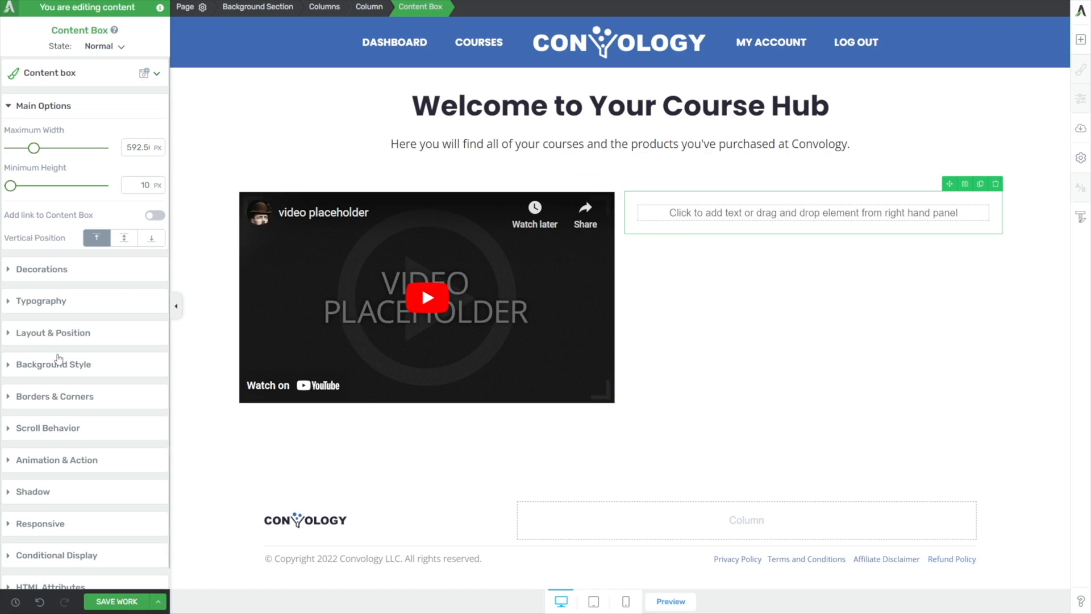
{"action": "mouse_move", "coordinate": [72, 366]}
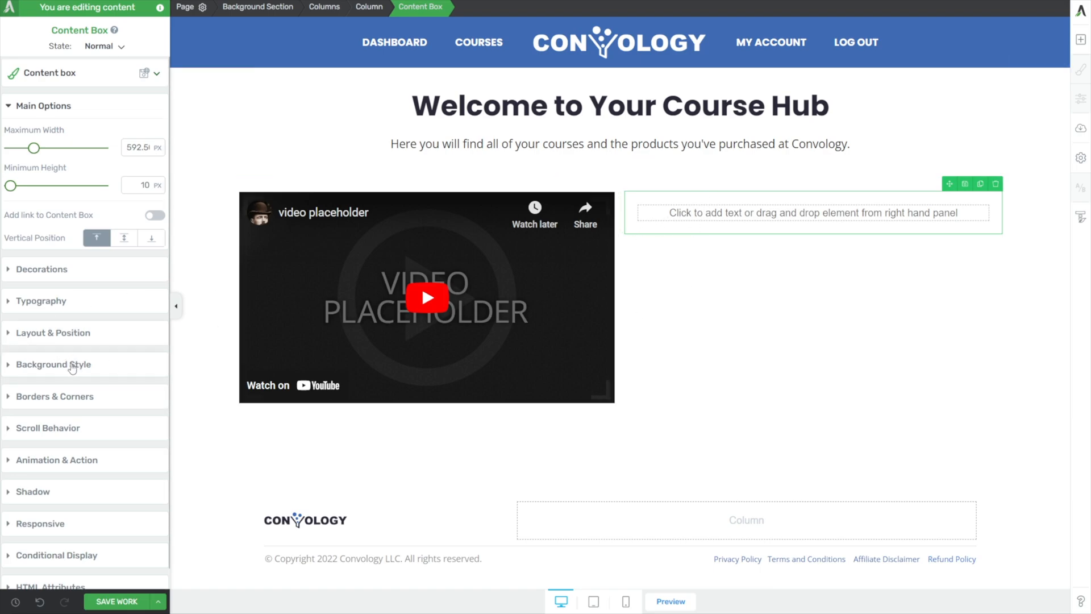
{"action": "left_click", "coordinate": [54, 364]}
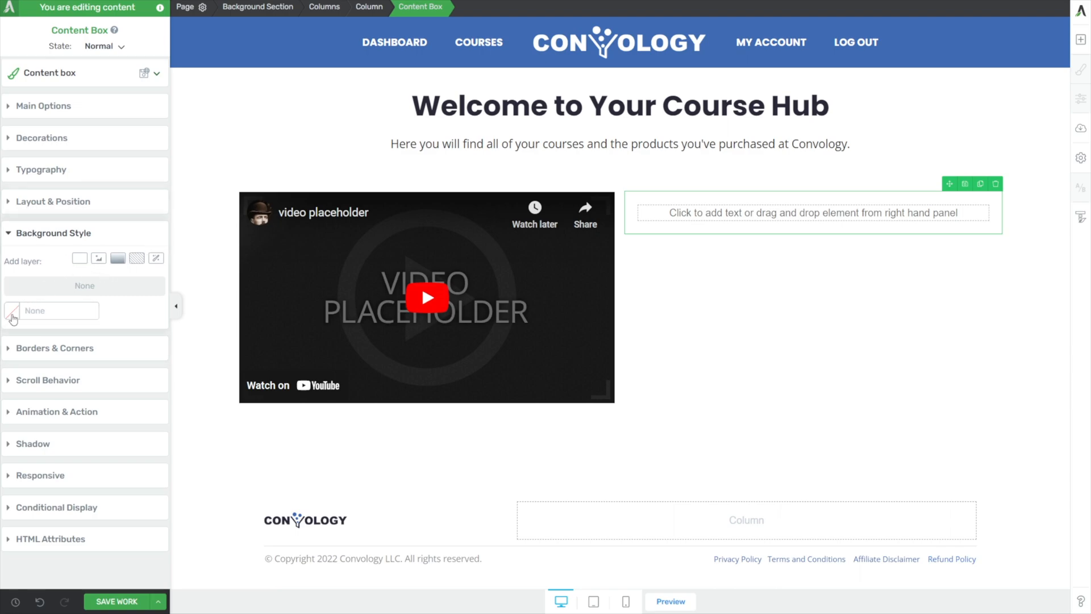
{"action": "left_click", "coordinate": [12, 311]}
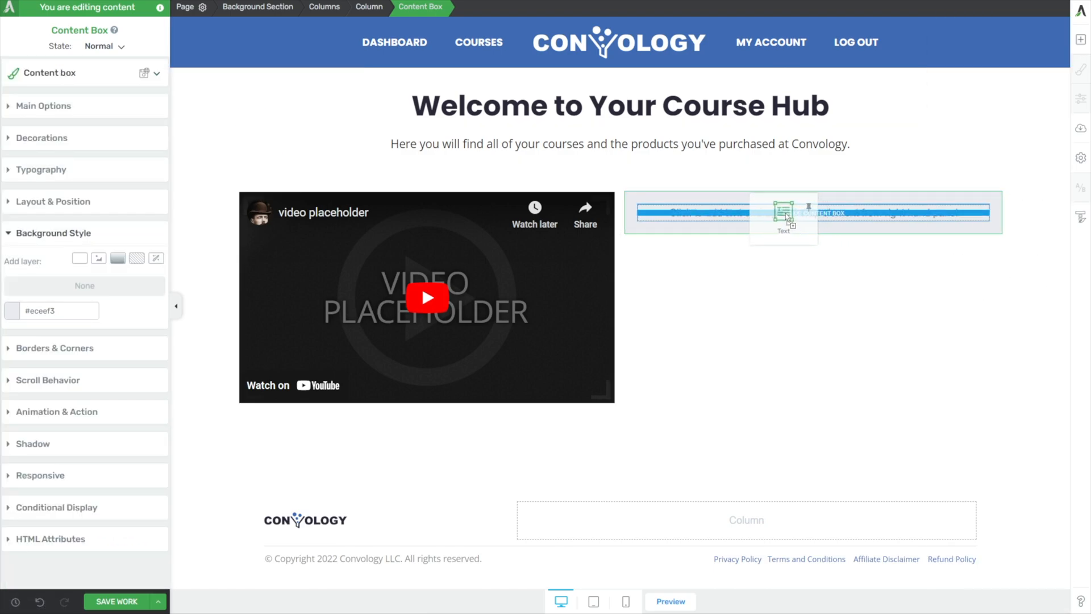
Add a centred Heading 2 'Resource Links' inside the grey Content Box.
{"action": "left_click", "coordinate": [781, 218]}
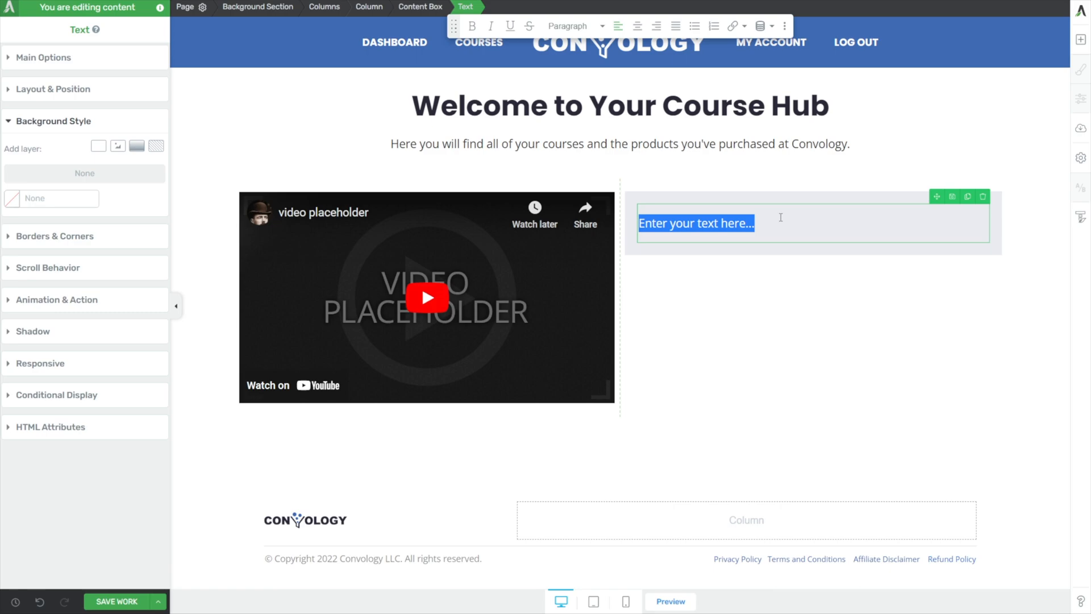
{"action": "type", "text": "Rou"}
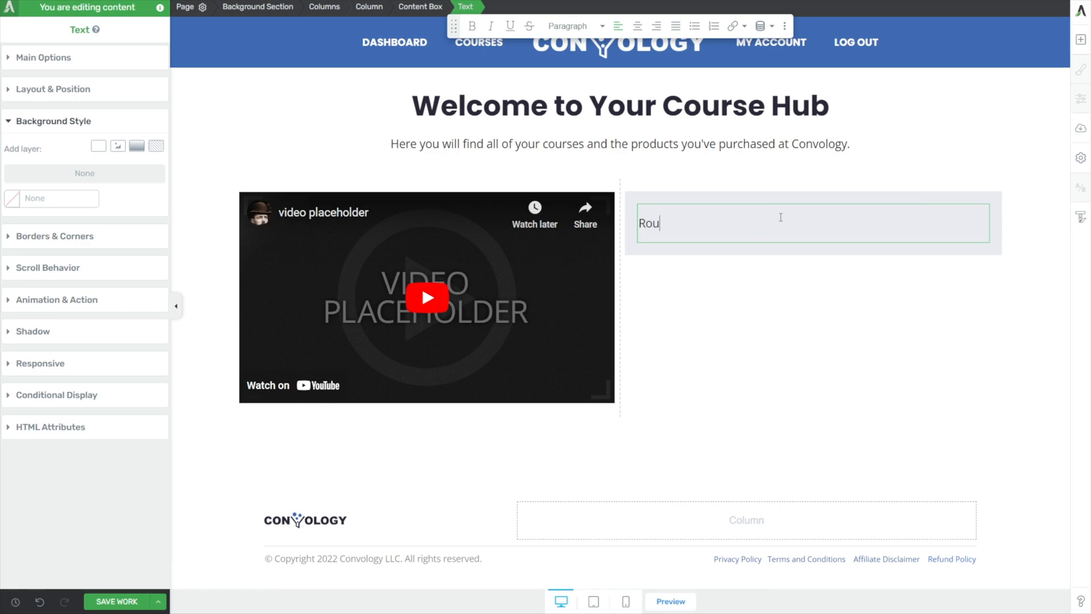
{"action": "type", "text": "Help"}
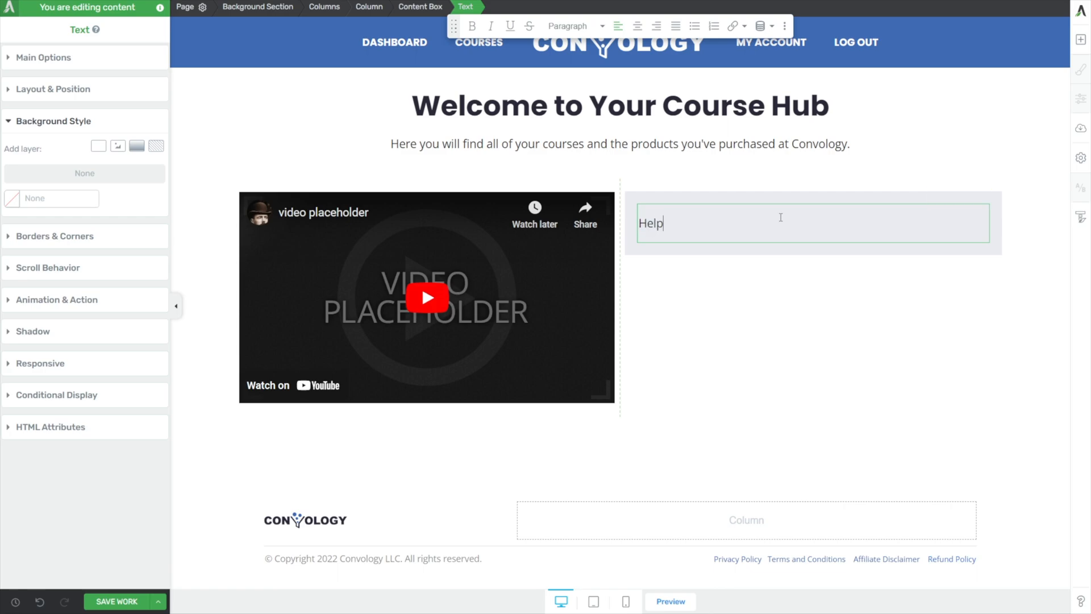
{"action": "type", "text": "Rouses"}
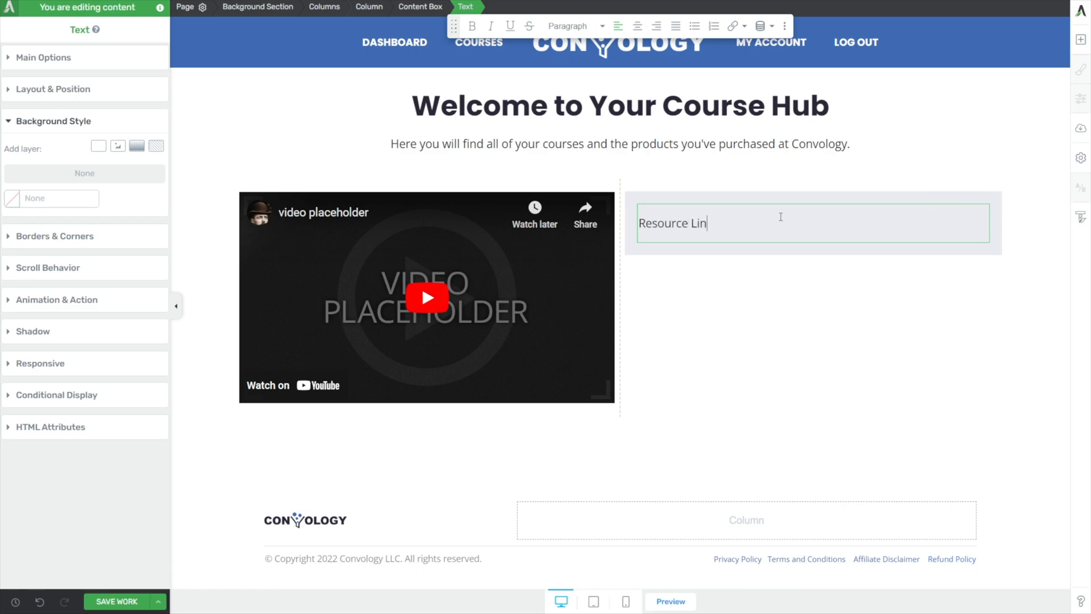
{"action": "type", "text": "ks"}
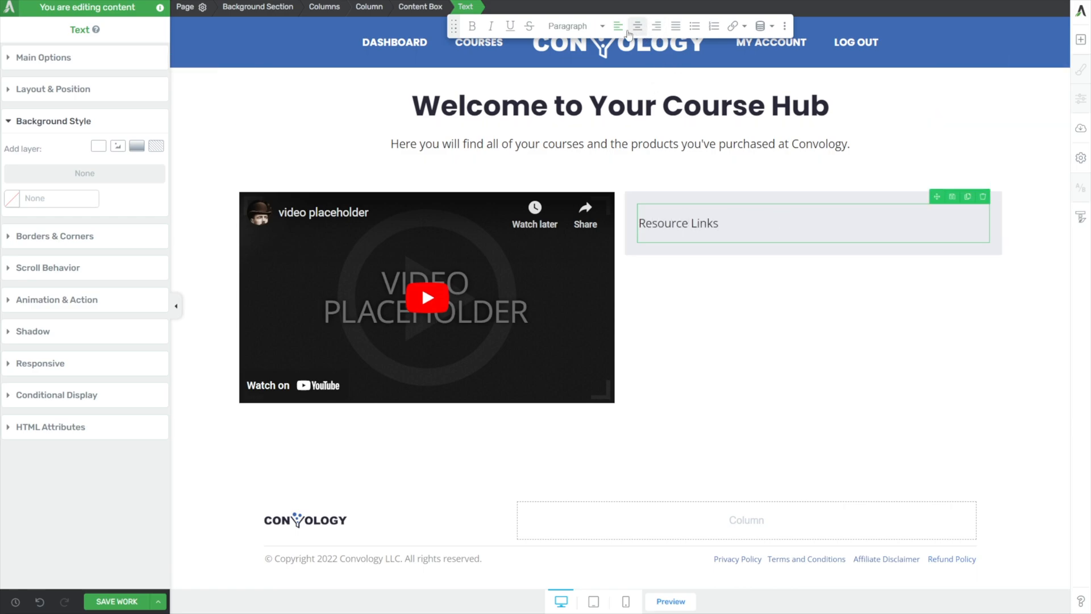
{"action": "left_click", "coordinate": [571, 26]}
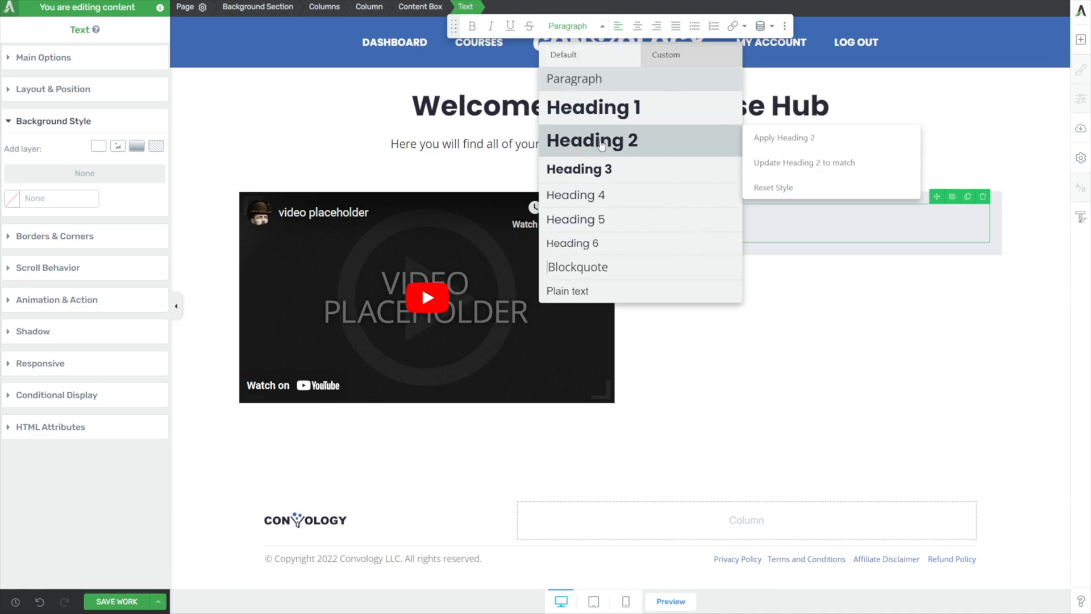
{"action": "left_click", "coordinate": [591, 140]}
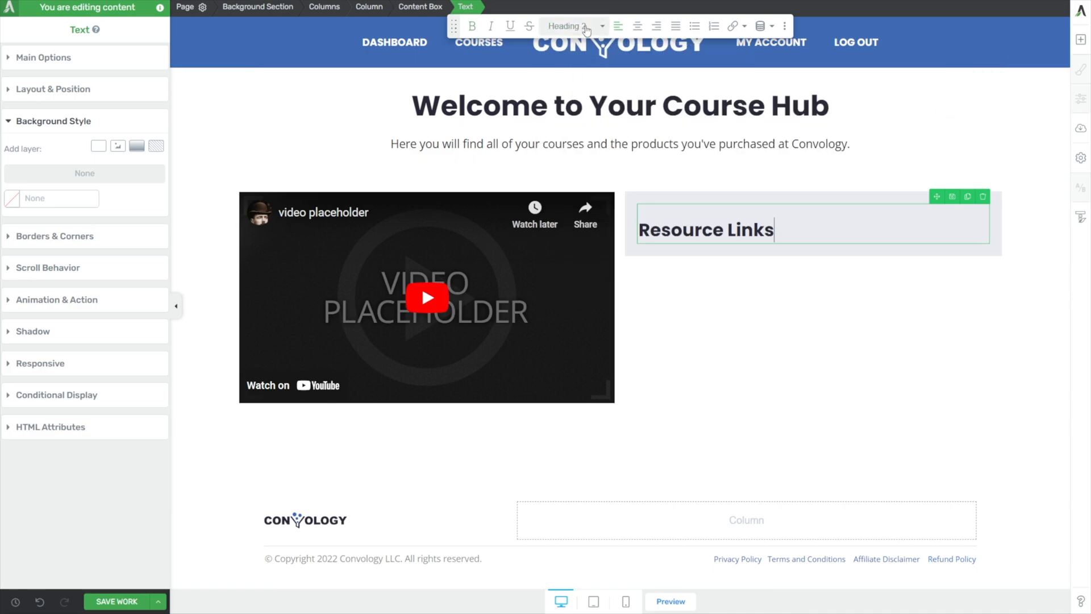
{"action": "left_click", "coordinate": [571, 26]}
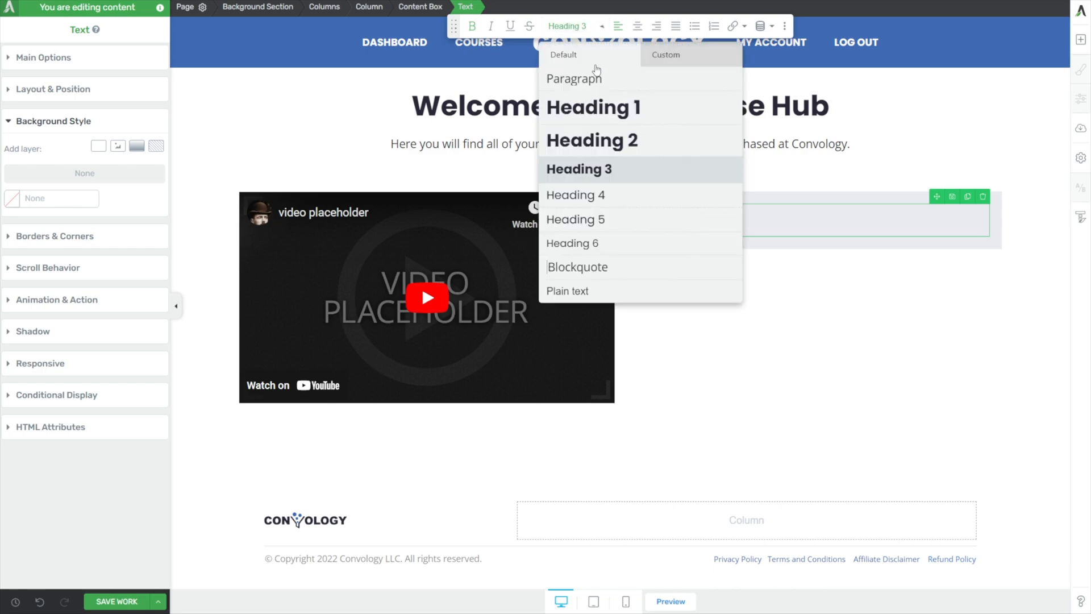
{"action": "left_click", "coordinate": [591, 139]}
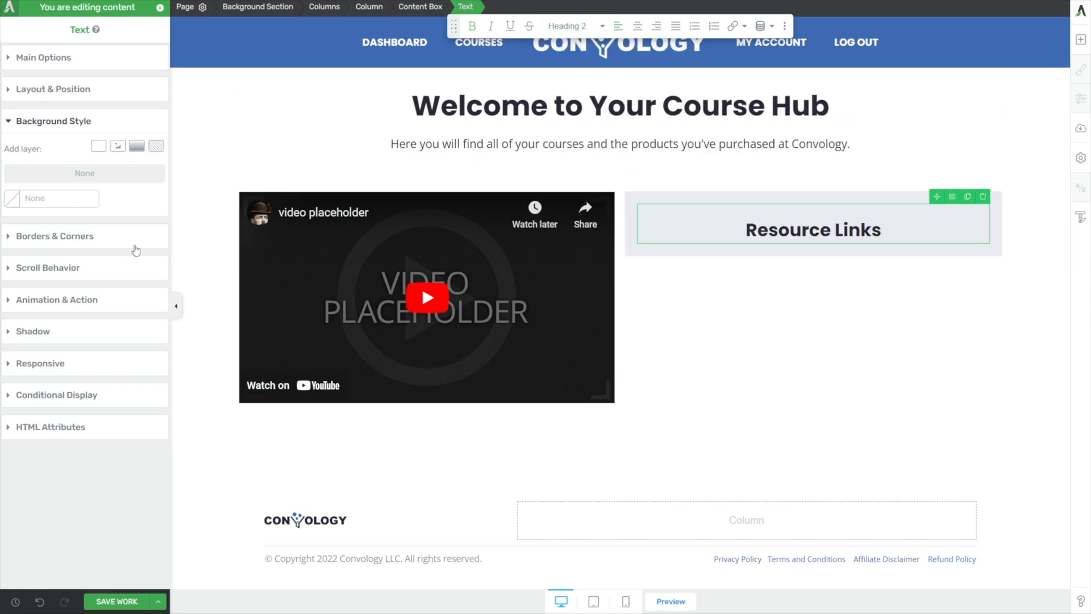
{"action": "left_click", "coordinate": [44, 57]}
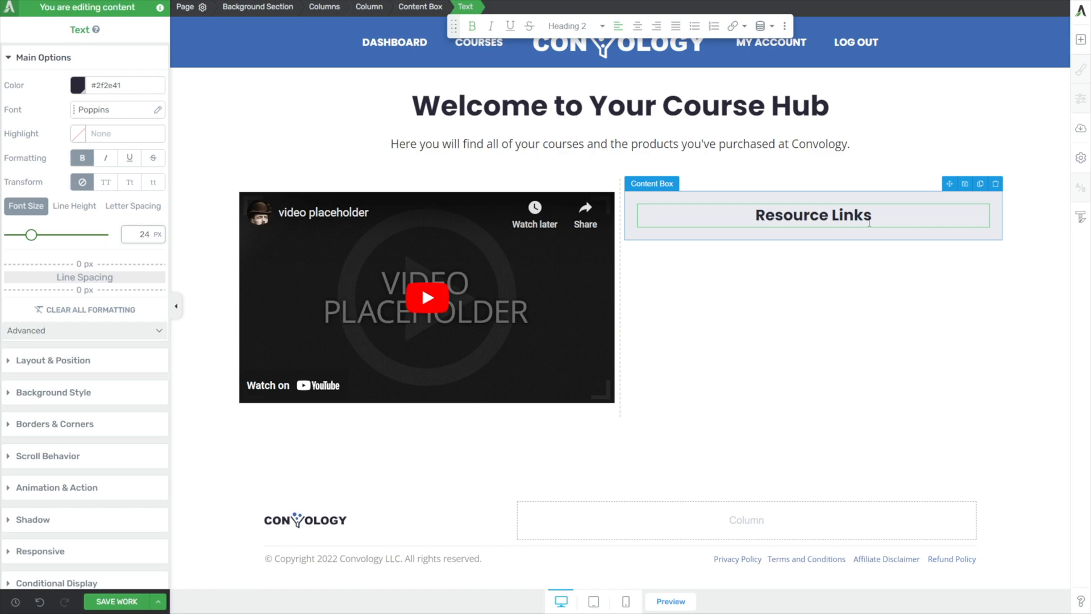
Add FULL-size buttons: Join the Facebook Group, Access the Download Center, Contact Support.
{"action": "left_click", "coordinate": [617, 143]}
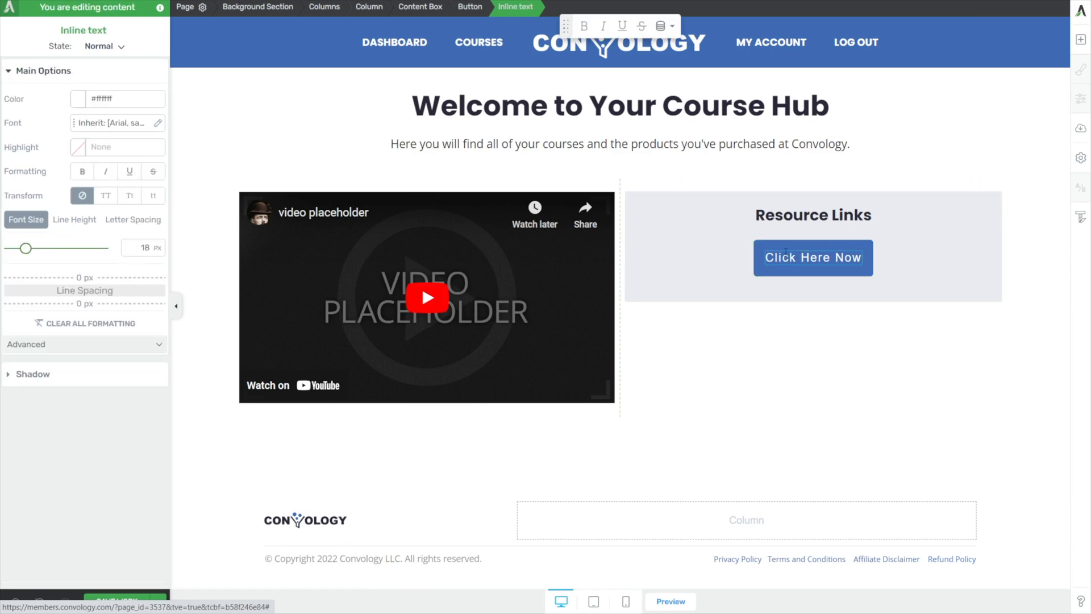
{"action": "type", "text": "Join"}
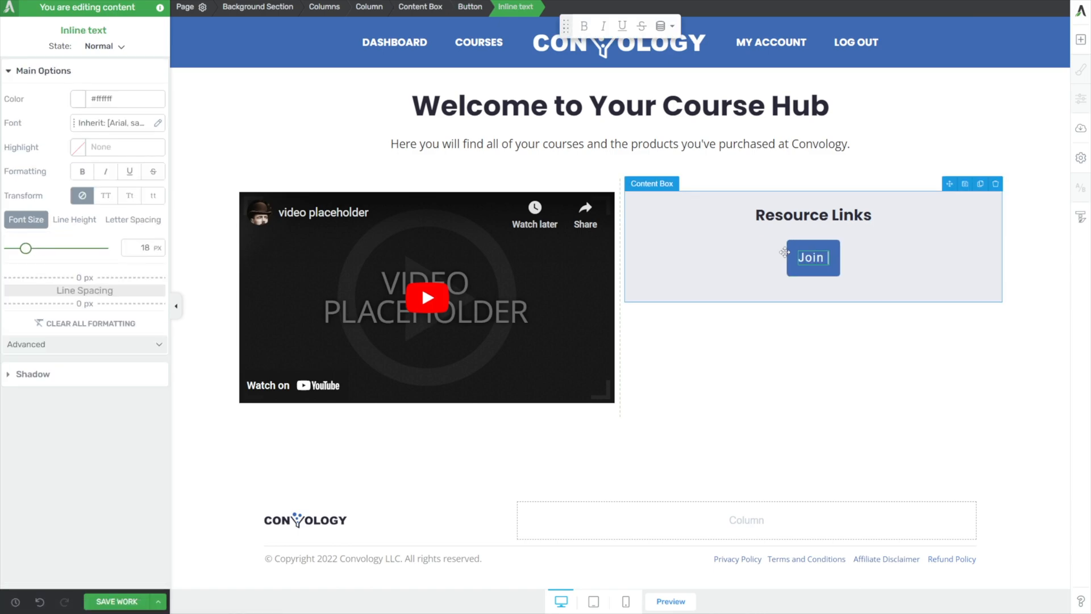
{"action": "type", "text": "the Facebook Group"}
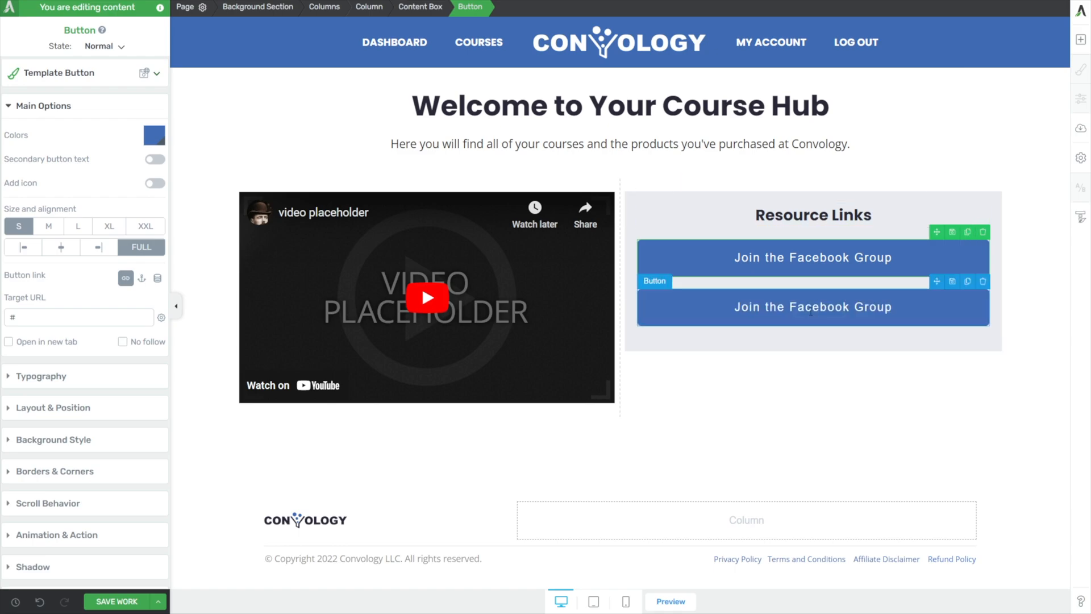
{"action": "left_click", "coordinate": [812, 307]}
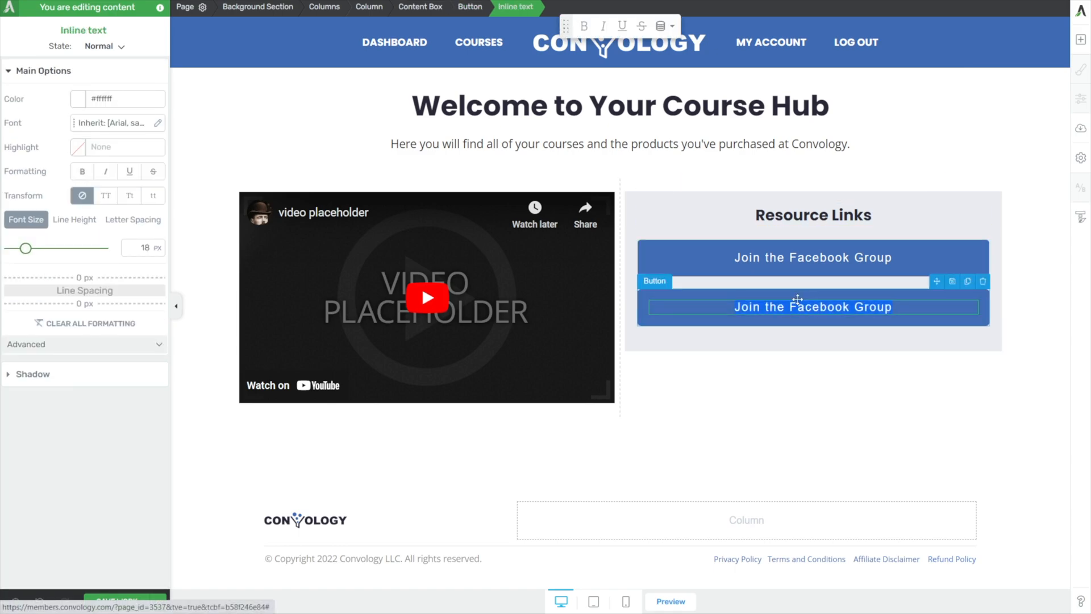
{"action": "type", "text": "Access the Download Center"}
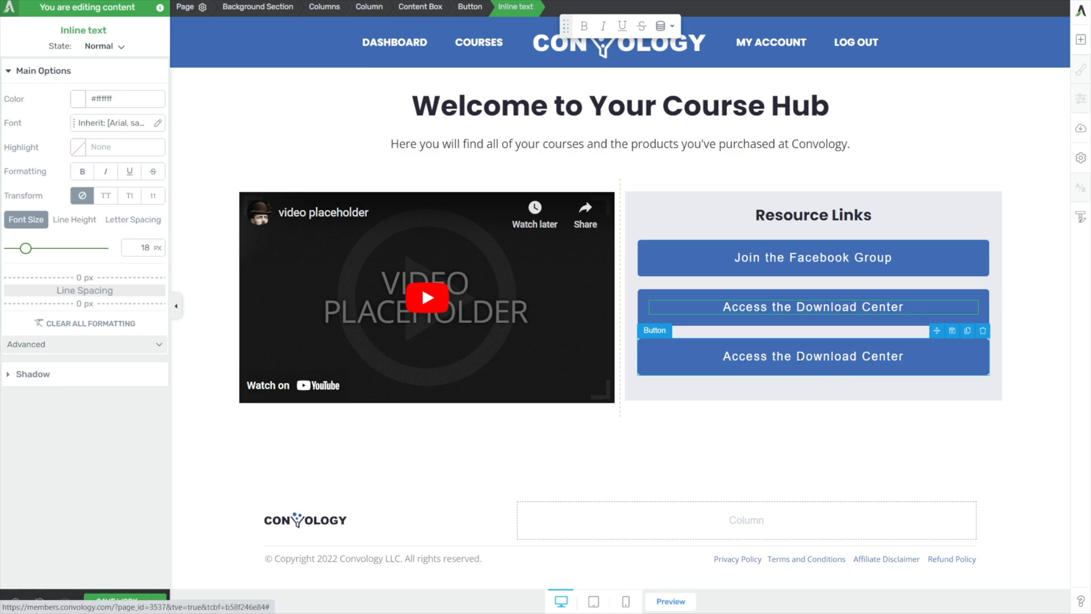
{"action": "type", "text": "Contact C"}
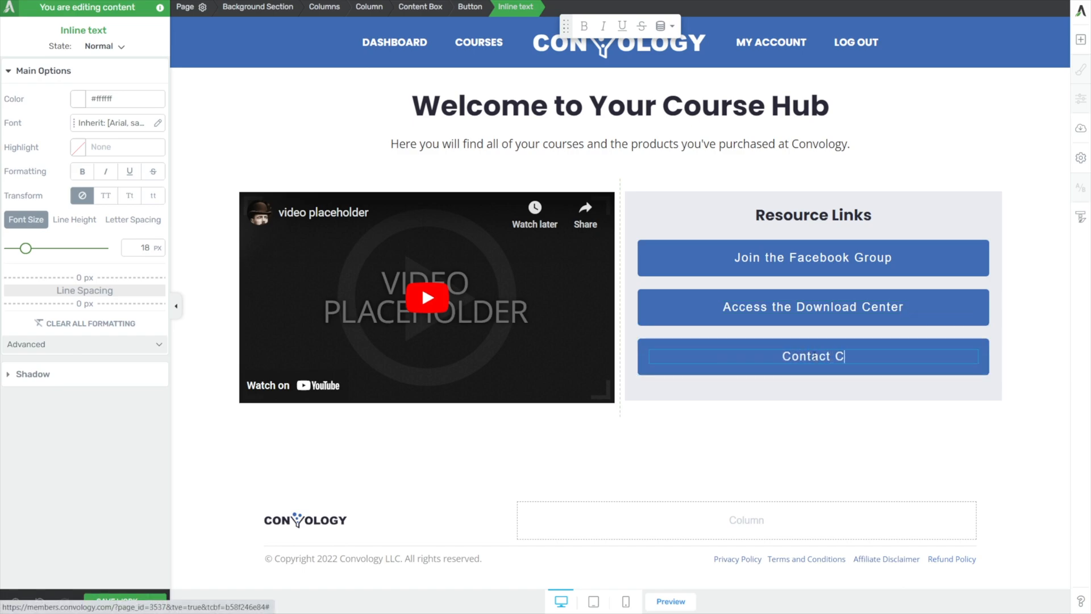
{"action": "left_click", "coordinate": [791, 512]}
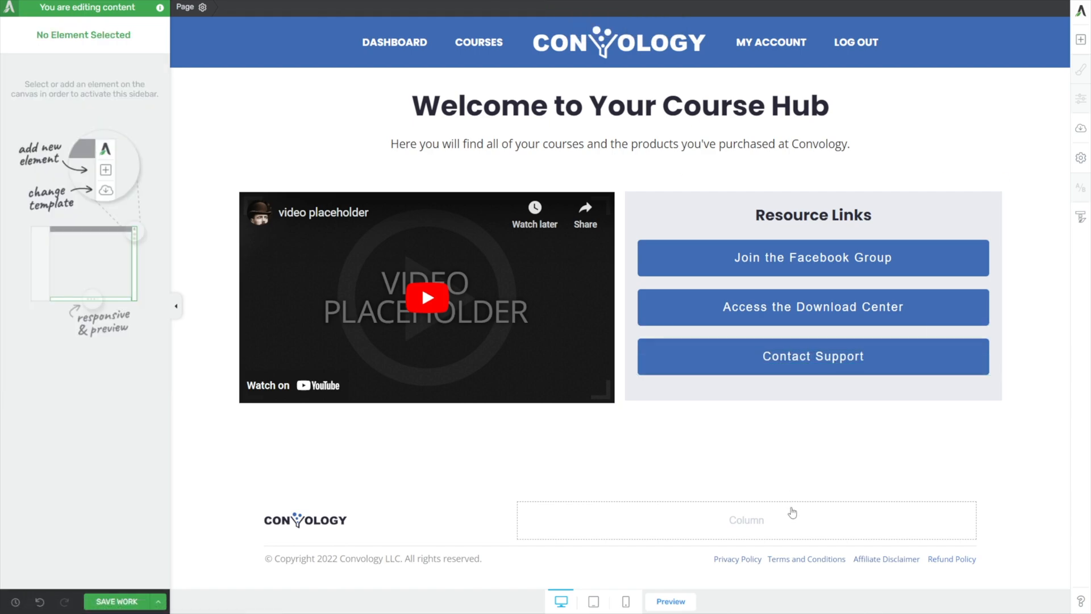
Set the Resource Links box border to 0px and corner radius to 8px.
{"action": "left_click", "coordinate": [427, 296]}
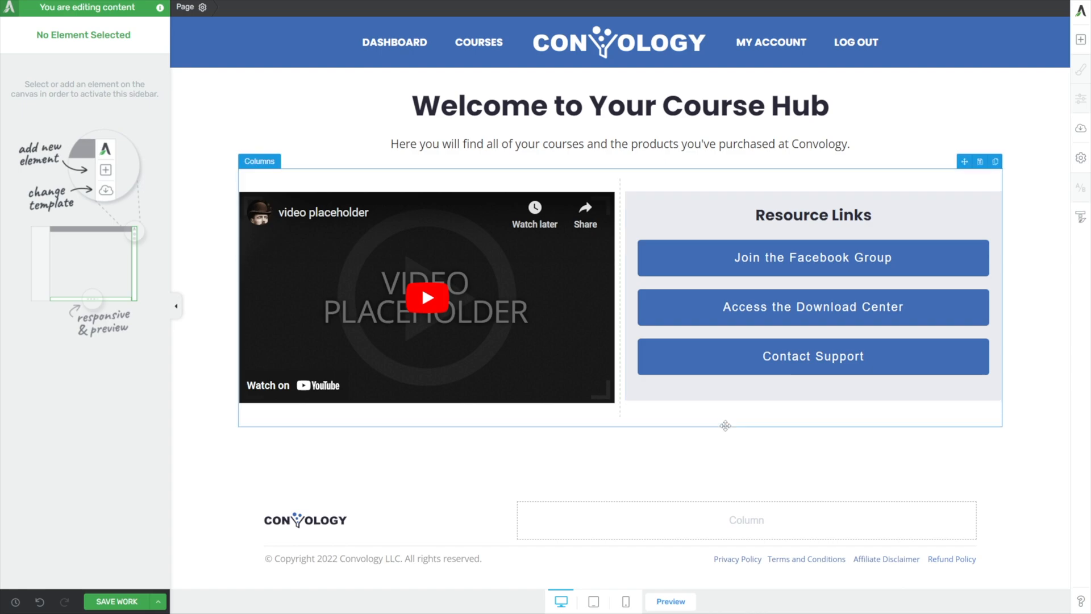
{"action": "left_click", "coordinate": [812, 285]}
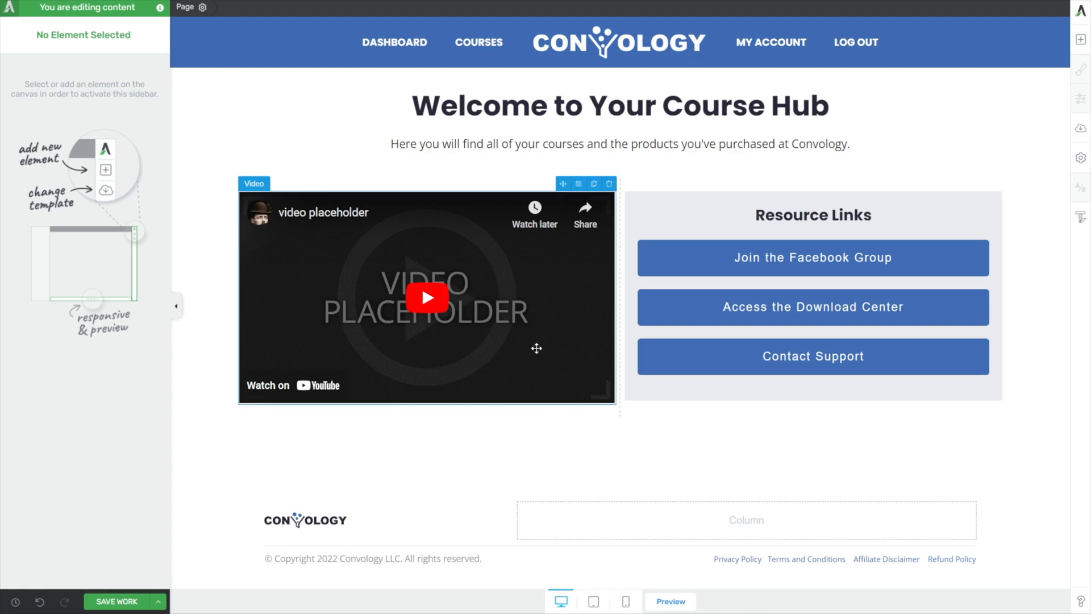
{"action": "left_click", "coordinate": [812, 214]}
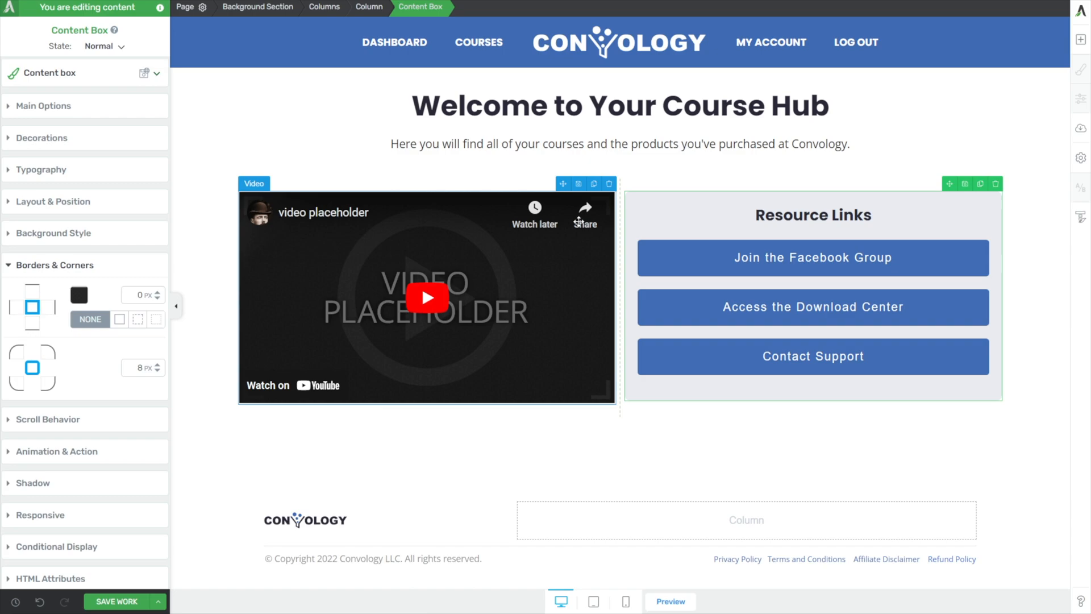
{"action": "left_click", "coordinate": [426, 297]}
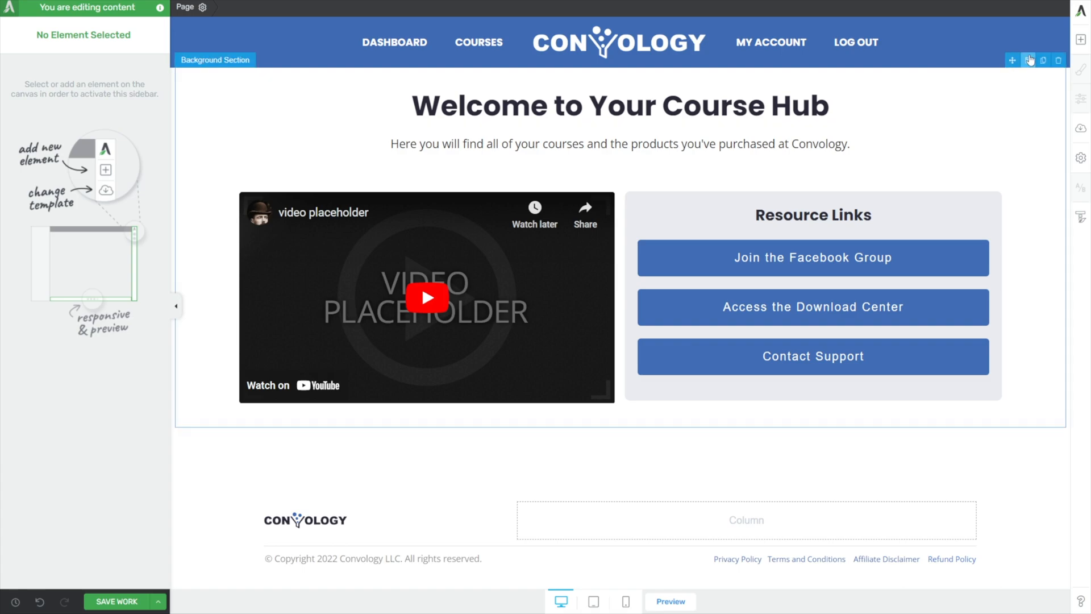
Drop a Course List element below the video row and pick its template.
{"action": "left_click", "coordinate": [618, 143]}
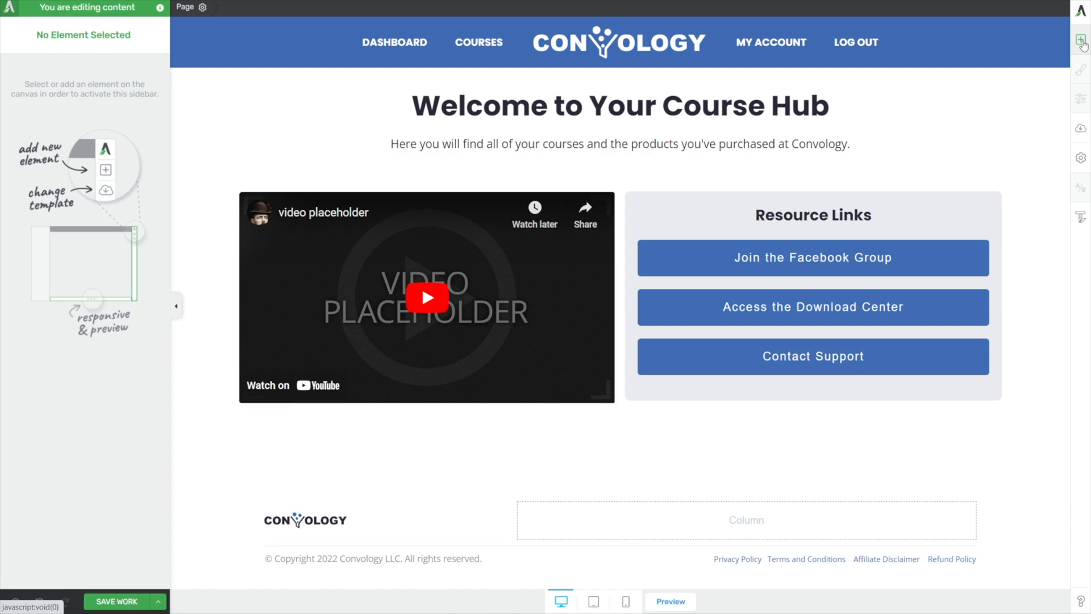
{"action": "left_click", "coordinate": [1081, 40]}
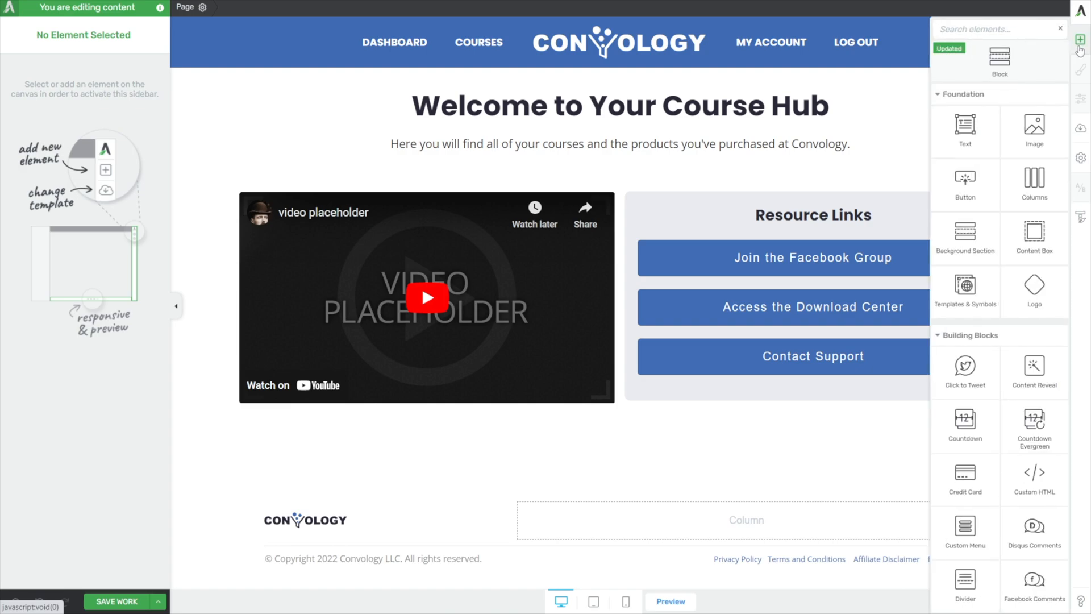
{"action": "type", "text": "course"}
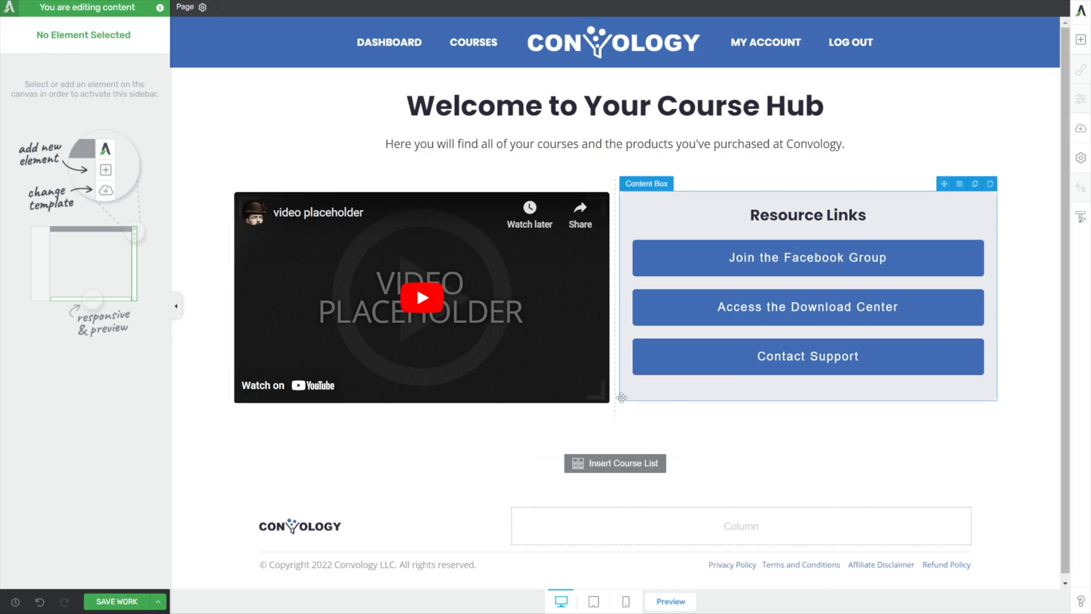
{"action": "left_click", "coordinate": [614, 462]}
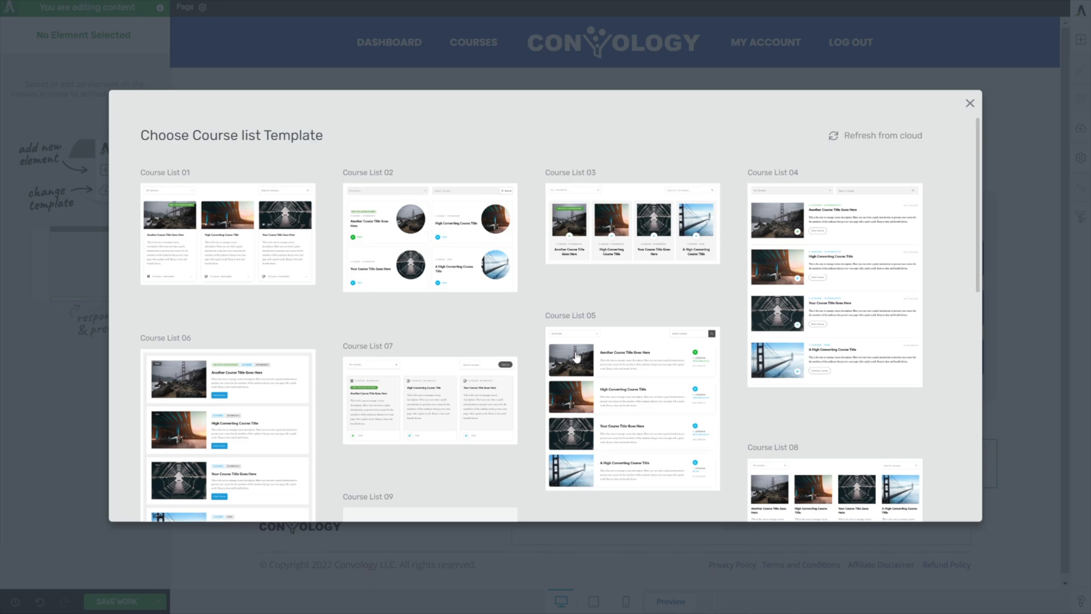
{"action": "mouse_move", "coordinate": [250, 245]}
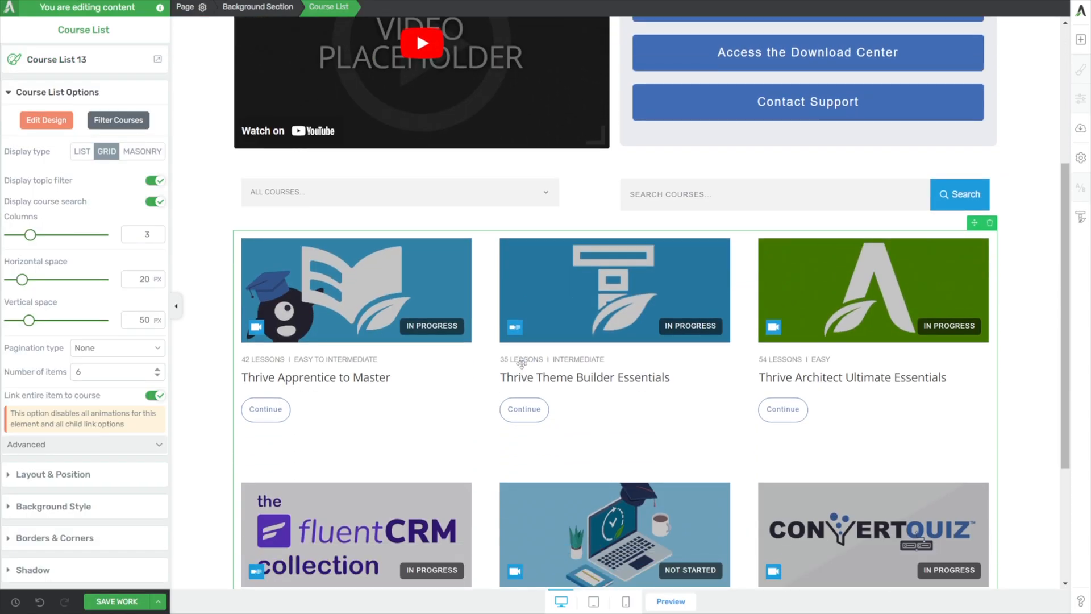
{"action": "mouse_move", "coordinate": [502, 273]}
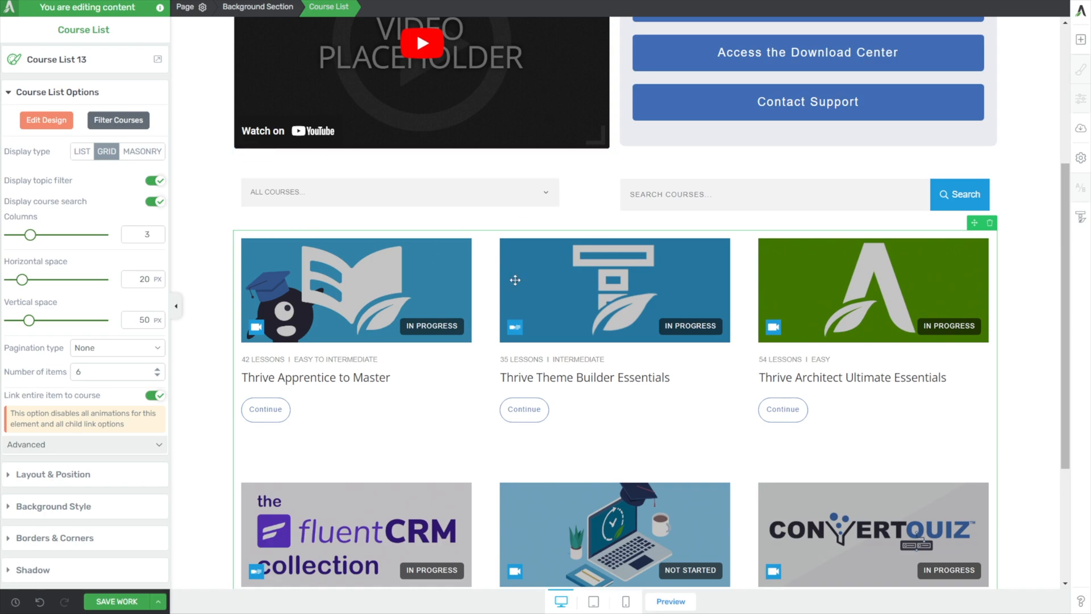
{"action": "mouse_move", "coordinate": [521, 386]}
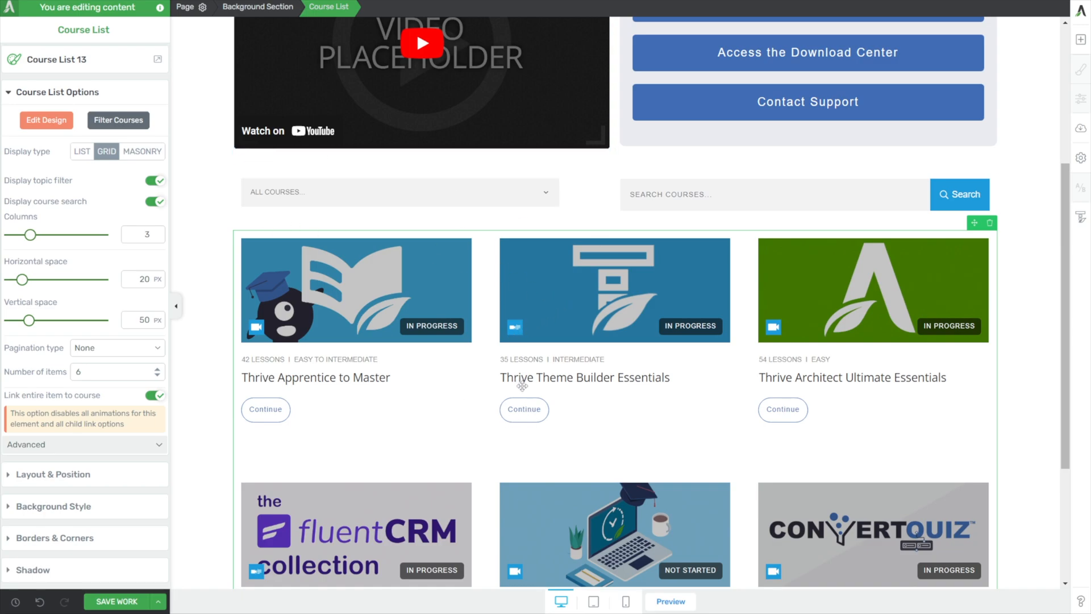
Set the course grid to 4 columns and 8 items, with topic filter and search off.
{"action": "scroll", "scroll_direction": "down", "scroll_amount": 3}
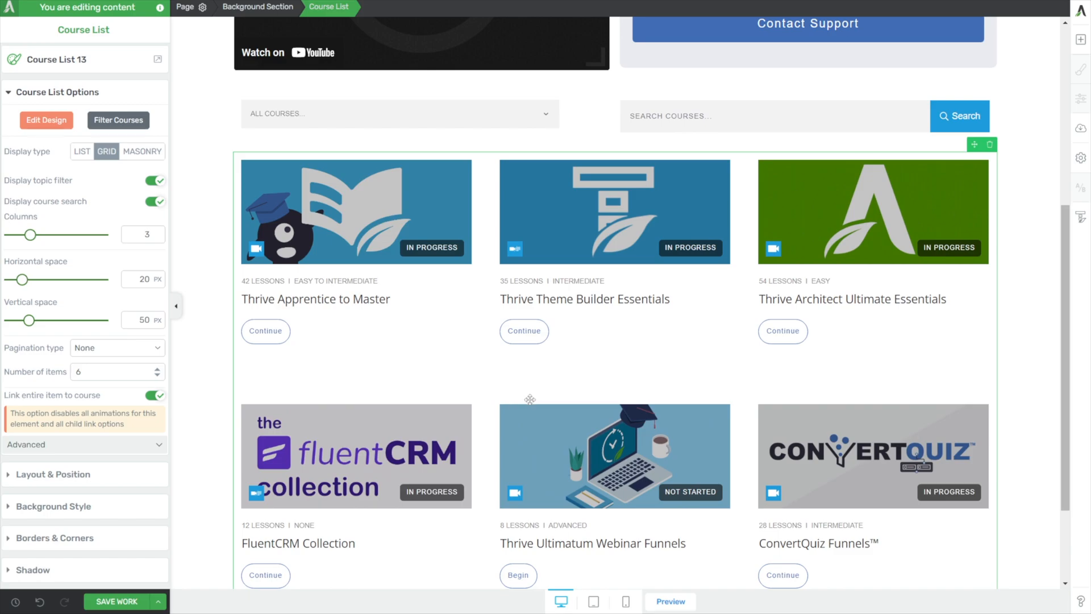
{"action": "mouse_move", "coordinate": [391, 341]}
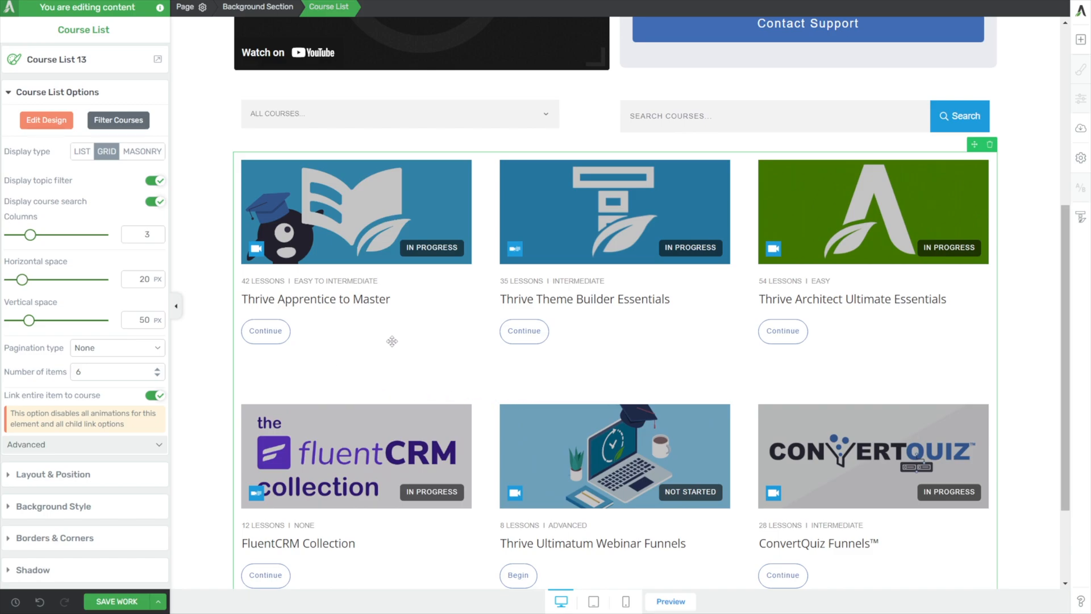
{"action": "scroll", "scroll_direction": "down", "scroll_amount": 3}
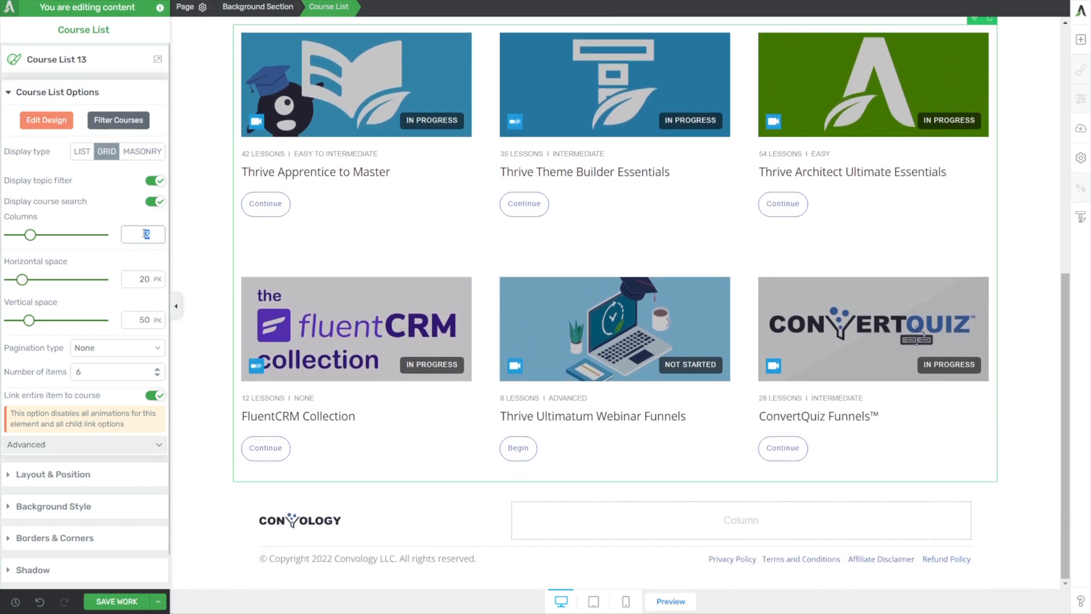
{"action": "left_click", "coordinate": [143, 235]}
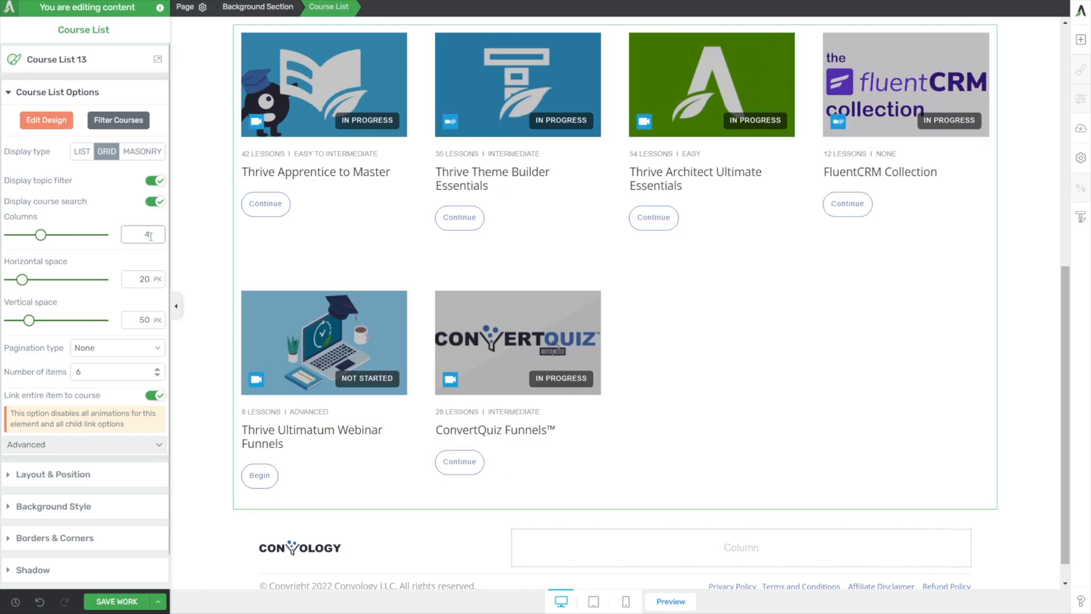
{"action": "left_click", "coordinate": [112, 372]}
{"action": "type", "text": "8"}
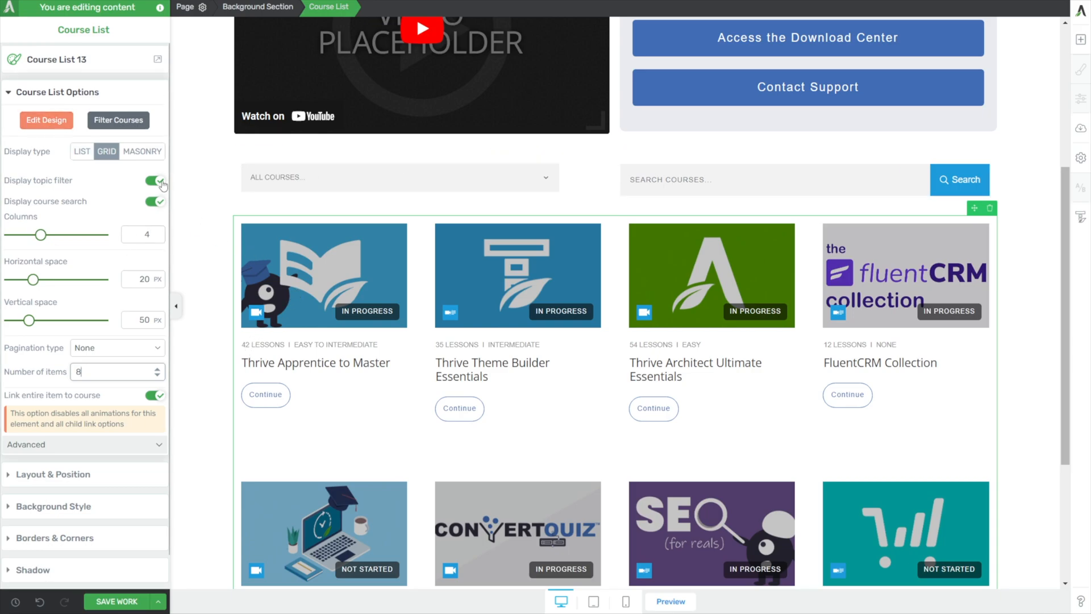
{"action": "left_click", "coordinate": [154, 180]}
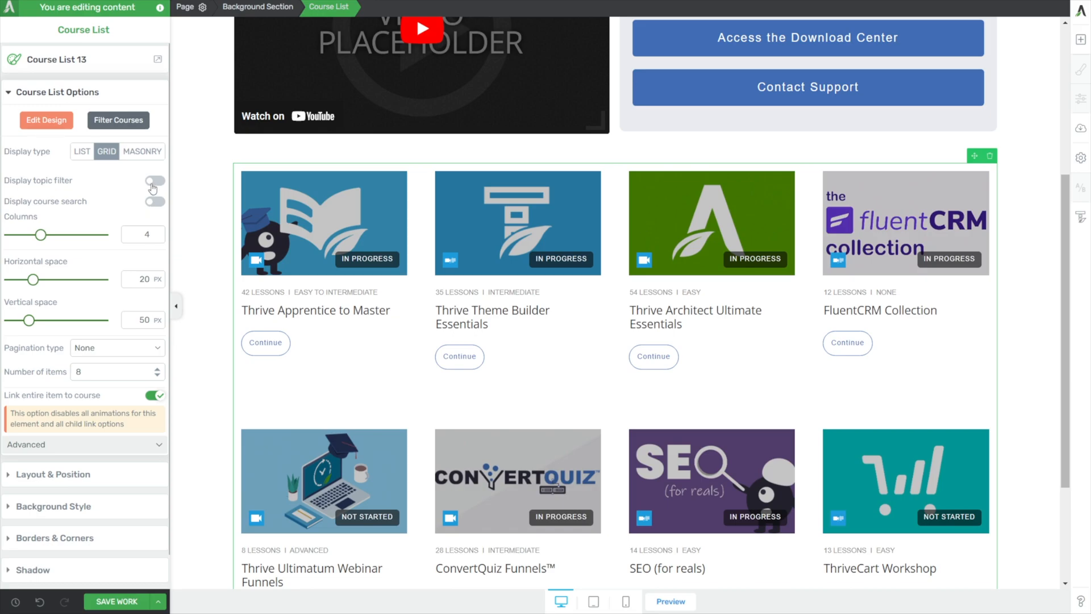
{"action": "mouse_move", "coordinate": [62, 193]}
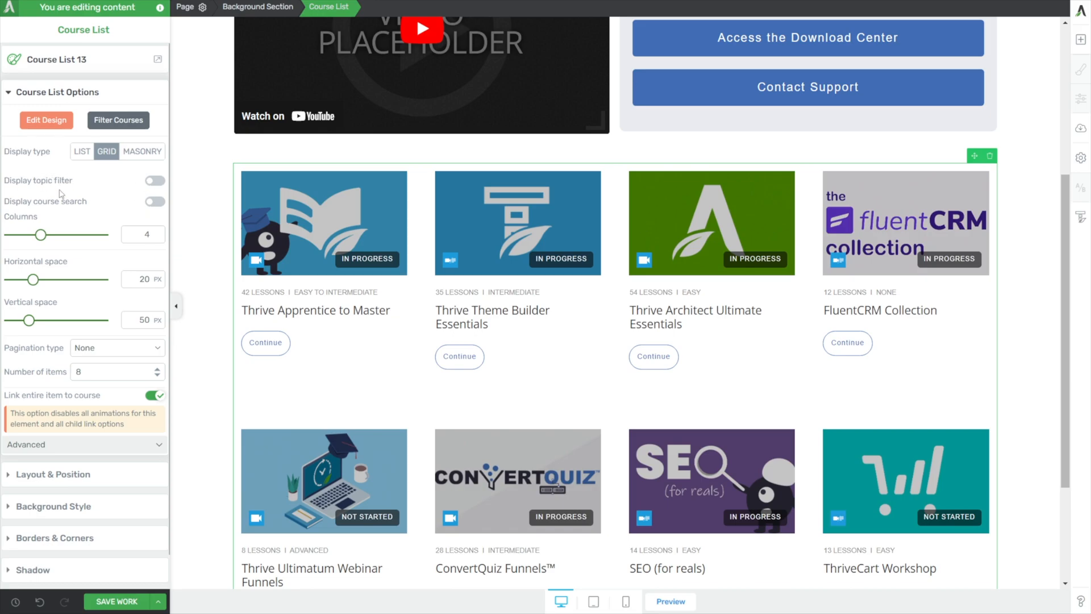
{"action": "mouse_move", "coordinate": [170, 229]}
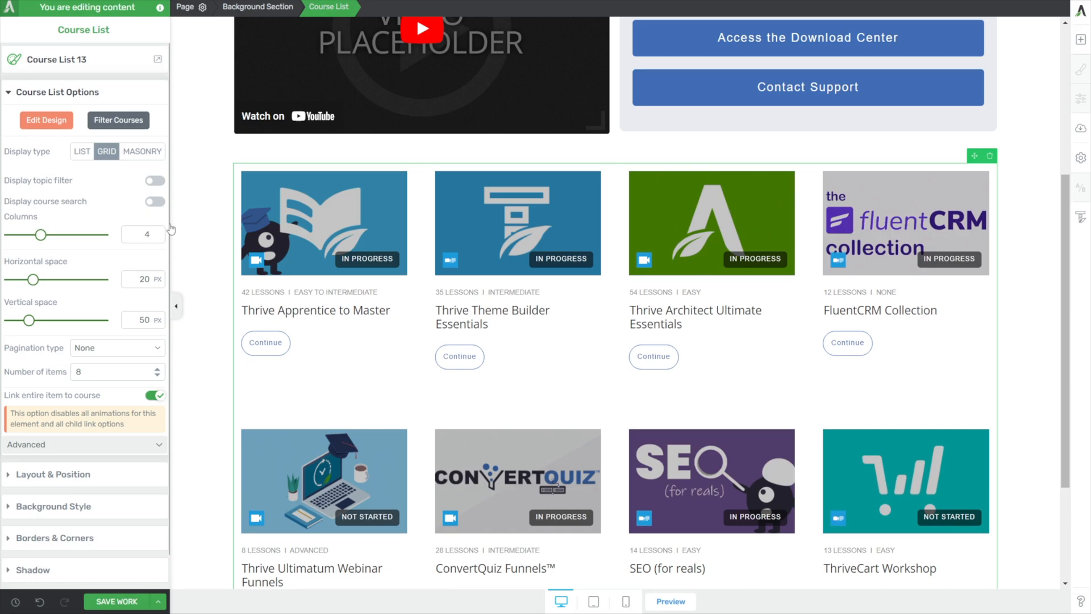
Set both the horizontal and vertical spacing between courses to 0 px.
{"action": "left_click", "coordinate": [143, 279]}
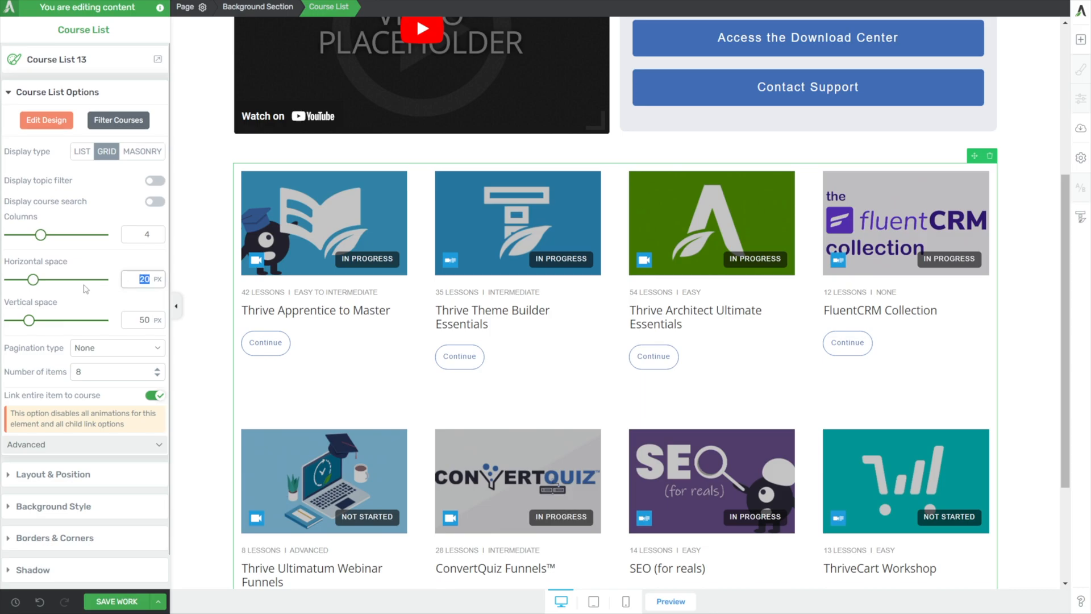
{"action": "left_click_drag", "start_coordinate": [34, 279], "coordinate": [6, 279]}
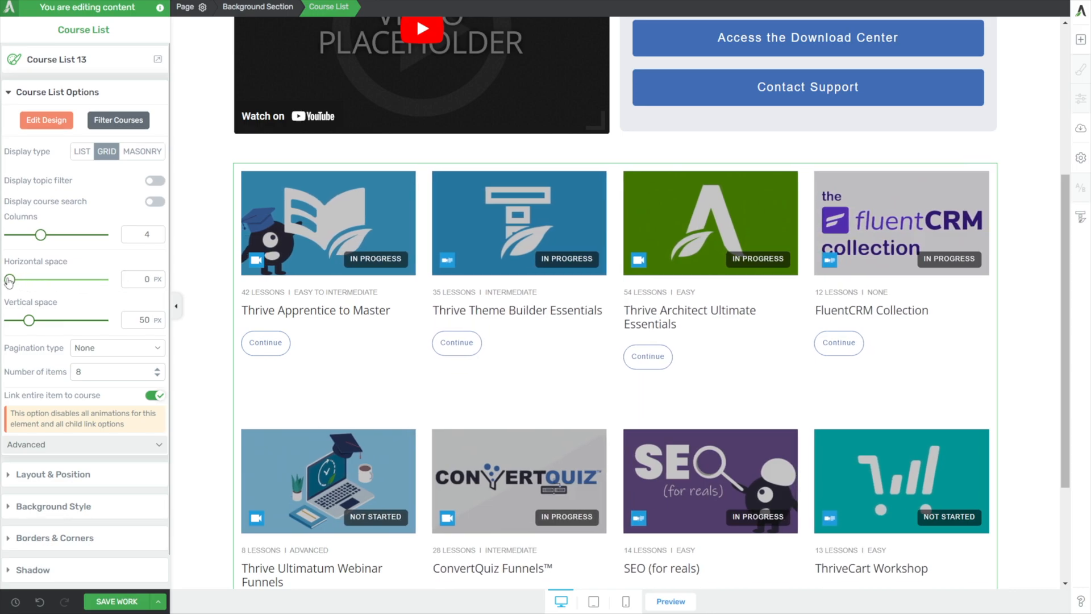
{"action": "left_click_drag", "start_coordinate": [9, 279], "coordinate": [16, 279]}
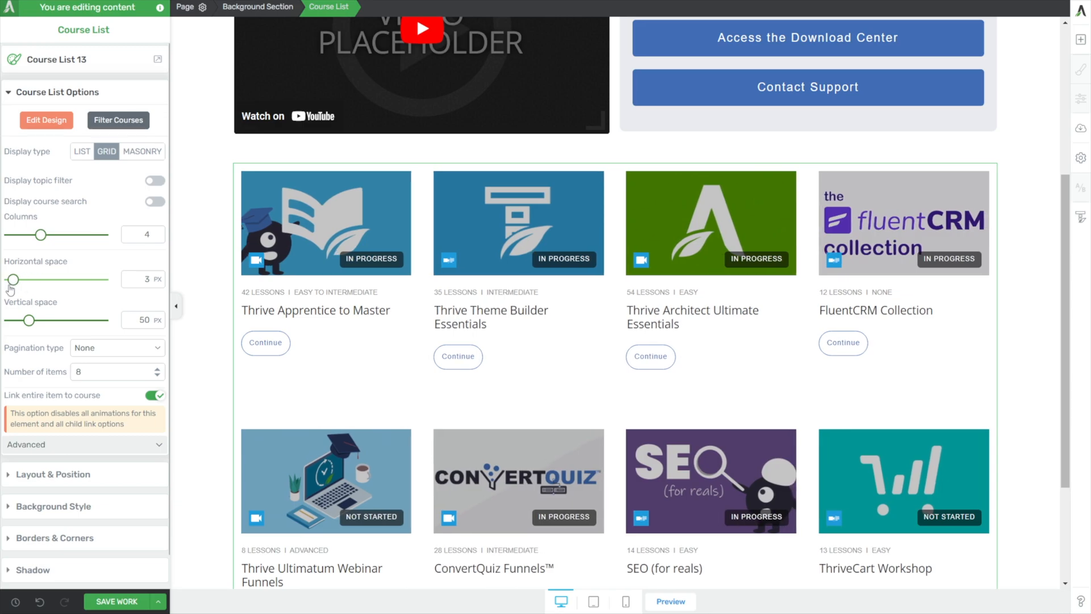
{"action": "left_click_drag", "start_coordinate": [44, 279], "coordinate": [9, 279]}
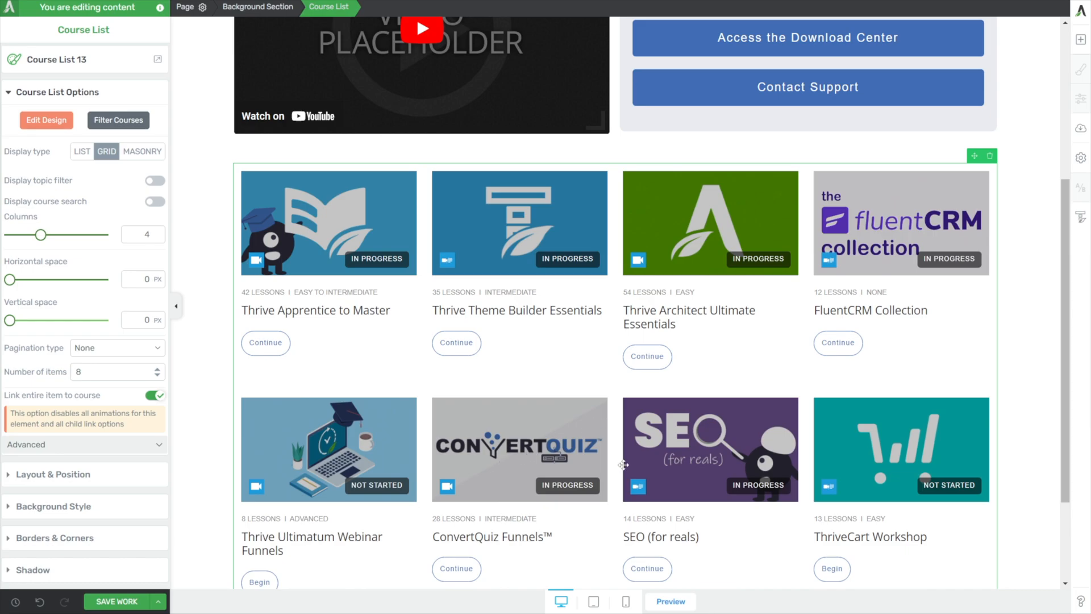
{"action": "mouse_move", "coordinate": [237, 273]}
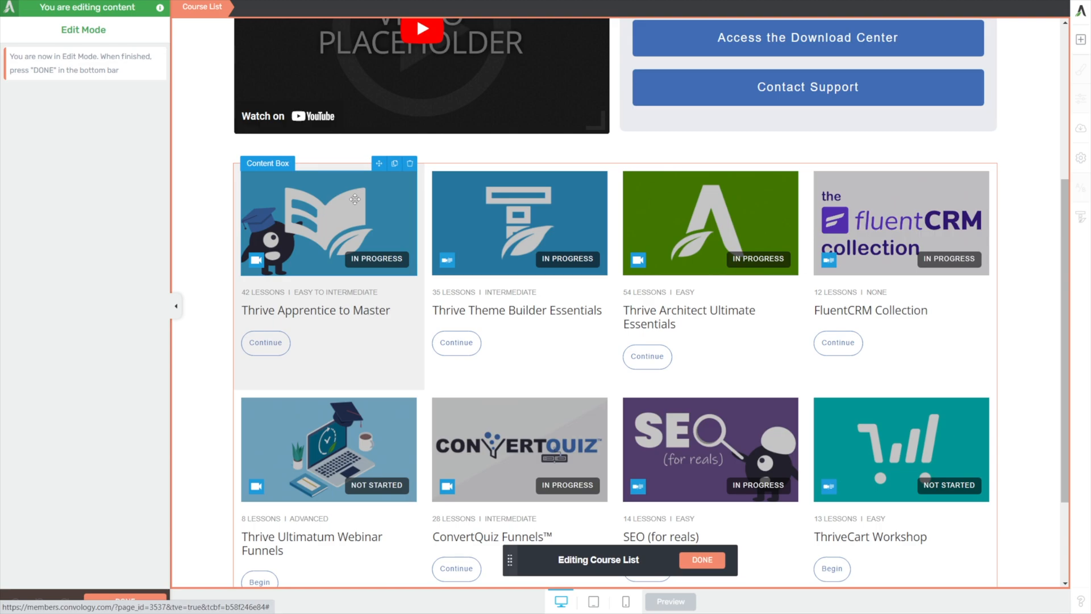
Remove each card's image box and place the Cover Image element above the course title.
{"action": "left_click", "coordinate": [327, 222]}
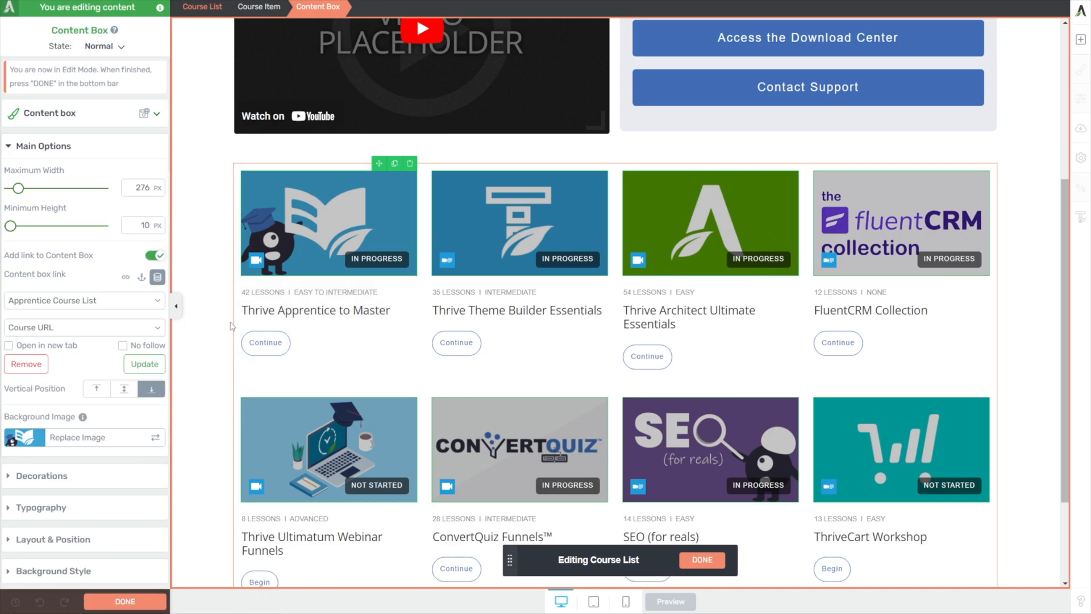
{"action": "left_click", "coordinate": [518, 222]}
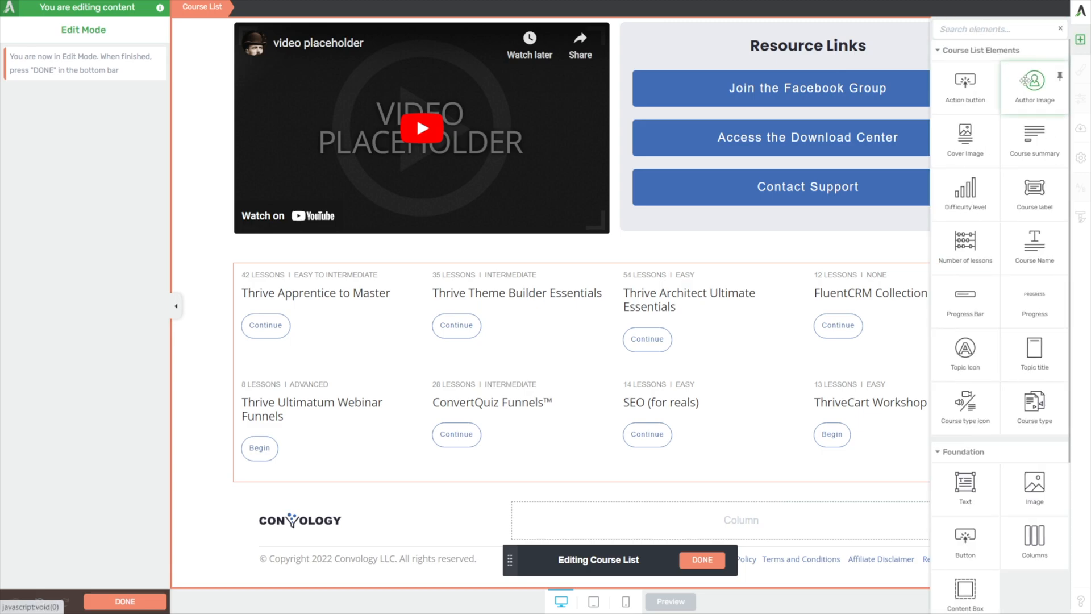
{"action": "type", "text": "image"}
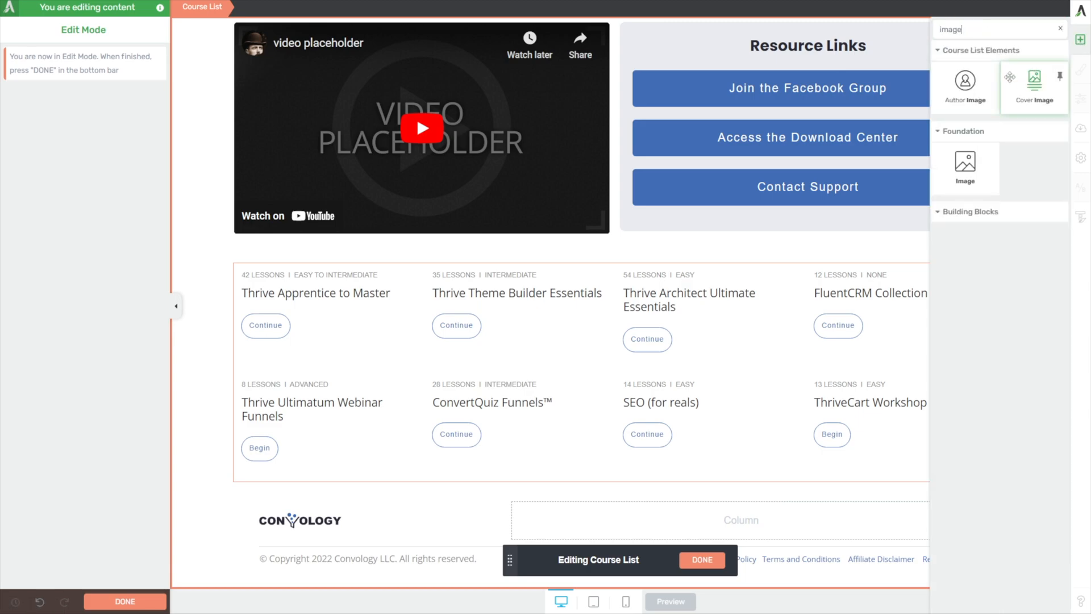
{"action": "mouse_move", "coordinate": [1035, 81]}
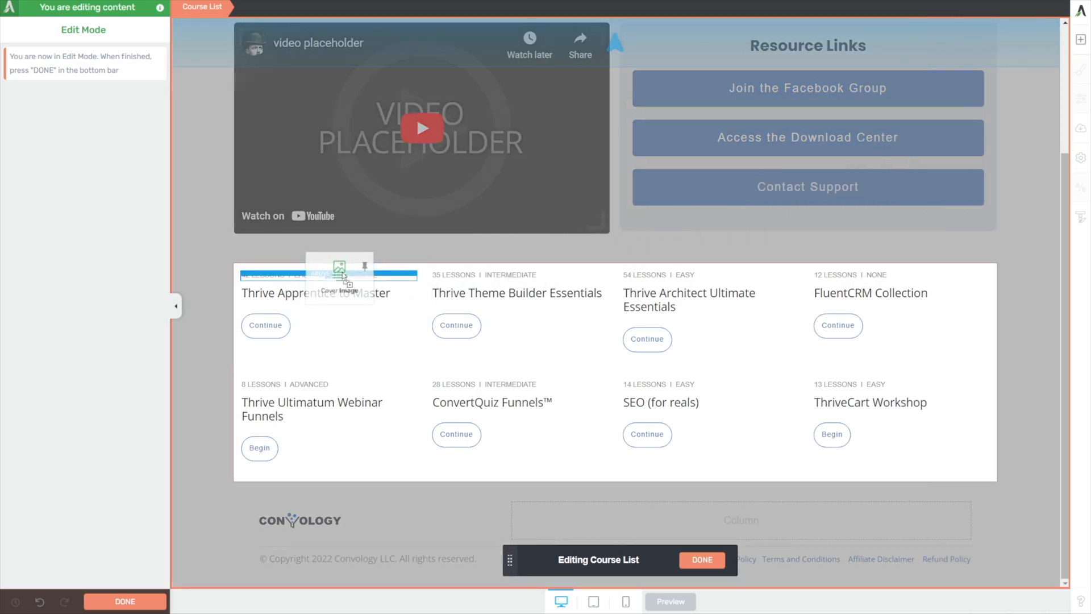
{"action": "left_click", "coordinate": [338, 271]}
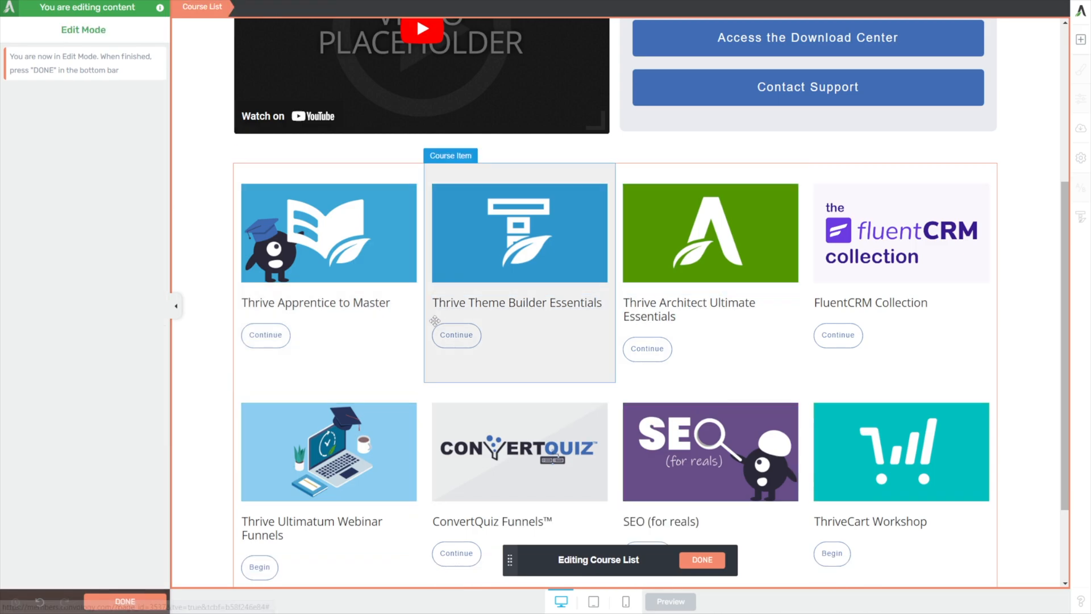
{"action": "scroll", "scroll_direction": "down", "scroll_amount": 3}
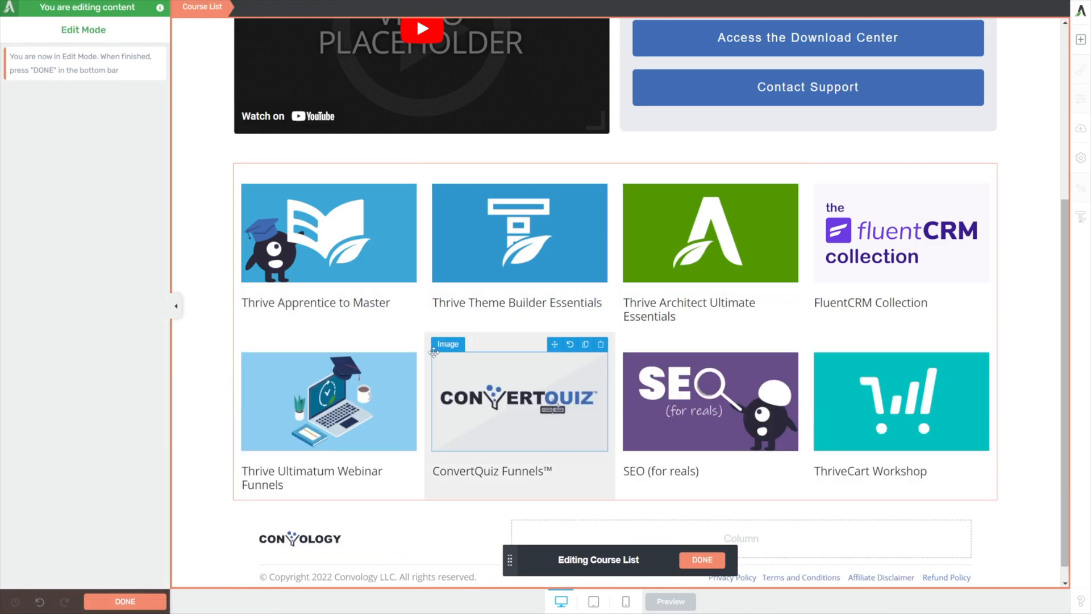
{"action": "left_click", "coordinate": [328, 233]}
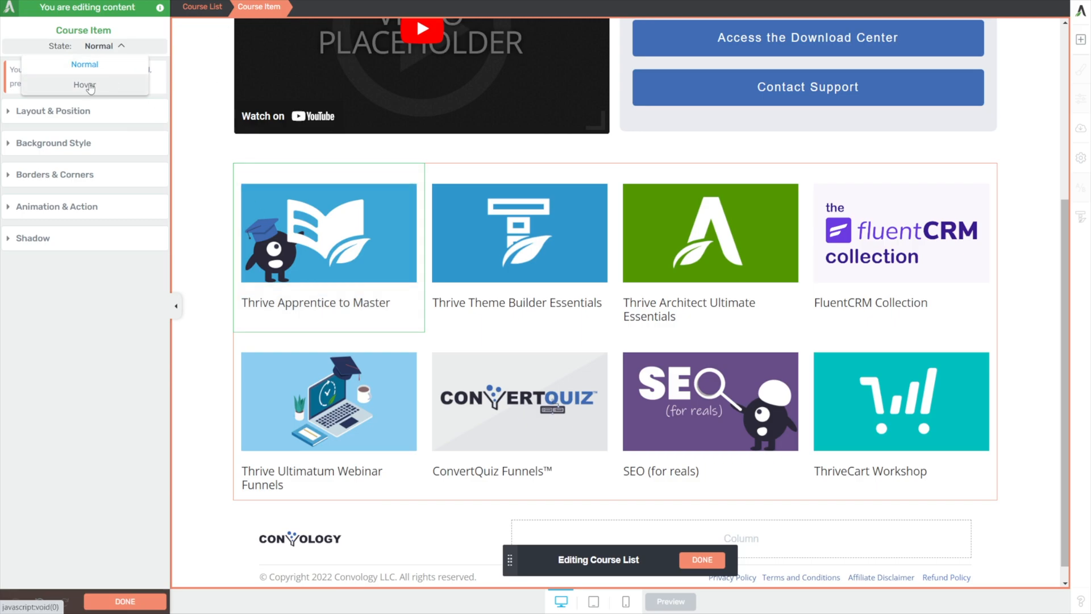
Center-align the course title text block.
{"action": "left_click", "coordinate": [84, 84]}
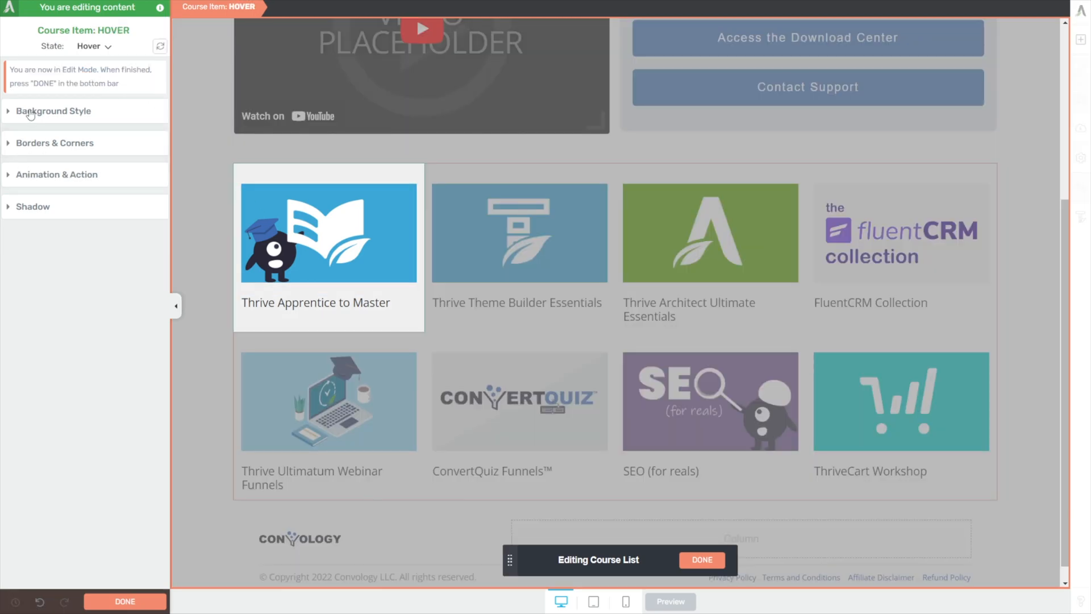
{"action": "left_click", "coordinate": [53, 110]}
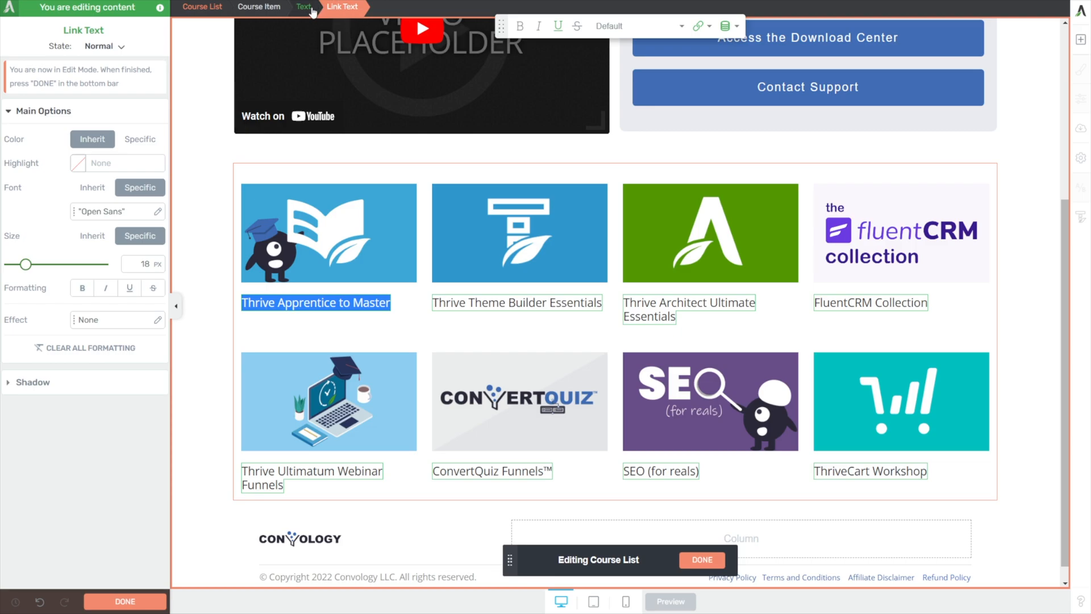
{"action": "left_click", "coordinate": [303, 7]}
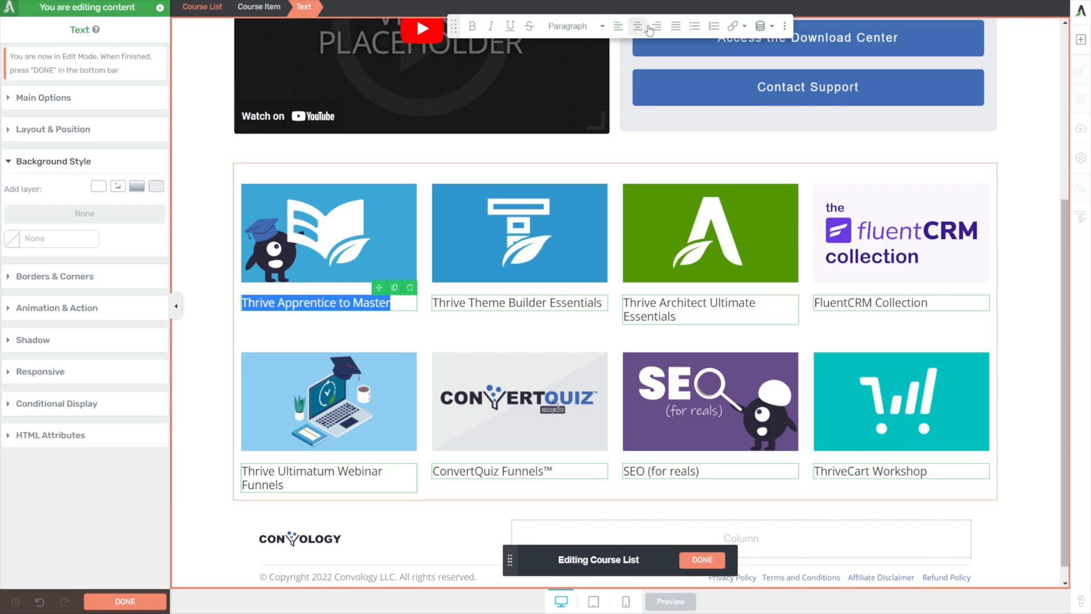
{"action": "left_click", "coordinate": [654, 25]}
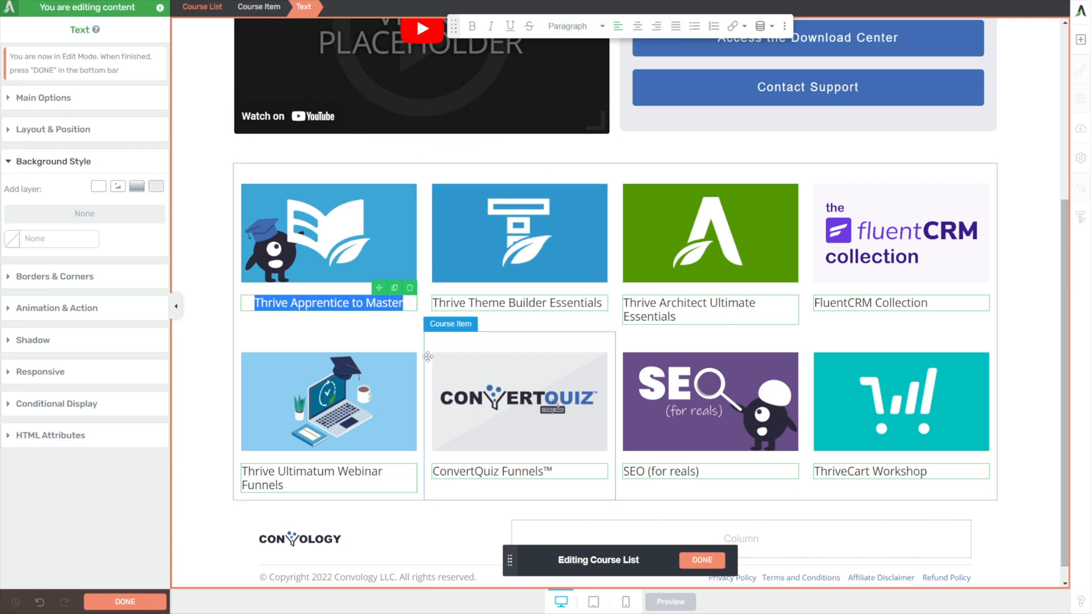
{"action": "mouse_move", "coordinate": [140, 162]}
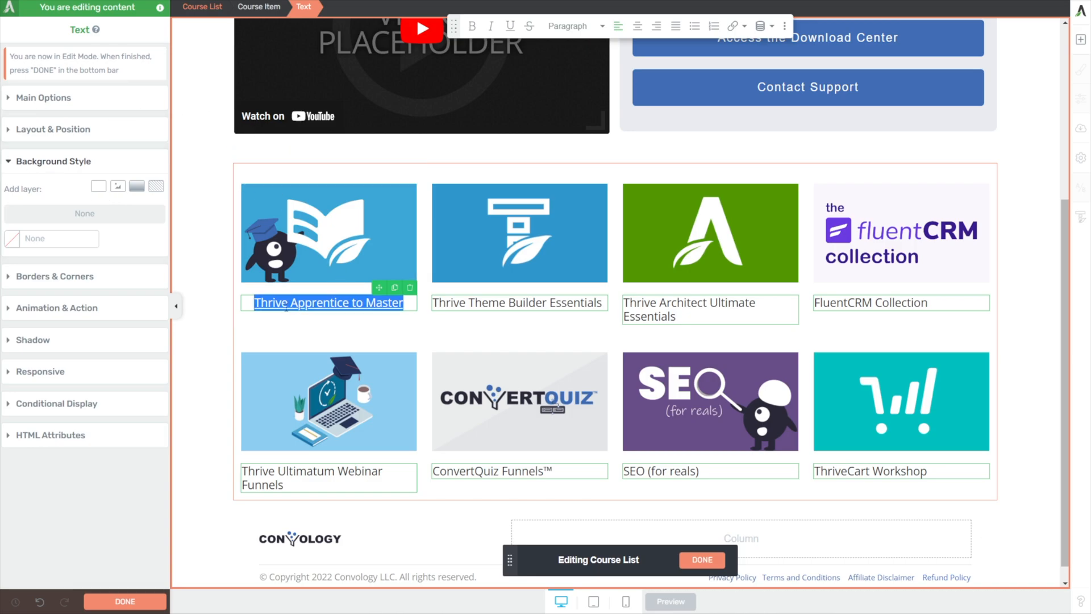
Make course titles underline on hover and bold.
{"action": "left_click", "coordinate": [328, 302]}
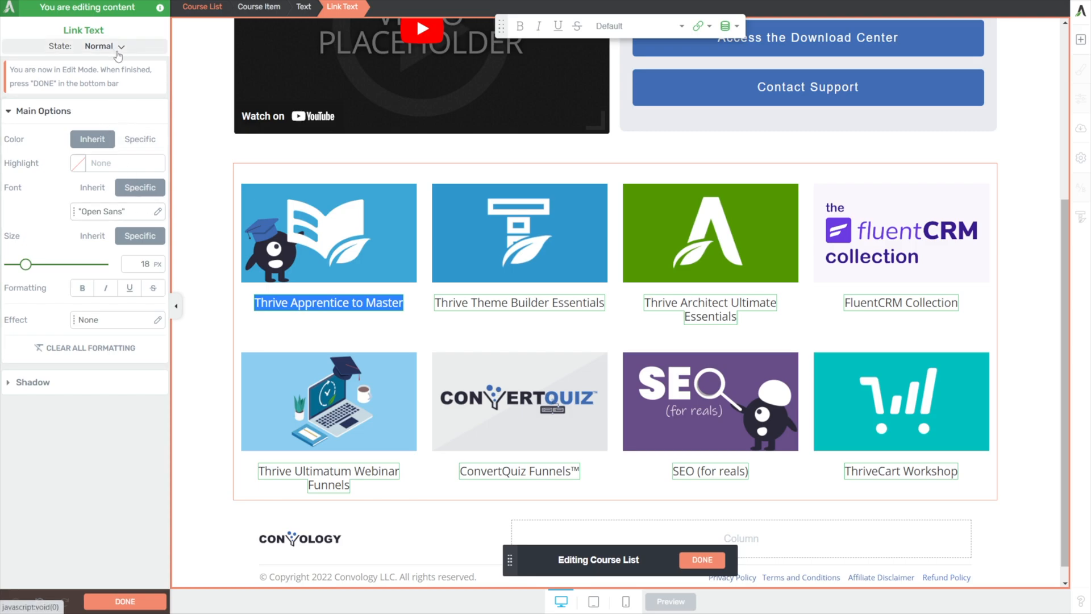
{"action": "left_click", "coordinate": [102, 46]}
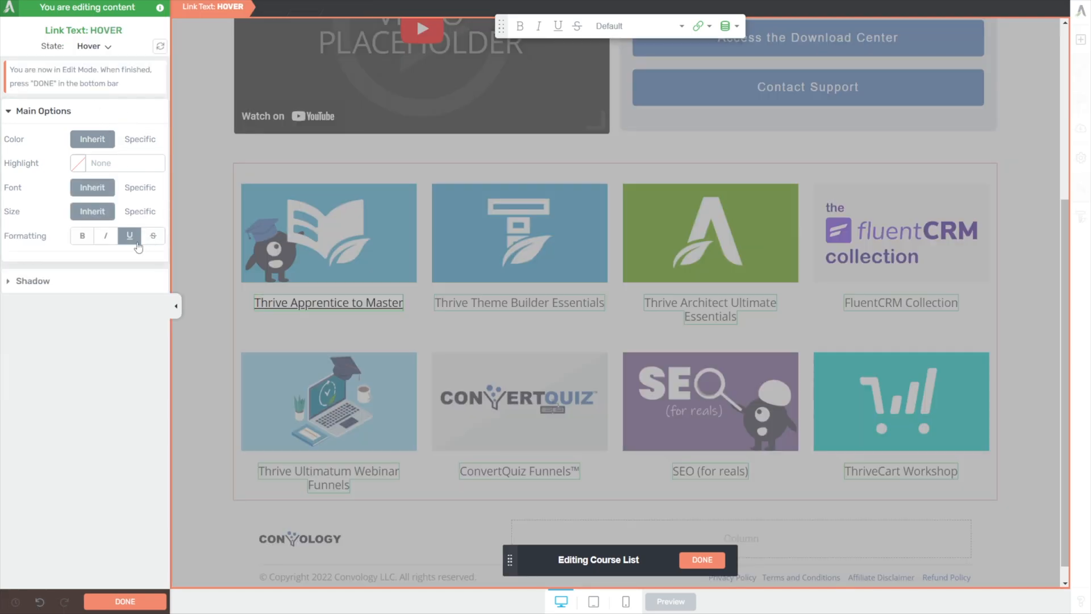
{"action": "left_click", "coordinate": [96, 46]}
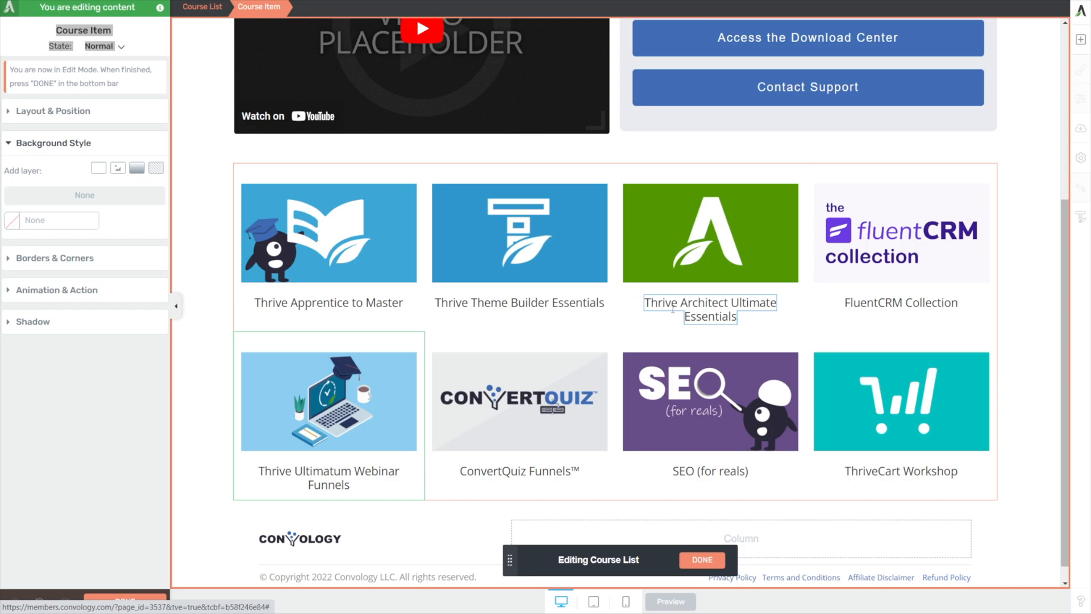
{"action": "double_click", "coordinate": [327, 302]}
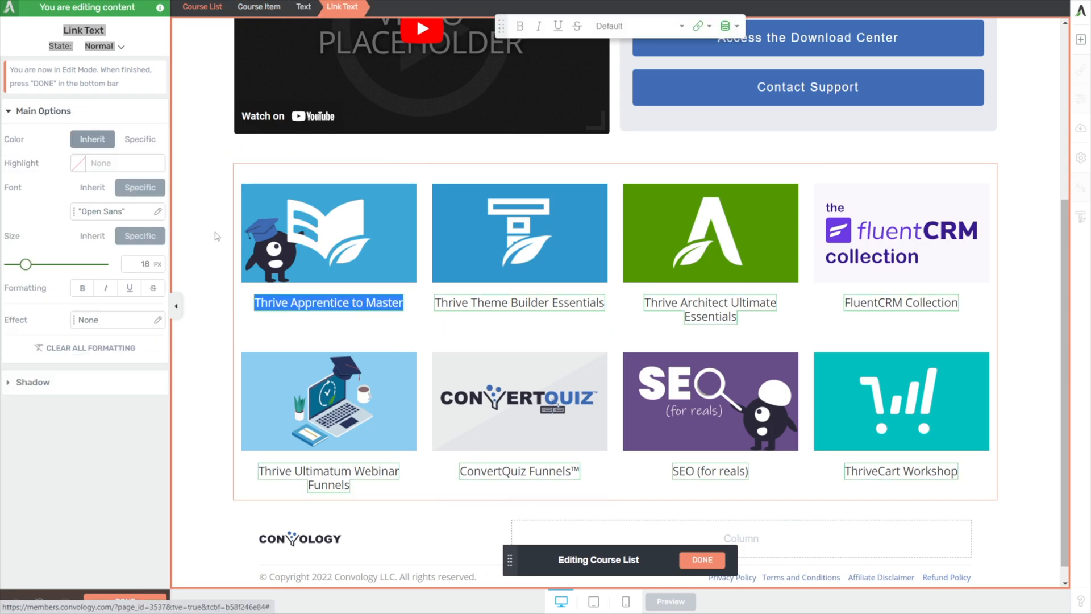
{"action": "left_click", "coordinate": [81, 288]}
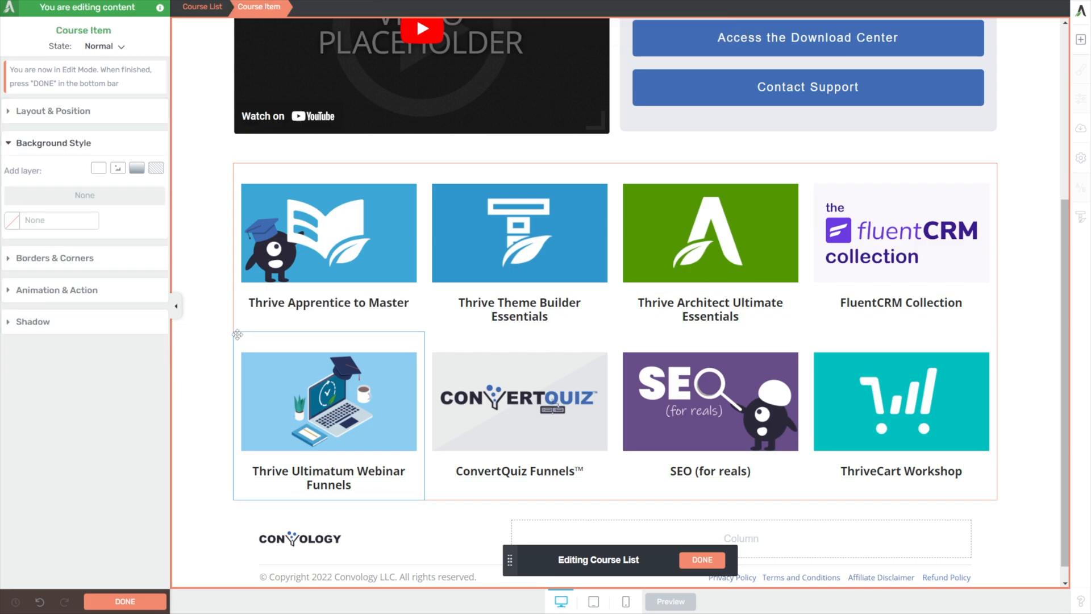
{"action": "left_click", "coordinate": [328, 301]}
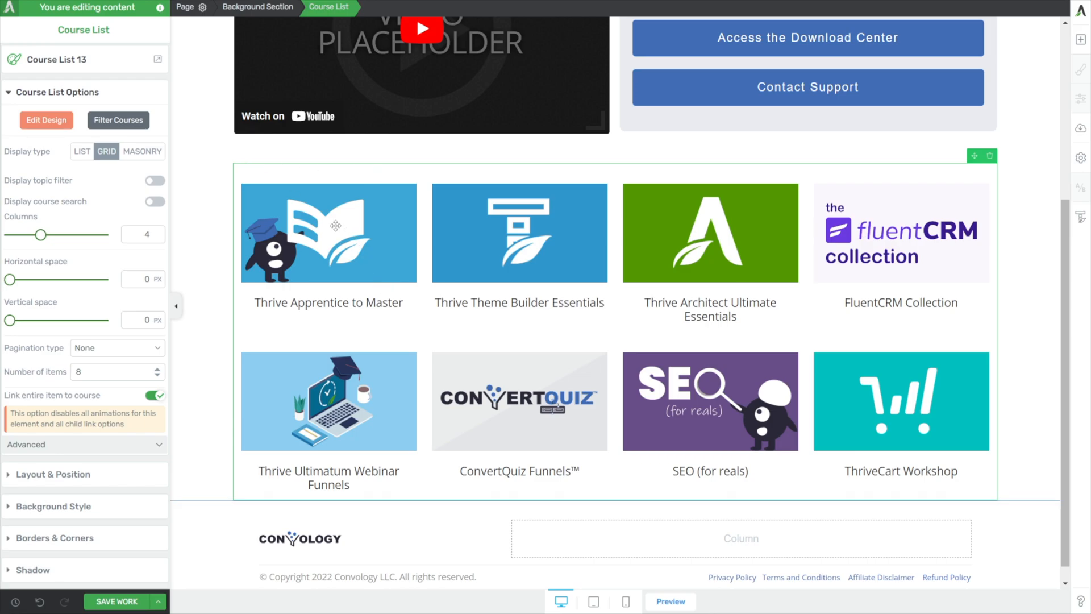
{"action": "mouse_move", "coordinate": [552, 235]}
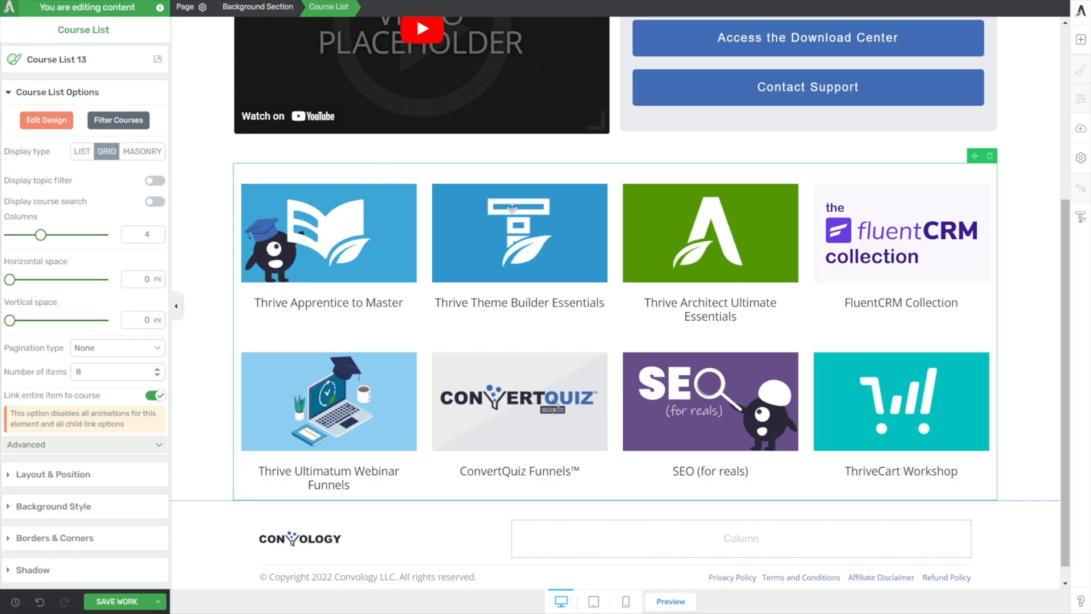
Filter the course grid to exclude 'No access' courses and save the filter.
{"action": "left_click", "coordinate": [117, 120]}
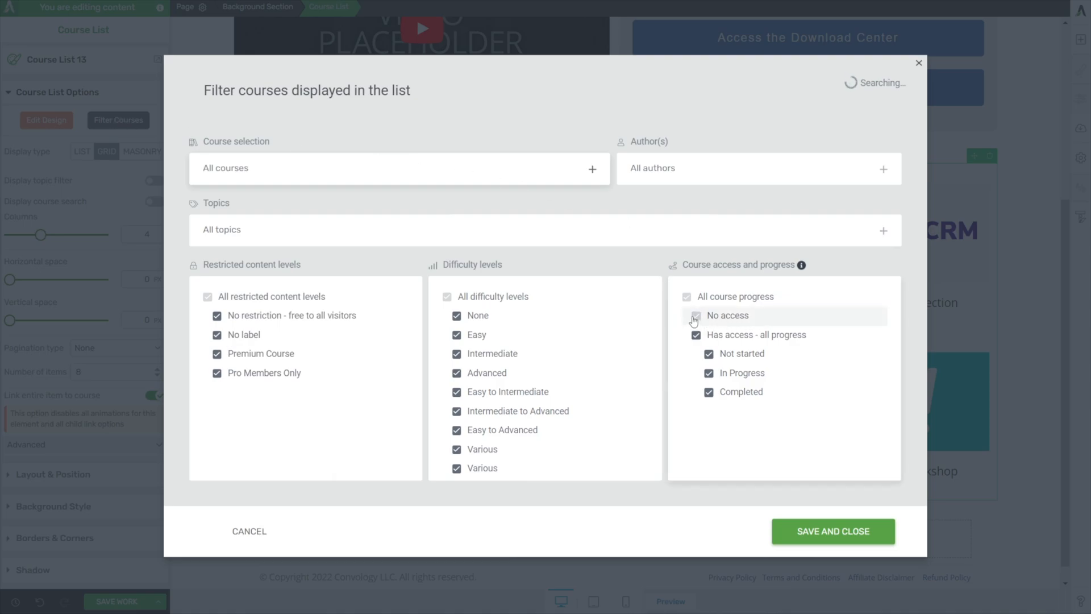
{"action": "left_click", "coordinate": [696, 315]}
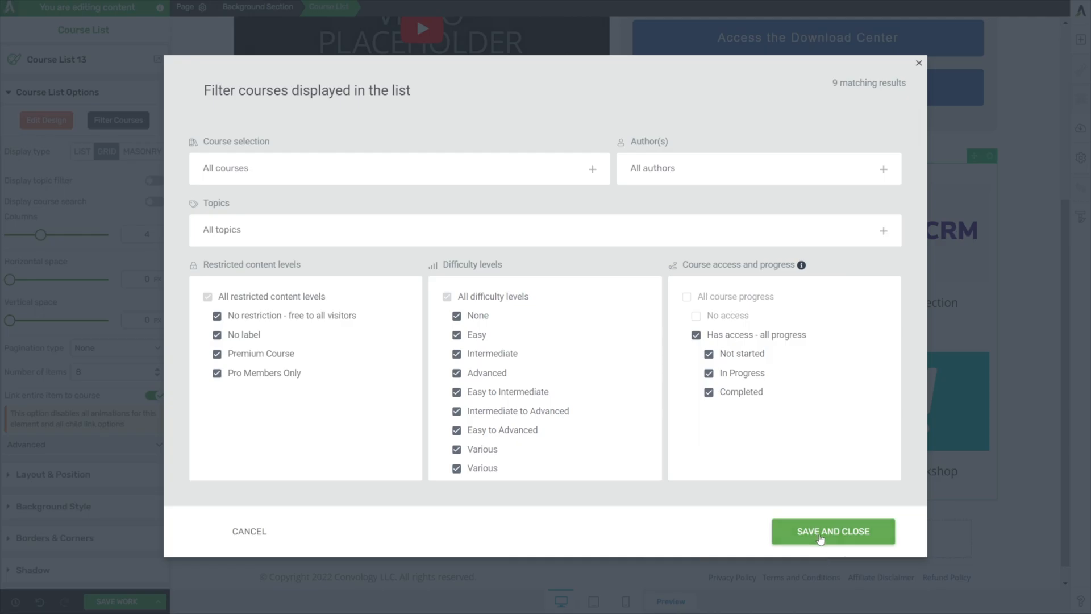
{"action": "left_click", "coordinate": [832, 531]}
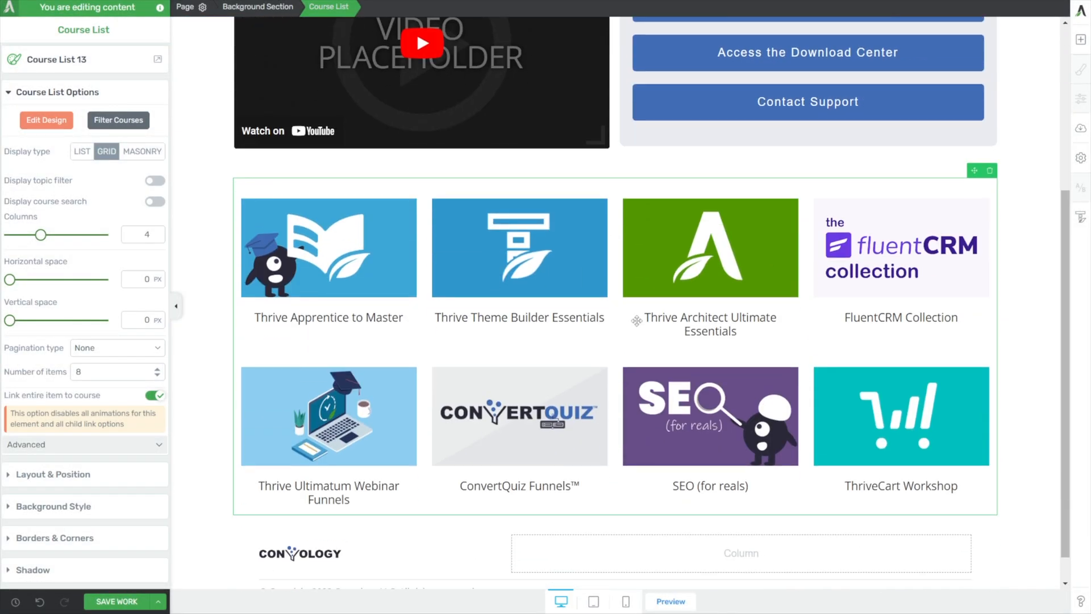
{"action": "mouse_move", "coordinate": [638, 220]}
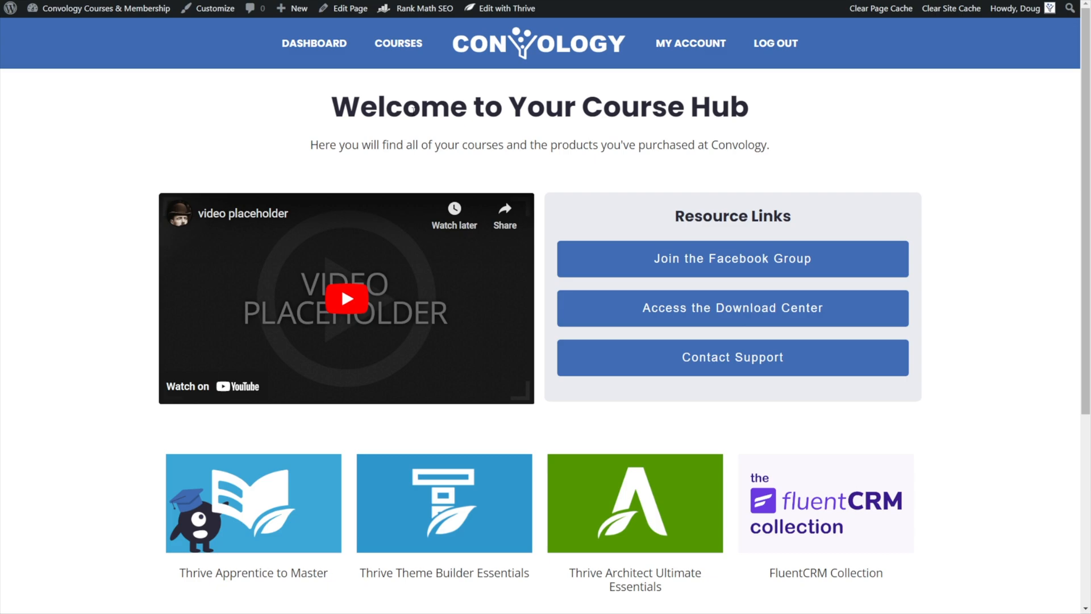
{"action": "mouse_move", "coordinate": [600, 77]}
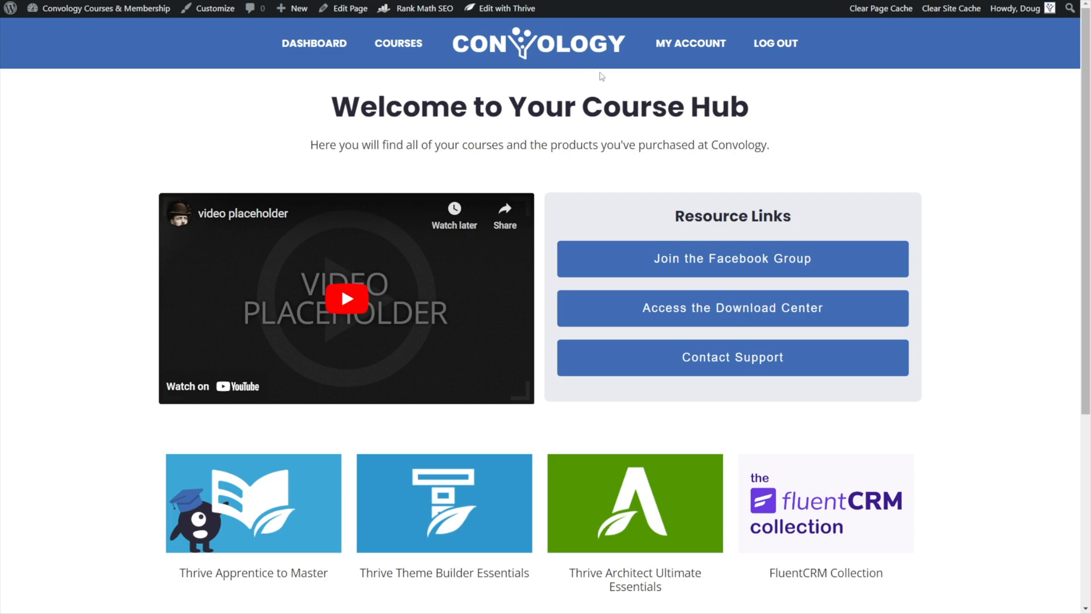
{"action": "mouse_move", "coordinate": [638, 193]}
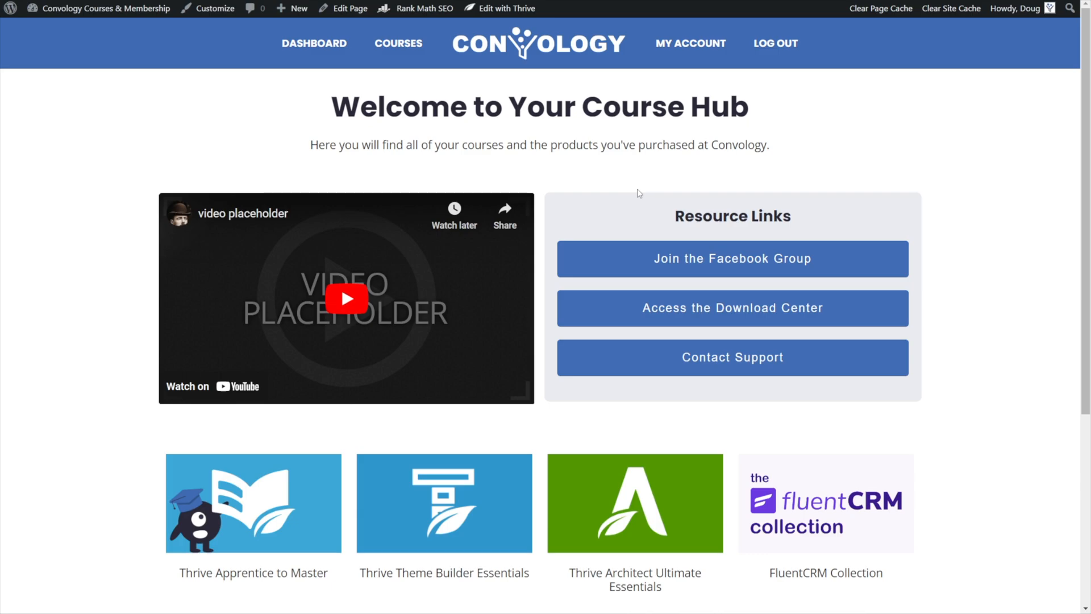
Reopen the live Course Hub page in Thrive Architect from the admin bar.
{"action": "left_click", "coordinate": [506, 9]}
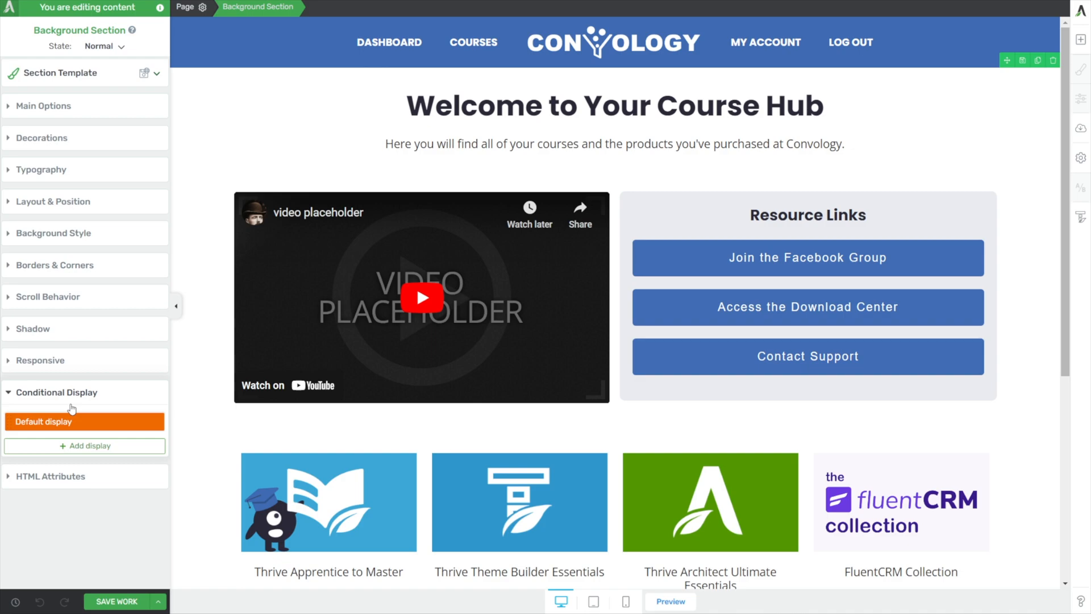
Add a new conditional display to the section and rename it 'Not Logged In'.
{"action": "left_click", "coordinate": [421, 298]}
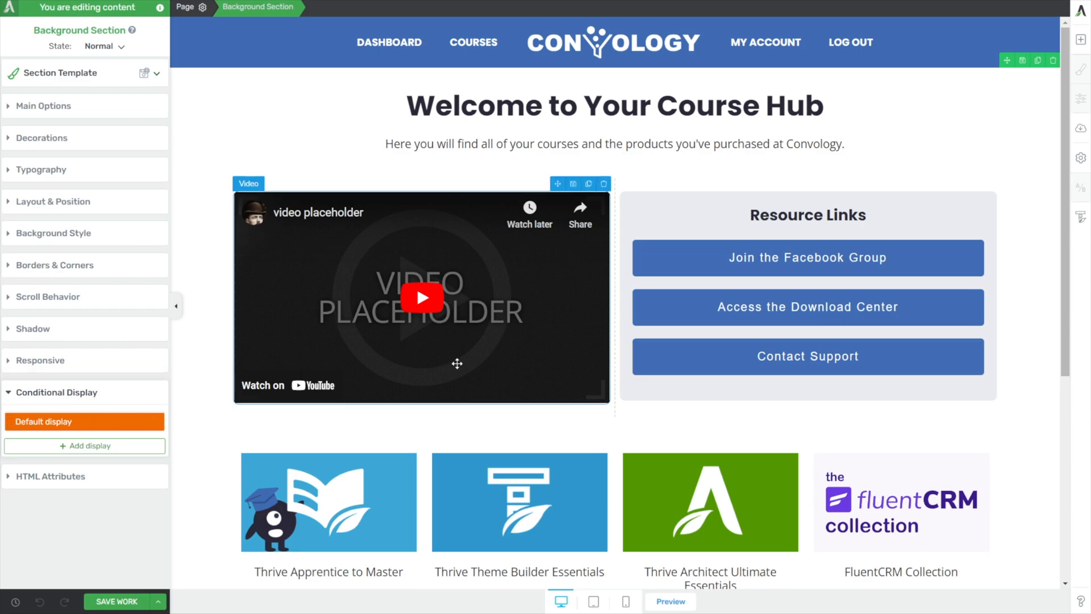
{"action": "mouse_move", "coordinate": [85, 446]}
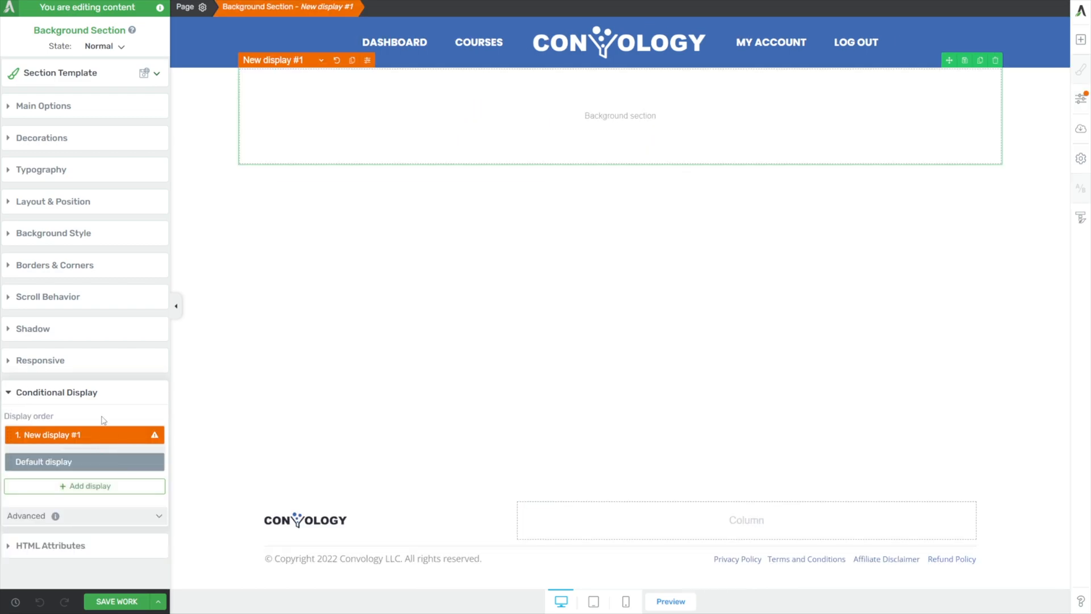
{"action": "mouse_move", "coordinate": [162, 407]}
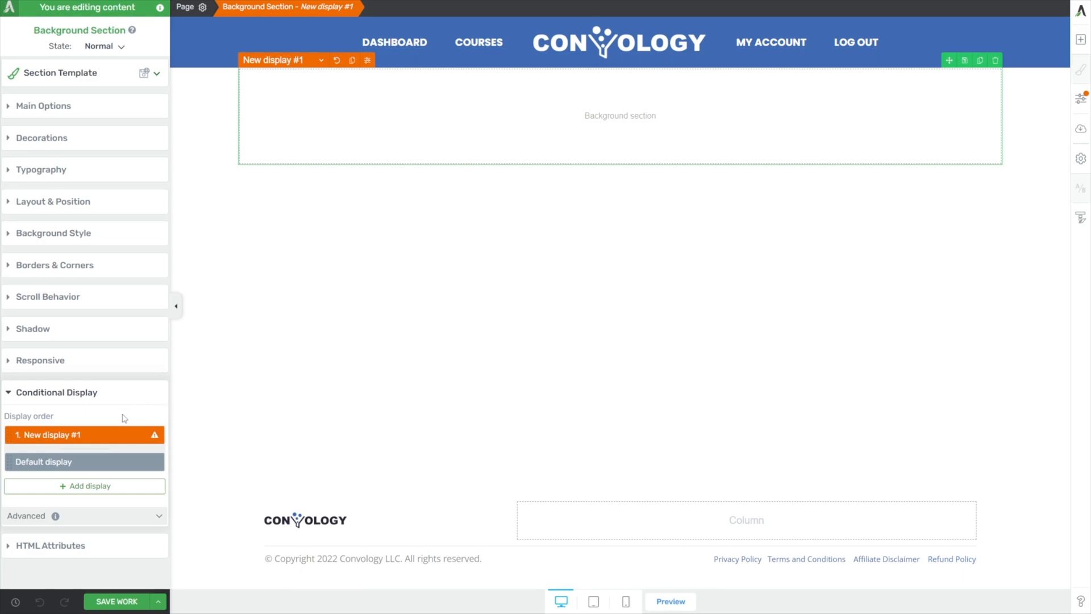
{"action": "left_click", "coordinate": [44, 462]}
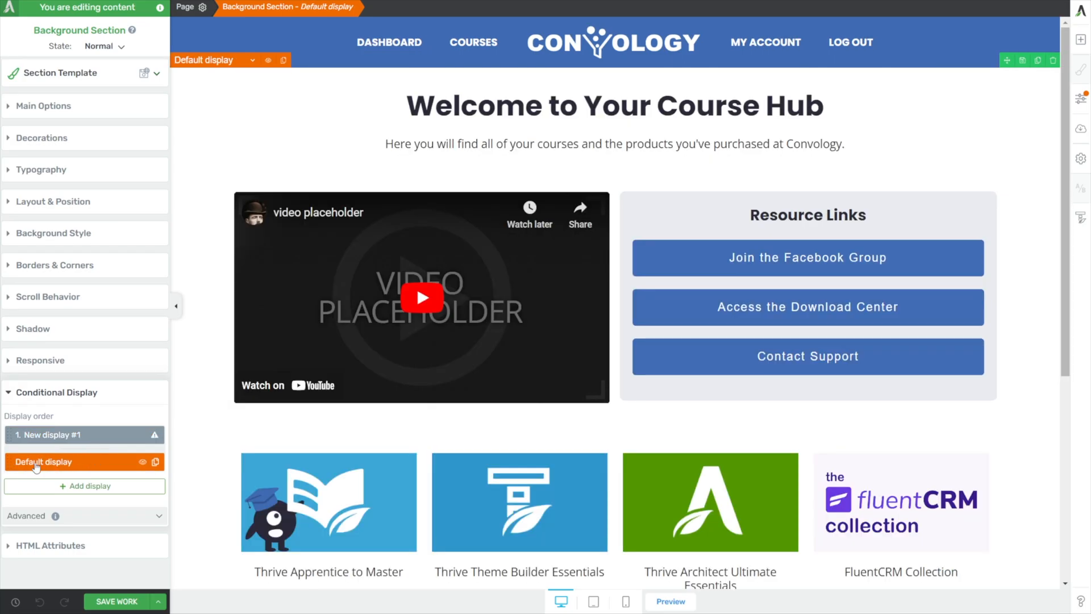
{"action": "mouse_move", "coordinate": [83, 435]}
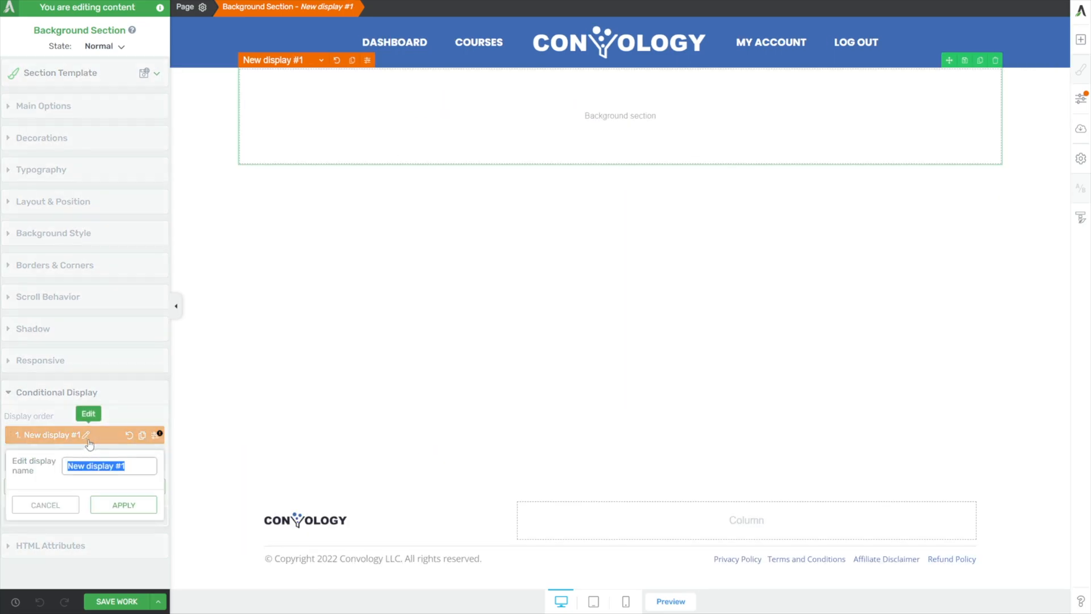
{"action": "type", "text": "Not Logged In"}
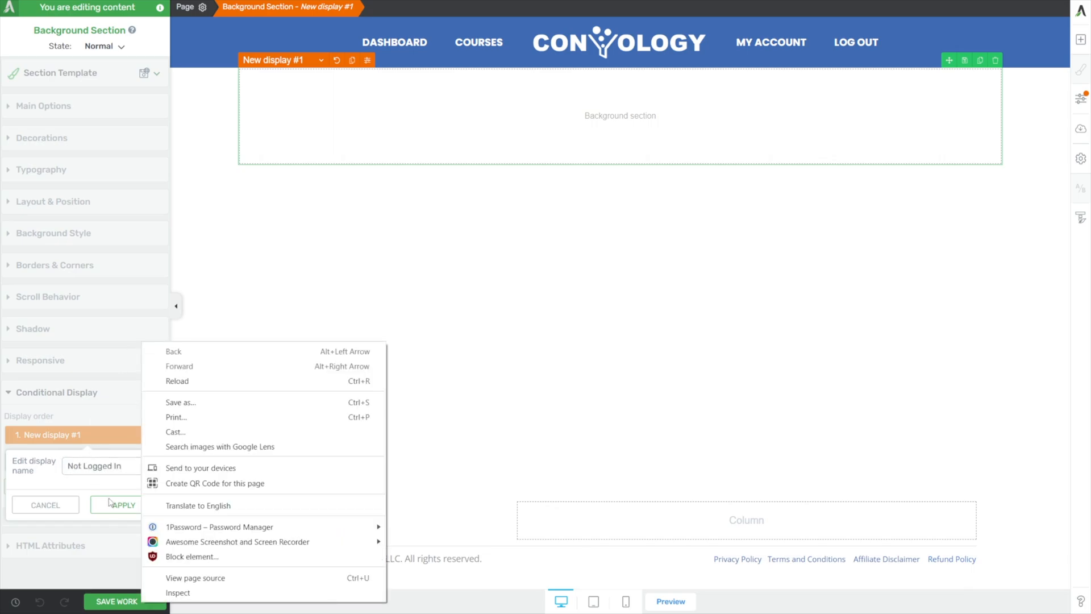
{"action": "left_click", "coordinate": [122, 505]}
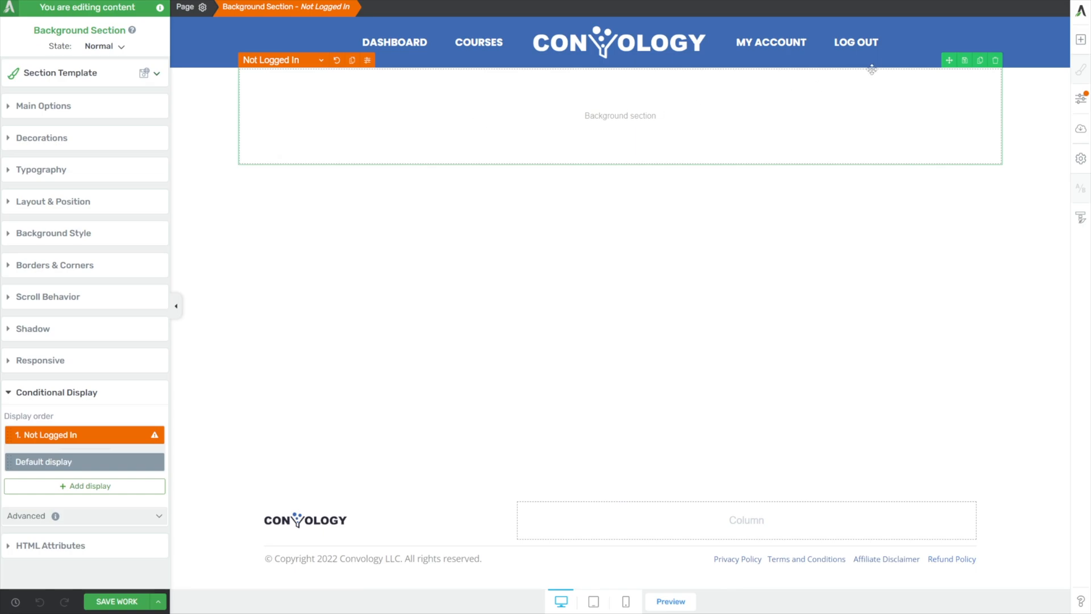
Drop a Login & Registration Form into the empty section using Default Login Element 2.
{"action": "left_click", "coordinate": [1081, 40]}
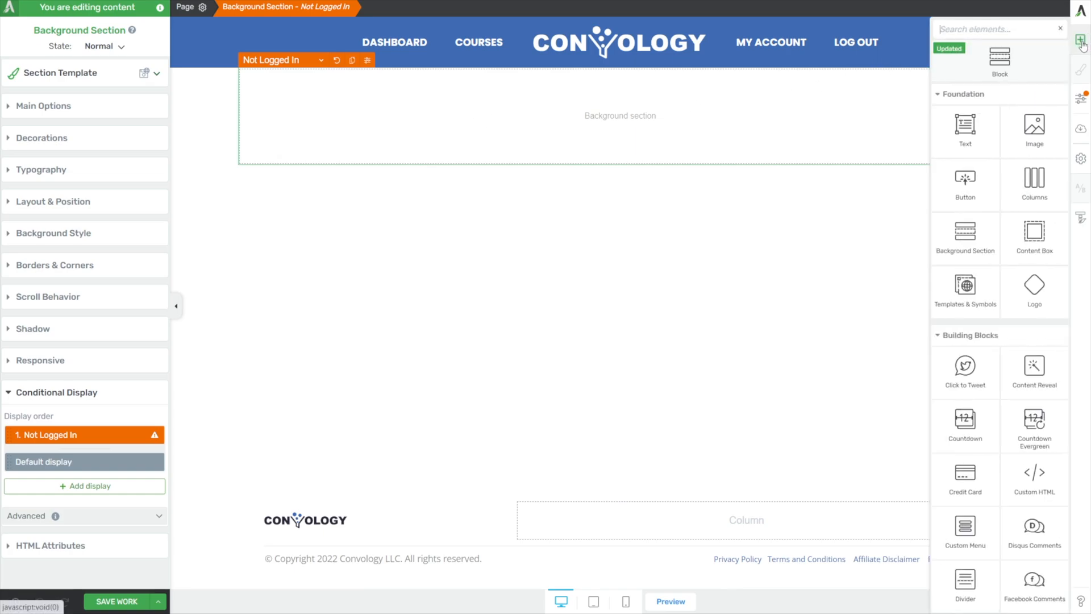
{"action": "type", "text": "login"}
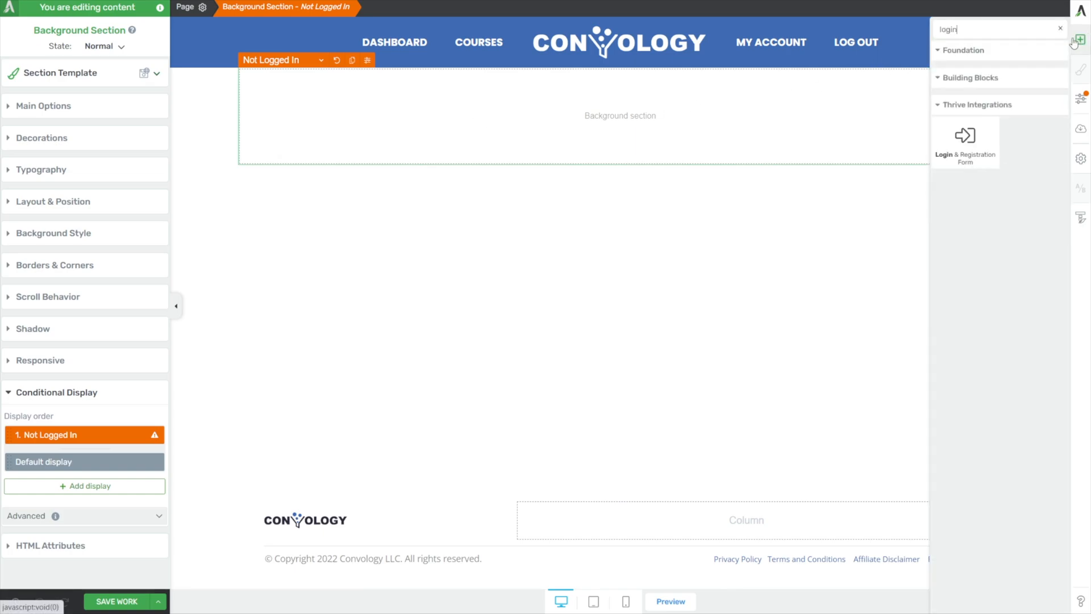
{"action": "left_click_drag", "start_coordinate": [964, 135], "coordinate": [606, 111]}
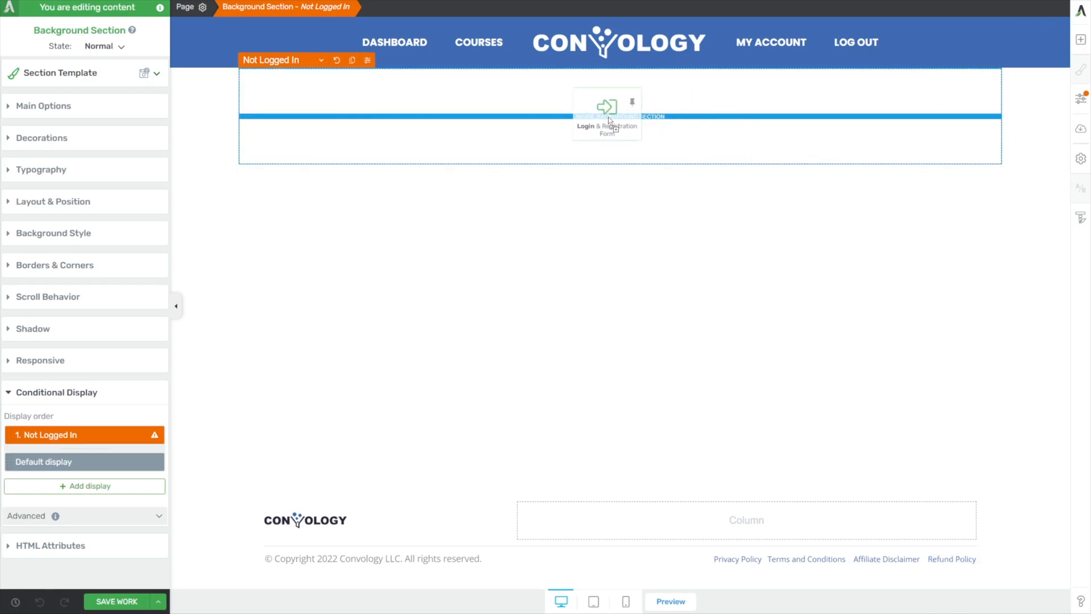
{"action": "left_click", "coordinate": [606, 111]}
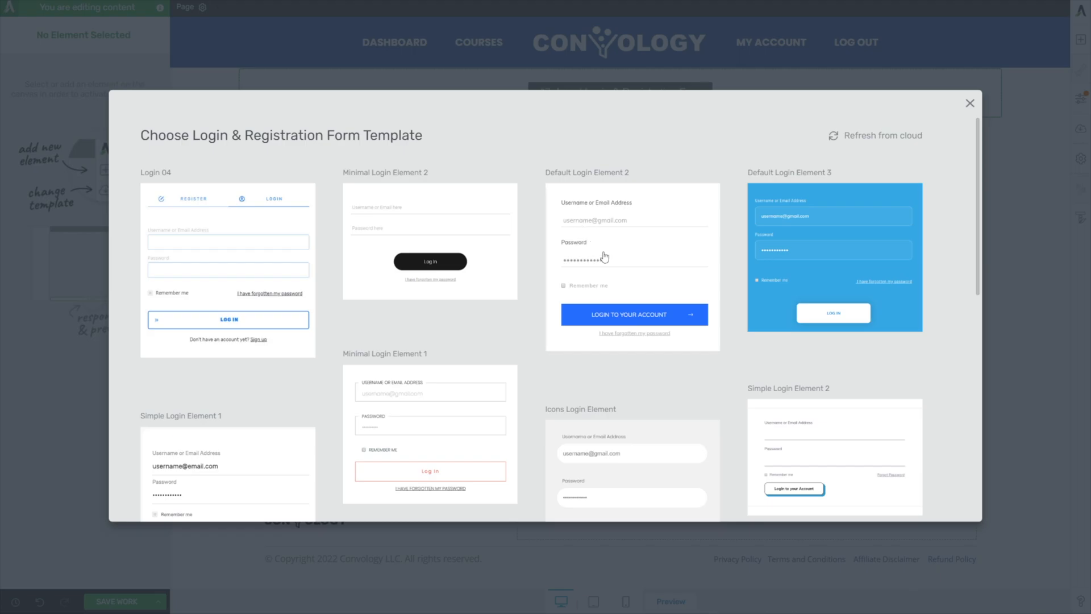
{"action": "left_click", "coordinate": [633, 257]}
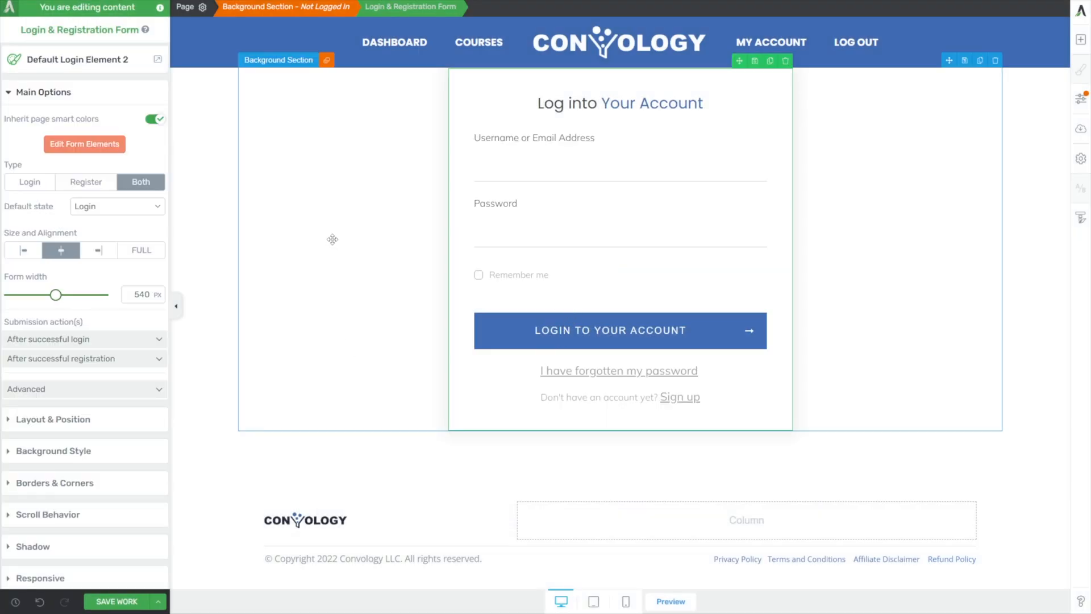
{"action": "mouse_move", "coordinate": [276, 233]}
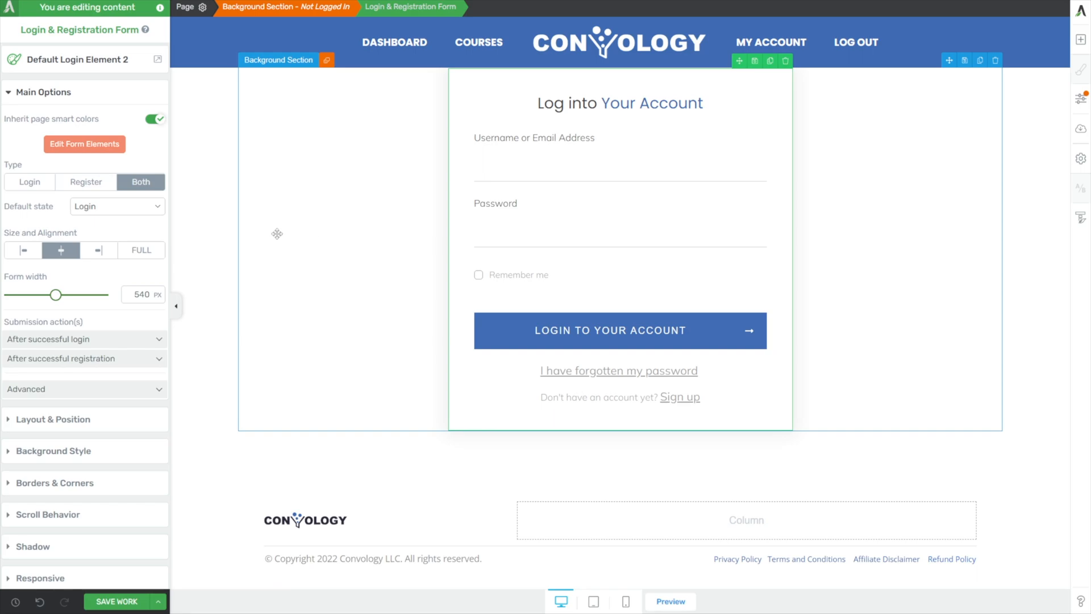
{"action": "mouse_move", "coordinate": [383, 200]}
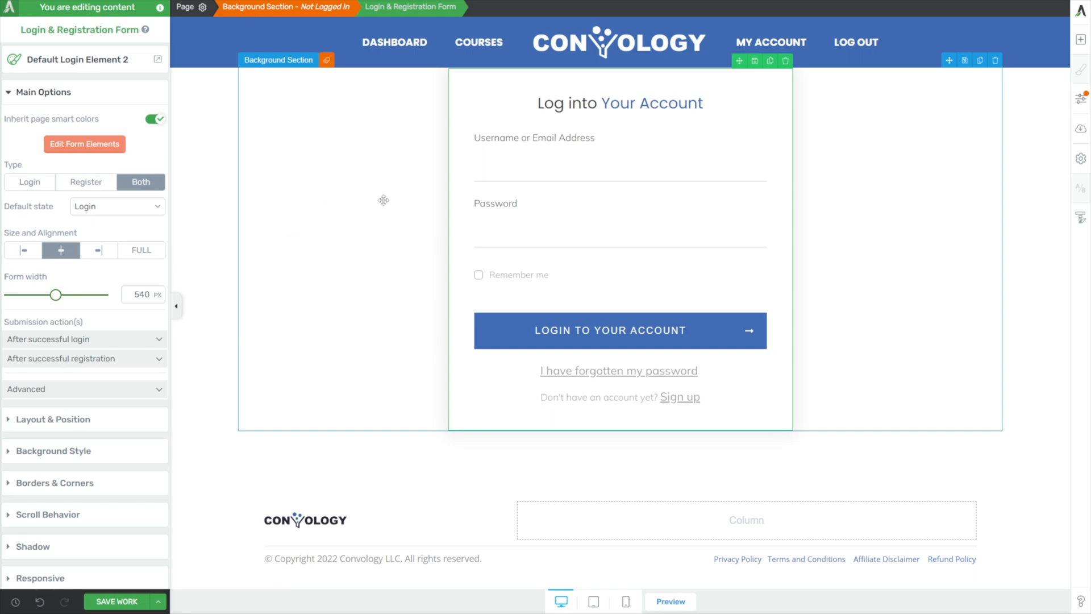
{"action": "mouse_move", "coordinate": [229, 186]}
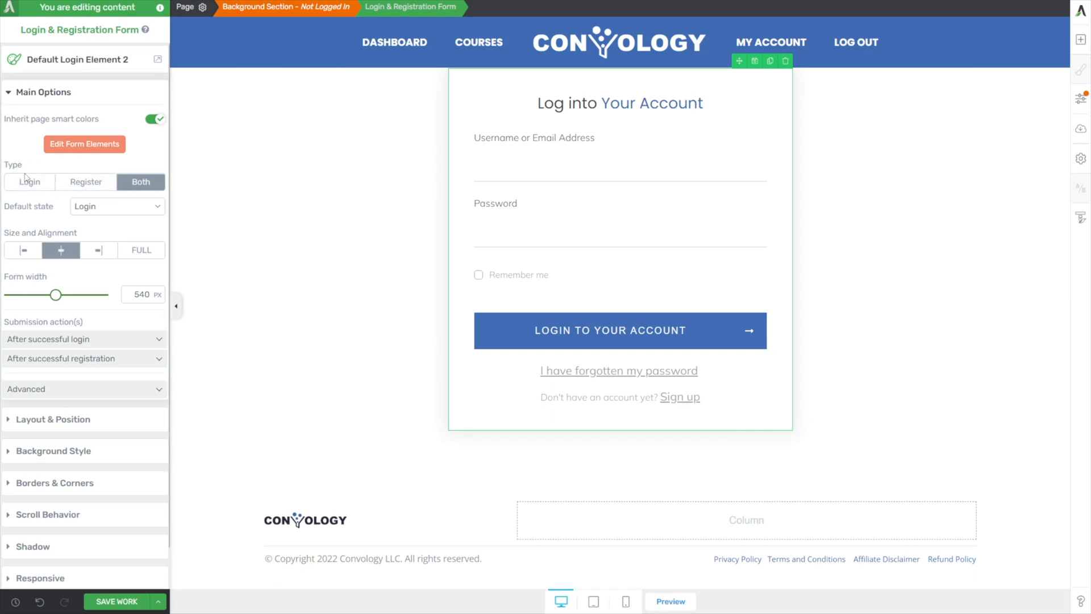
Set the form type to Login and switch off the success message after login.
{"action": "left_click", "coordinate": [28, 182]}
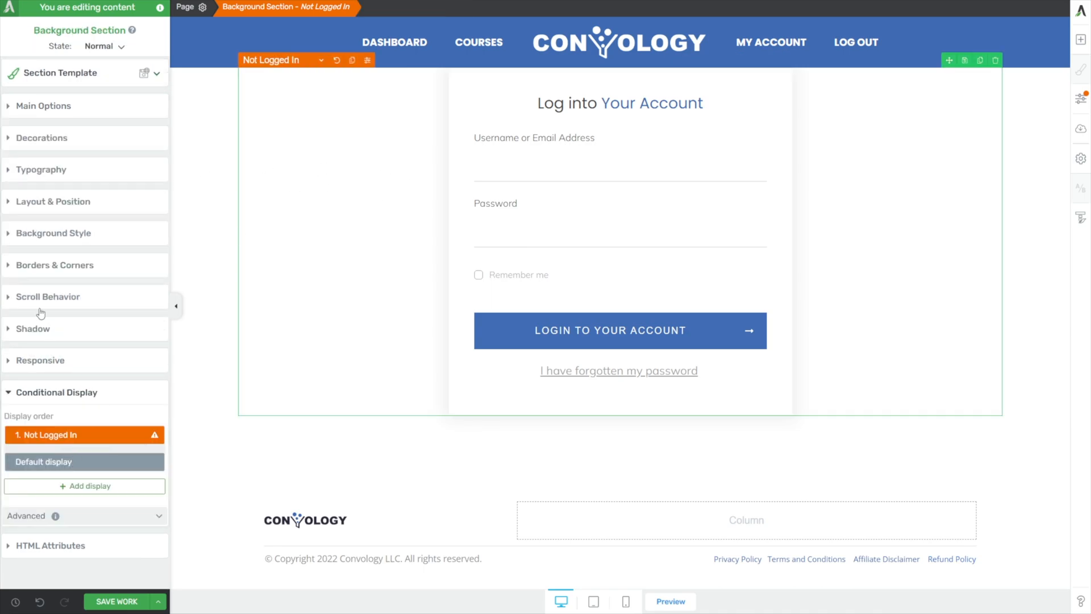
{"action": "mouse_move", "coordinate": [65, 207]}
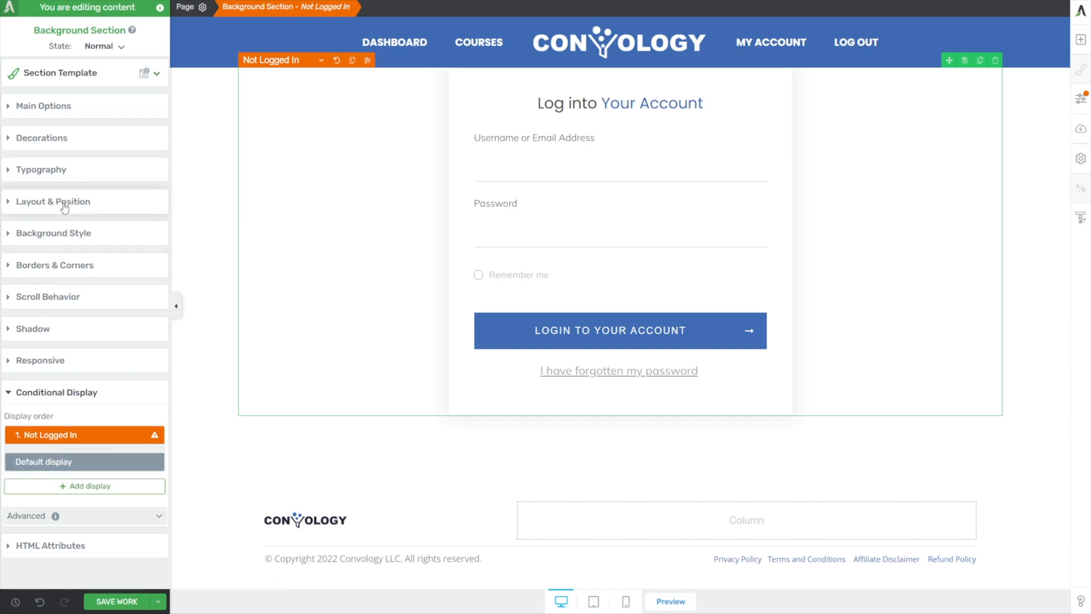
{"action": "left_click", "coordinate": [53, 202]}
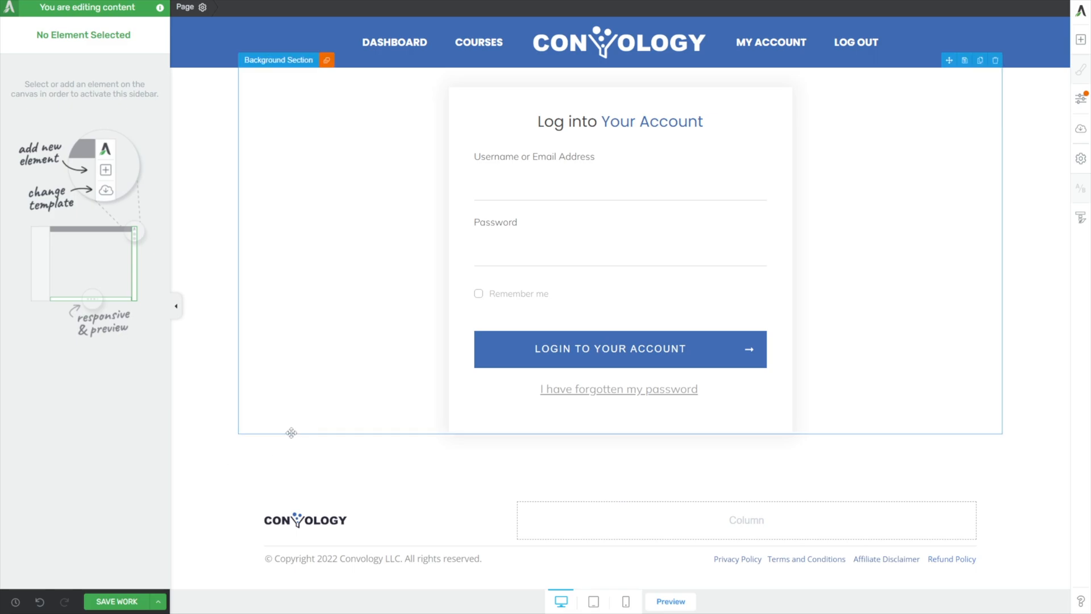
{"action": "left_click", "coordinate": [619, 209]}
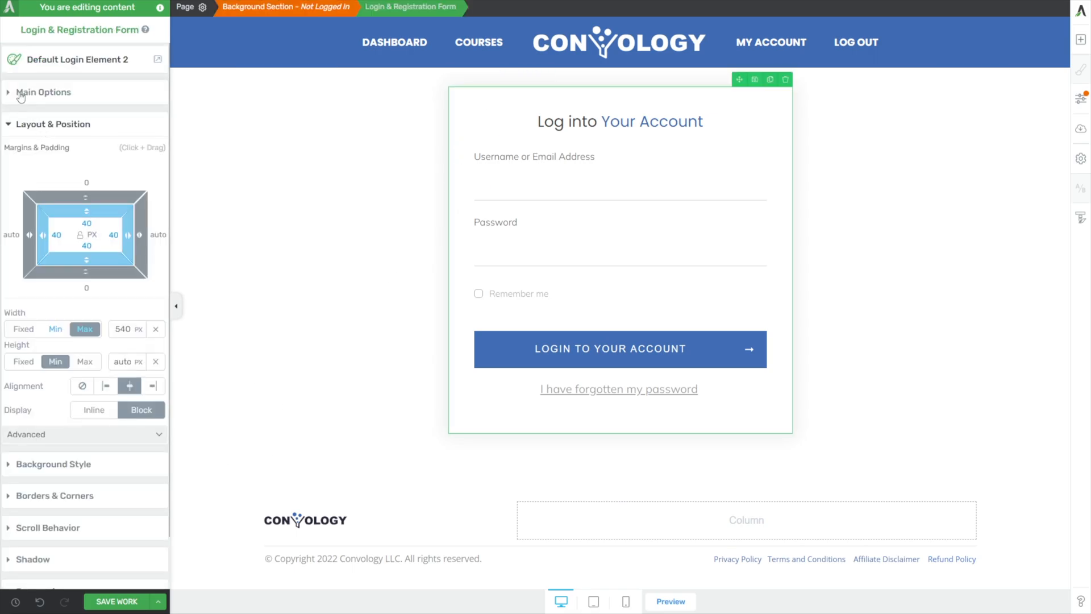
{"action": "left_click", "coordinate": [43, 92]}
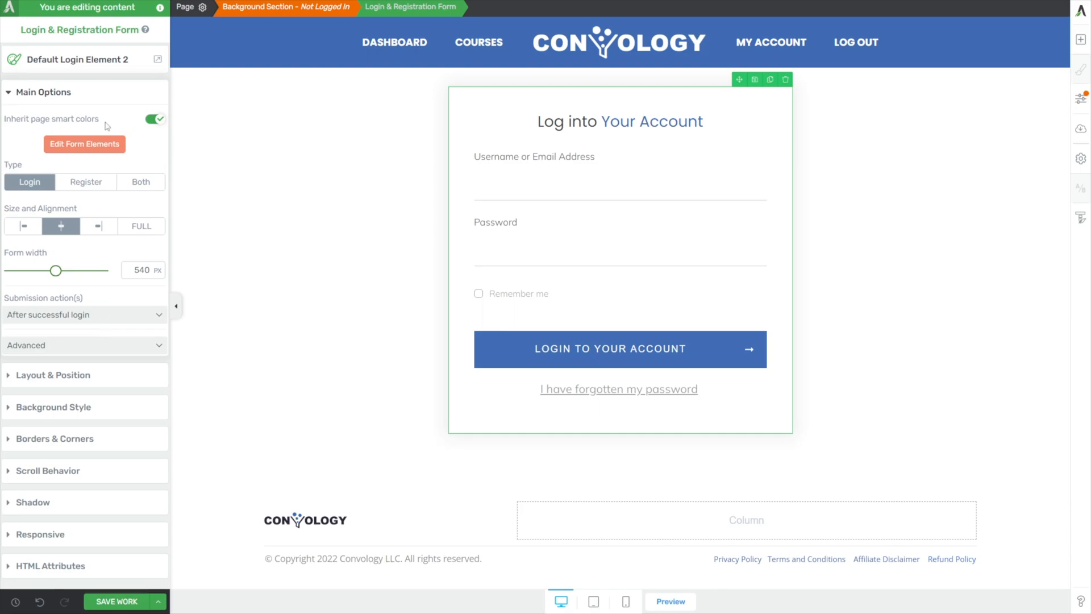
{"action": "mouse_move", "coordinate": [31, 299]}
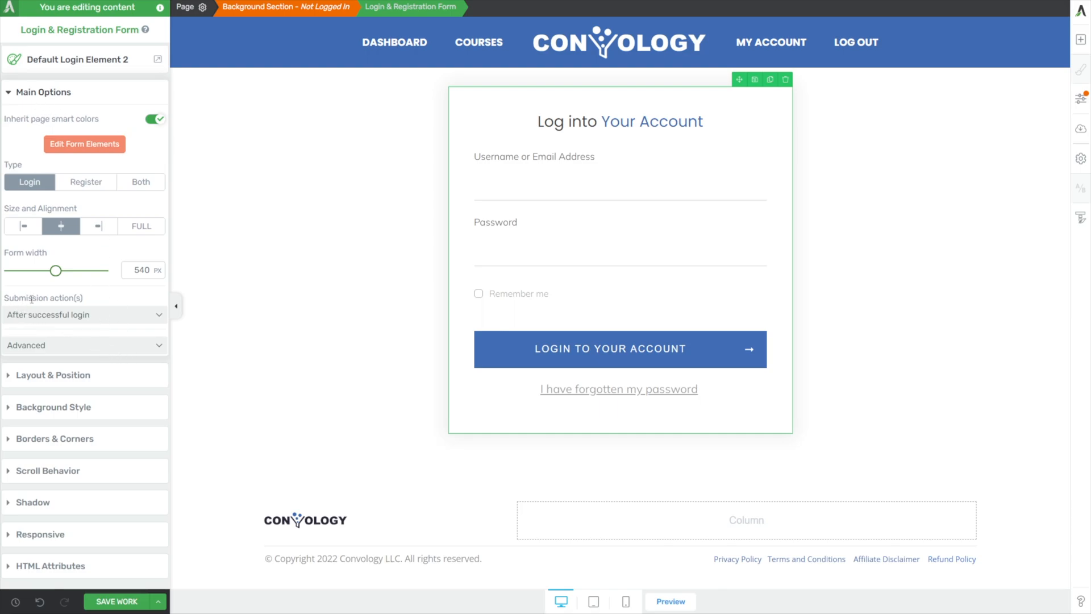
{"action": "left_click", "coordinate": [84, 314]}
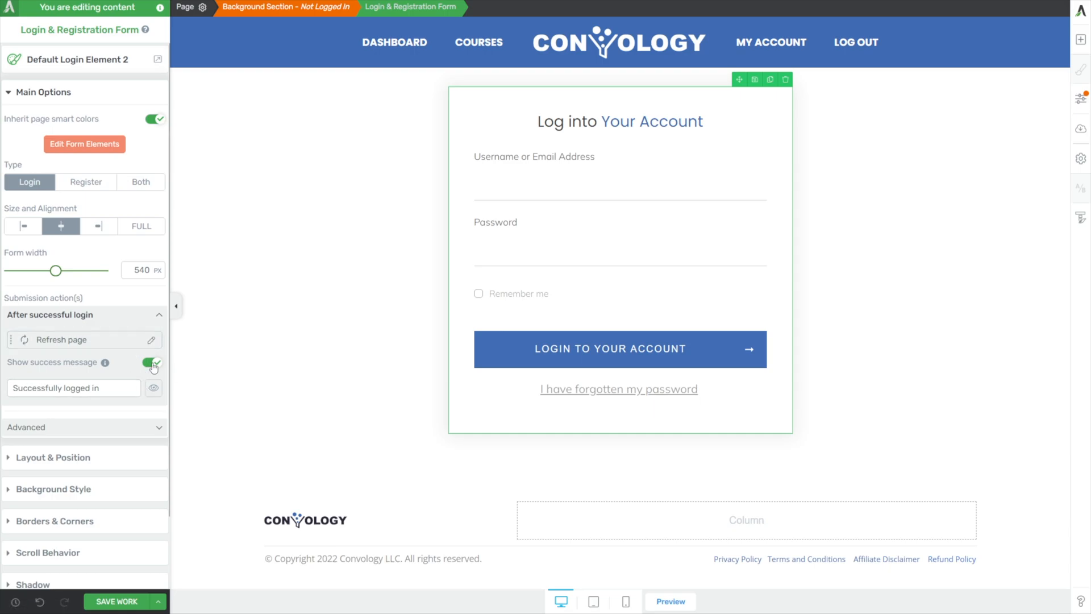
{"action": "left_click", "coordinate": [151, 362]}
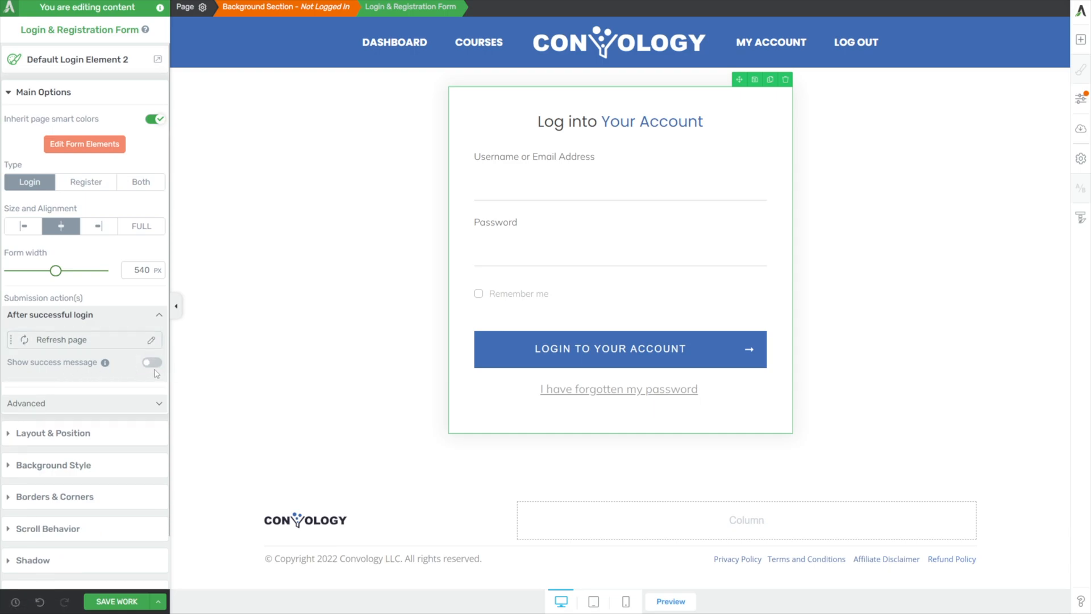
{"action": "mouse_move", "coordinate": [124, 401]}
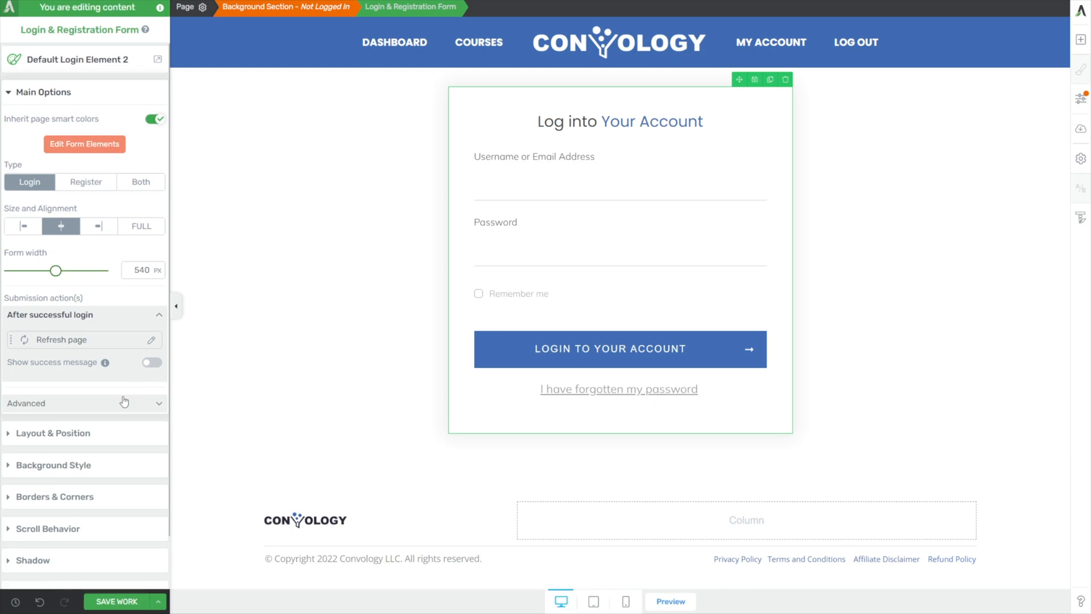
{"action": "left_click", "coordinate": [278, 492]}
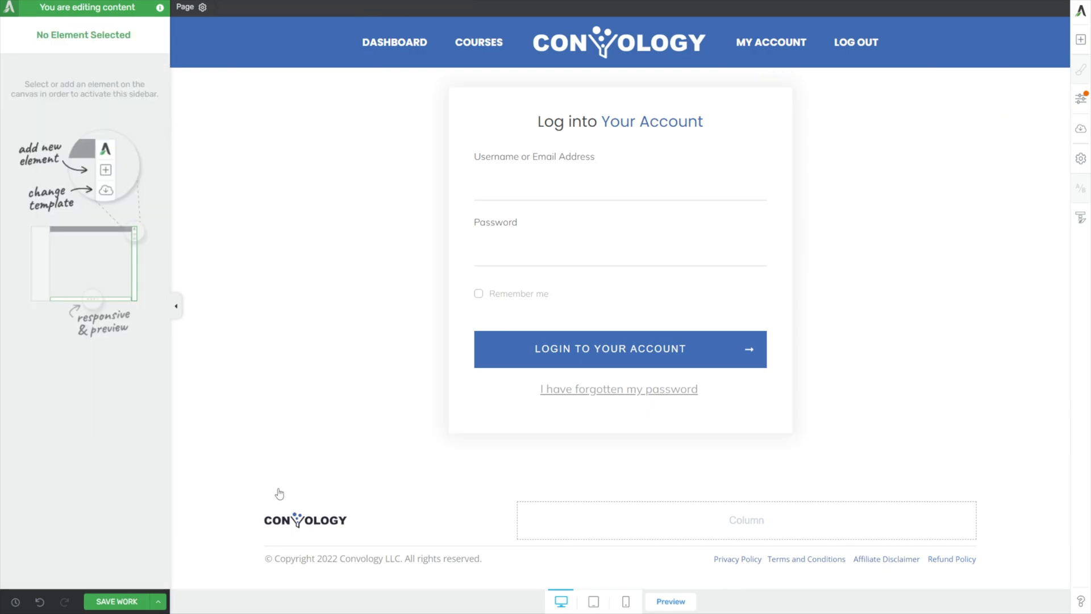
{"action": "mouse_move", "coordinate": [267, 488]}
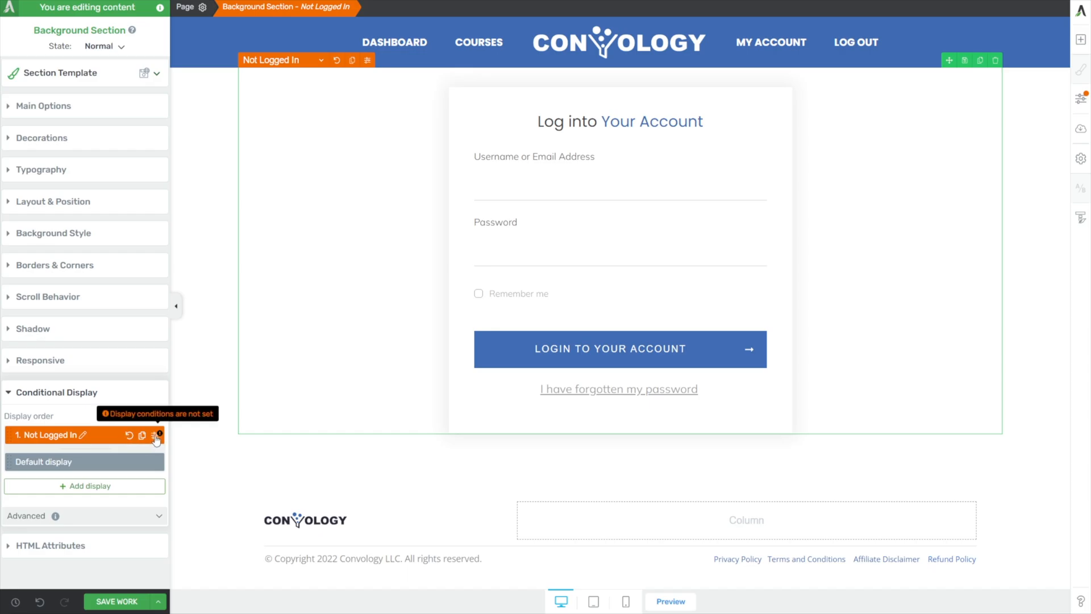
Add a User login status condition set to the Not Logged In display and save.
{"action": "left_click", "coordinate": [156, 437]}
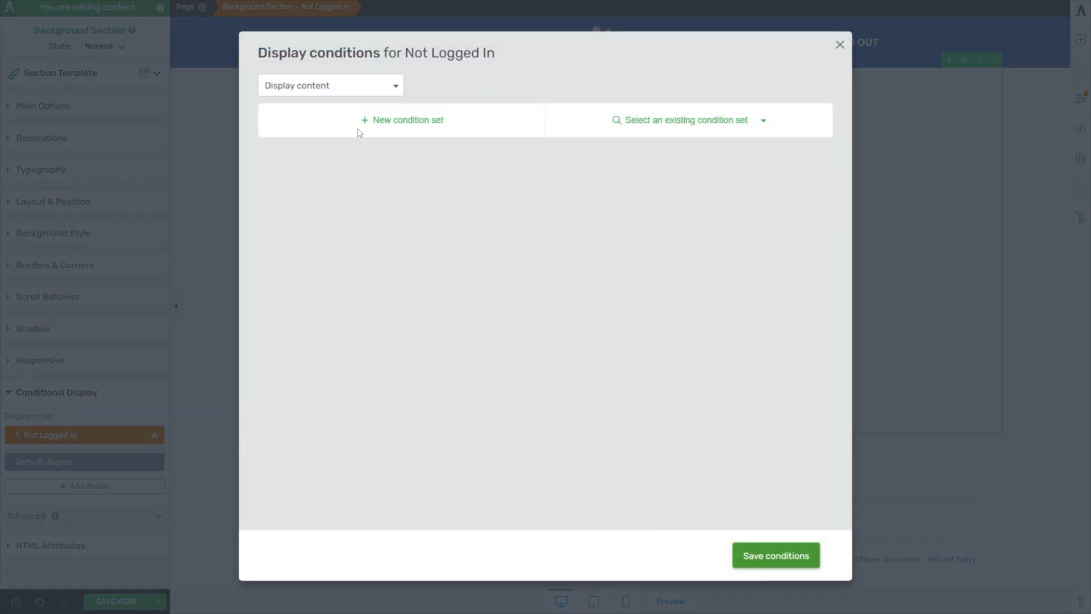
{"action": "mouse_move", "coordinate": [278, 92]}
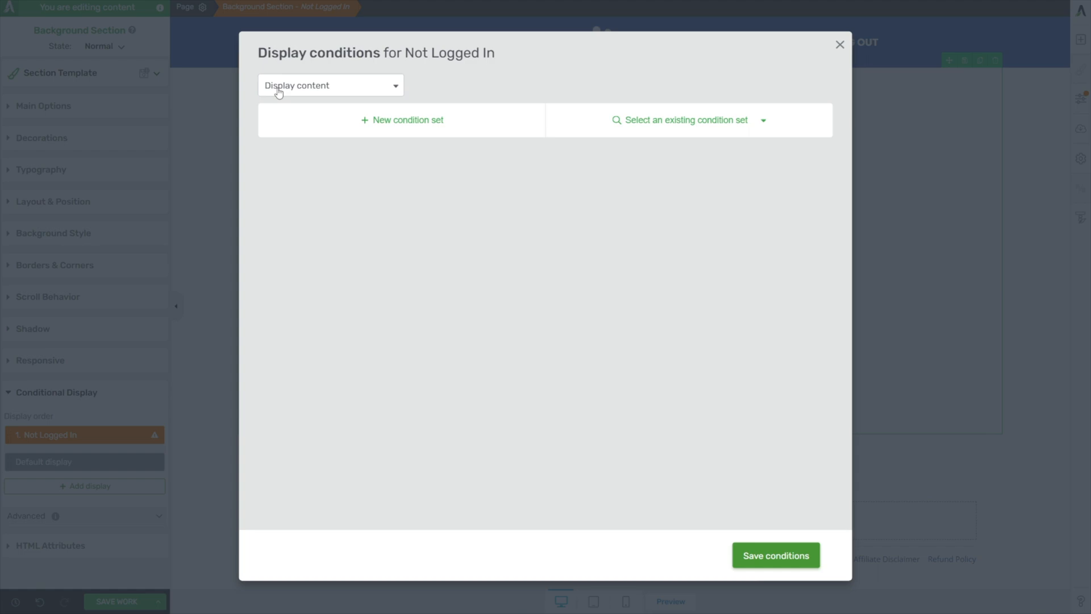
{"action": "mouse_move", "coordinate": [386, 124]}
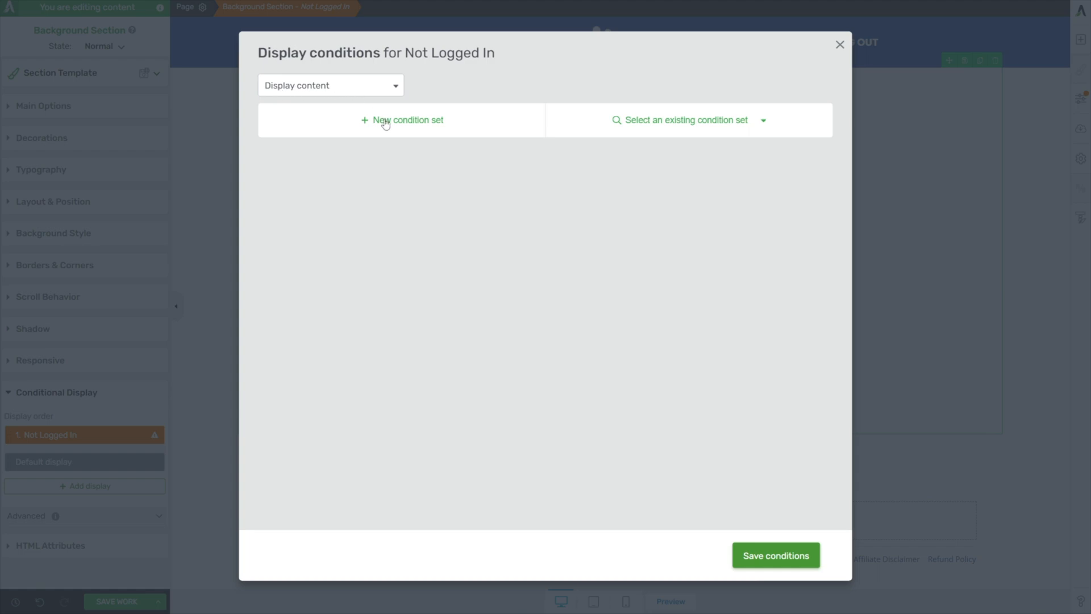
{"action": "left_click", "coordinate": [407, 120]}
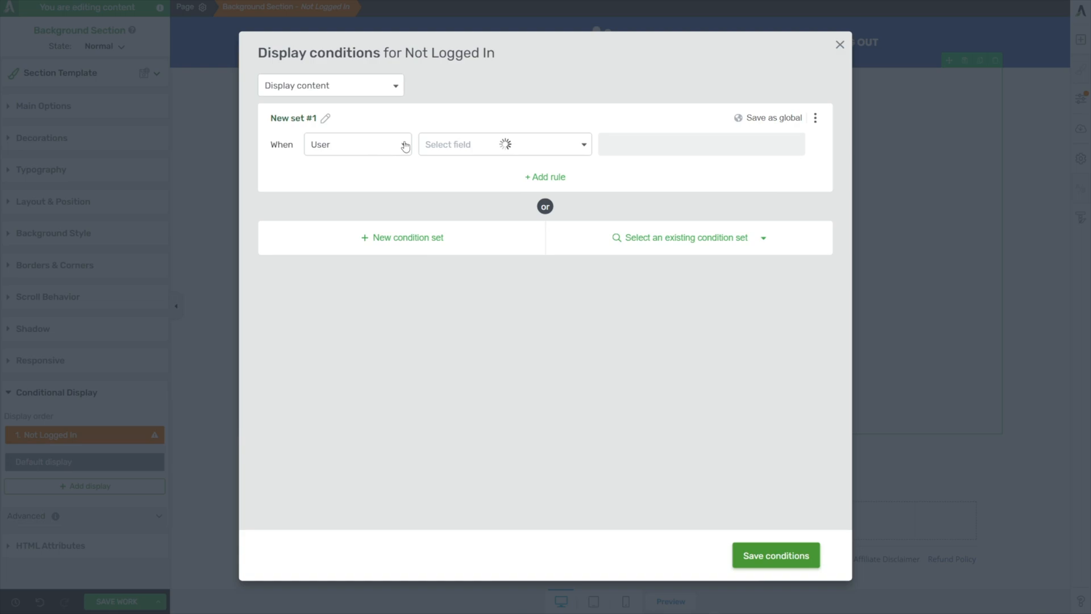
{"action": "left_click", "coordinate": [504, 144]}
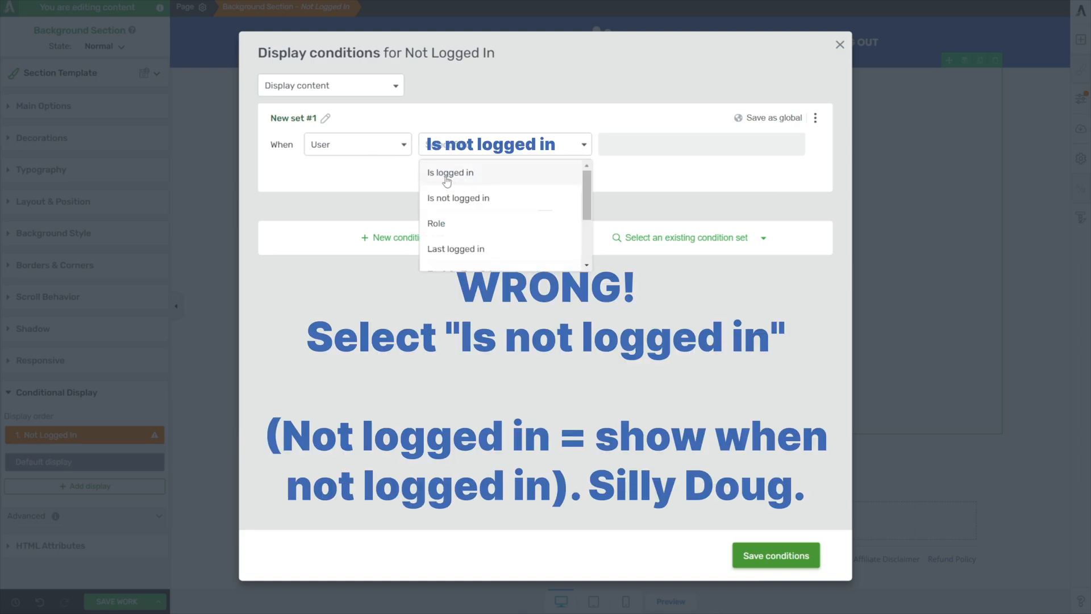
{"action": "left_click", "coordinate": [458, 198]}
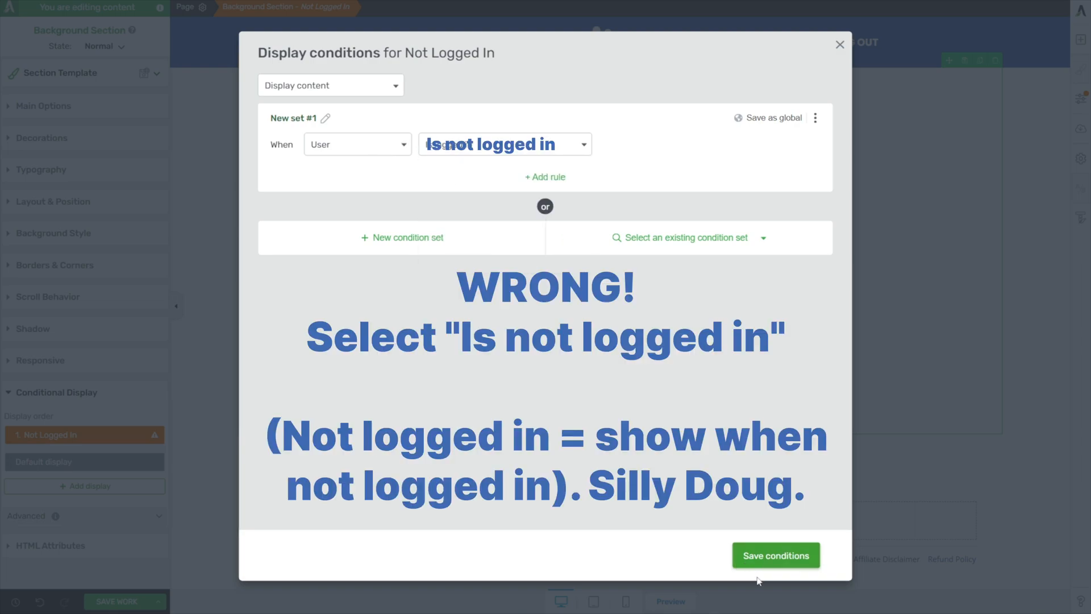
{"action": "left_click", "coordinate": [774, 554]}
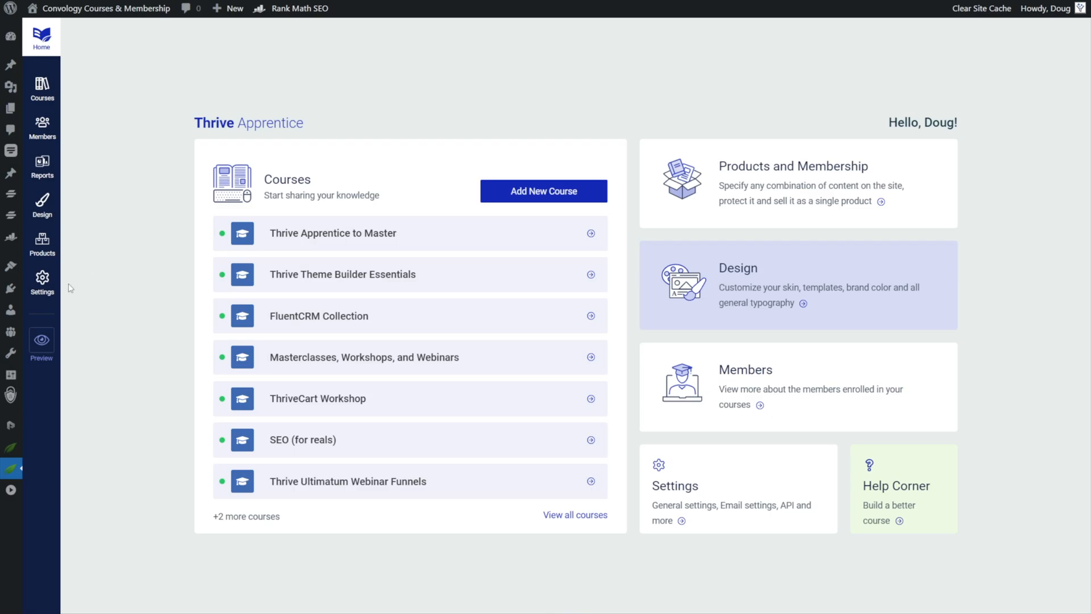
Open Thrive Apprentice Settings at Login & access restriction.
{"action": "left_click", "coordinate": [41, 281]}
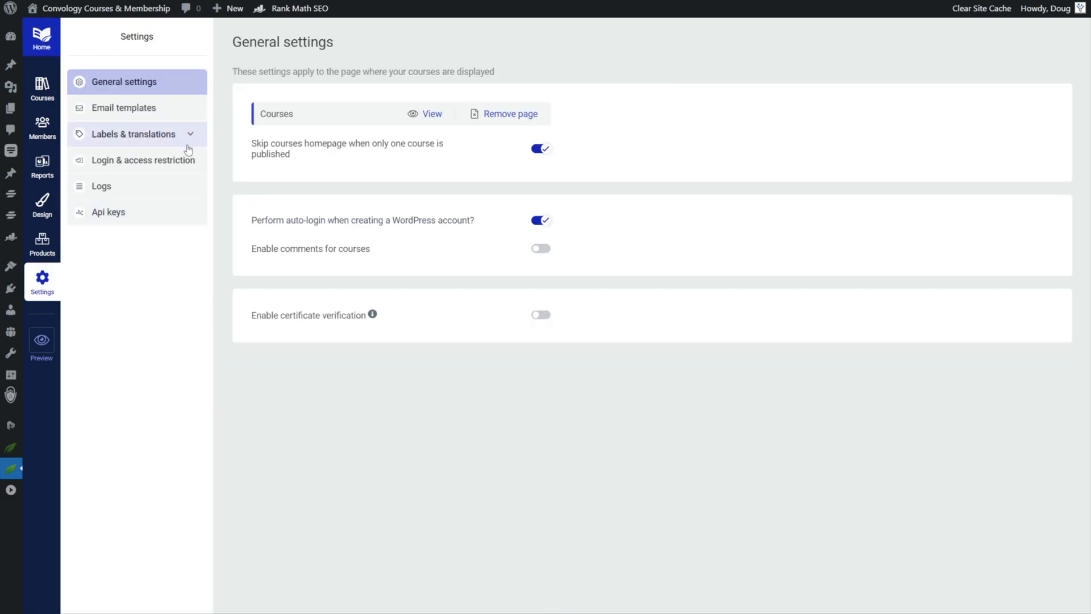
{"action": "left_click", "coordinate": [144, 160]}
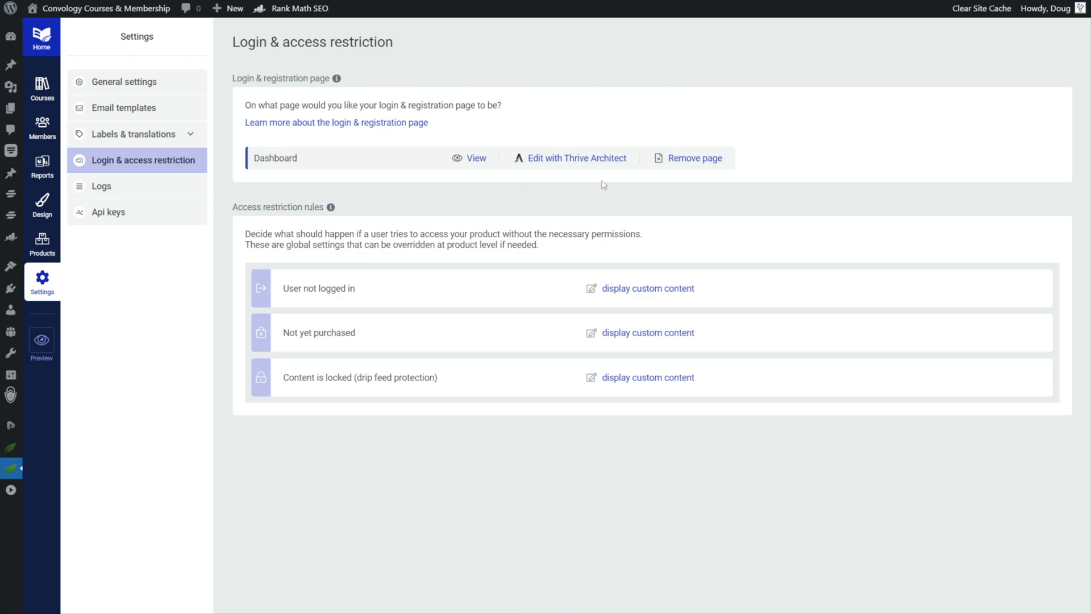
{"action": "mouse_move", "coordinate": [300, 161]}
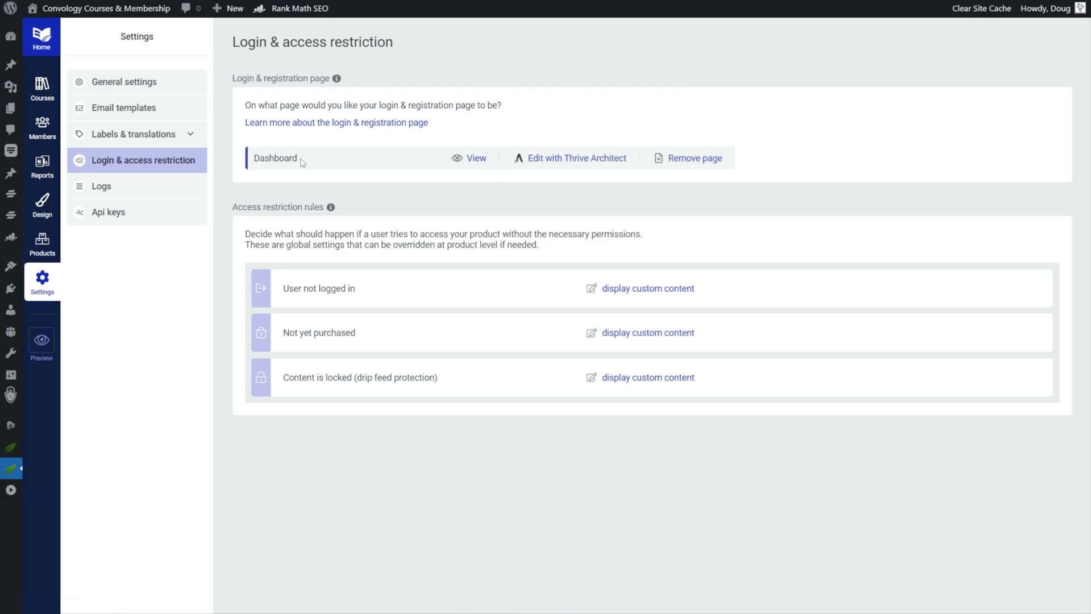
{"action": "mouse_move", "coordinate": [314, 163]}
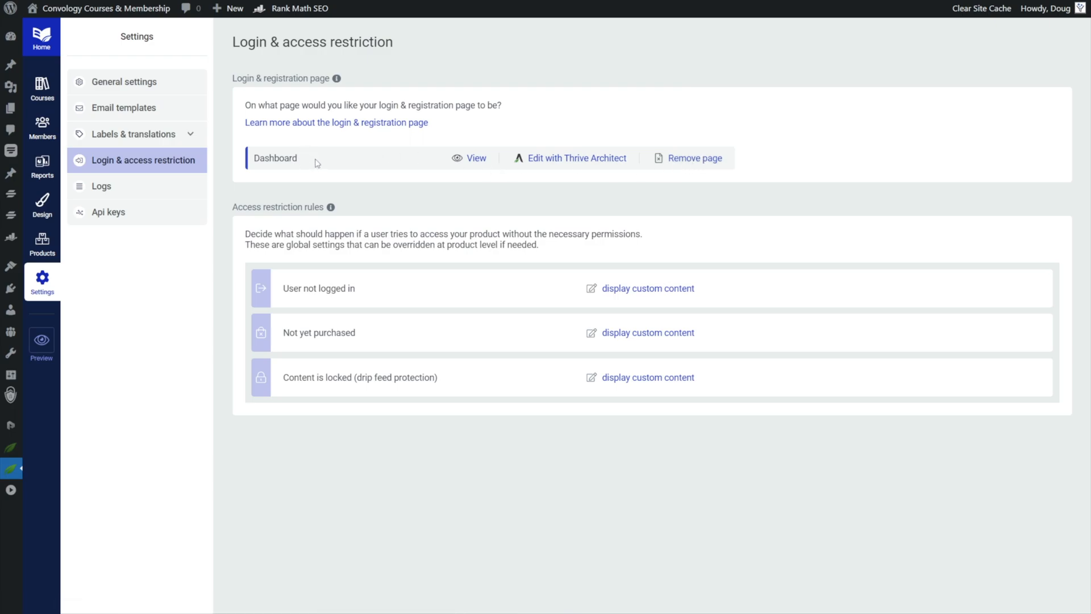